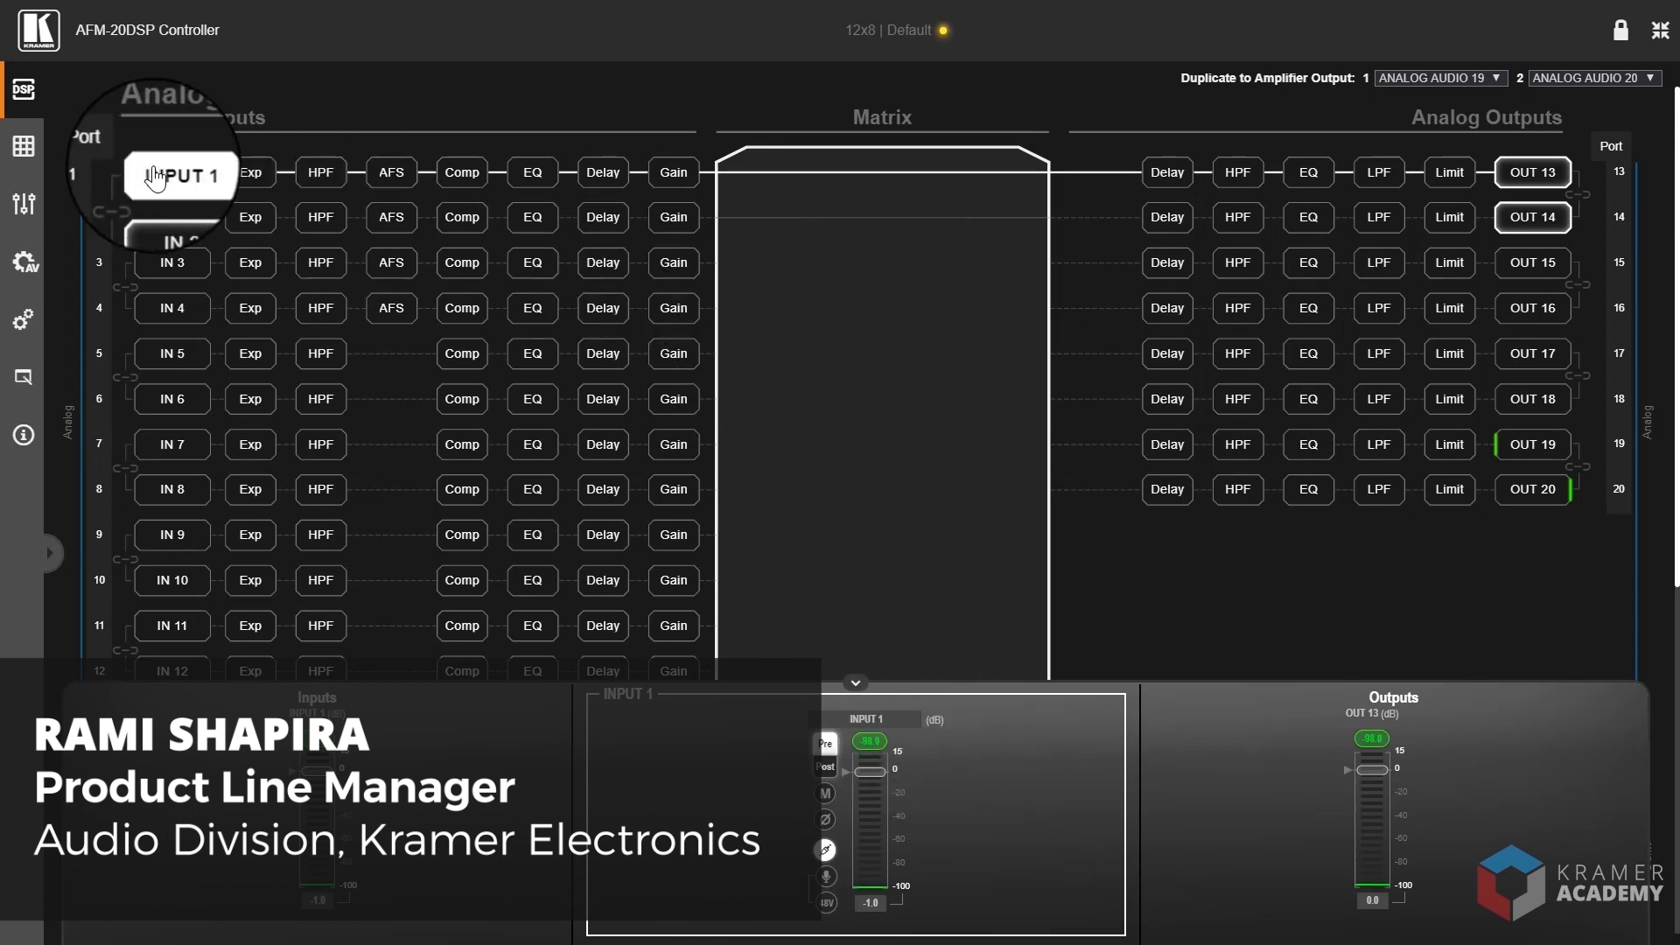
mouse_move(1506, 200)
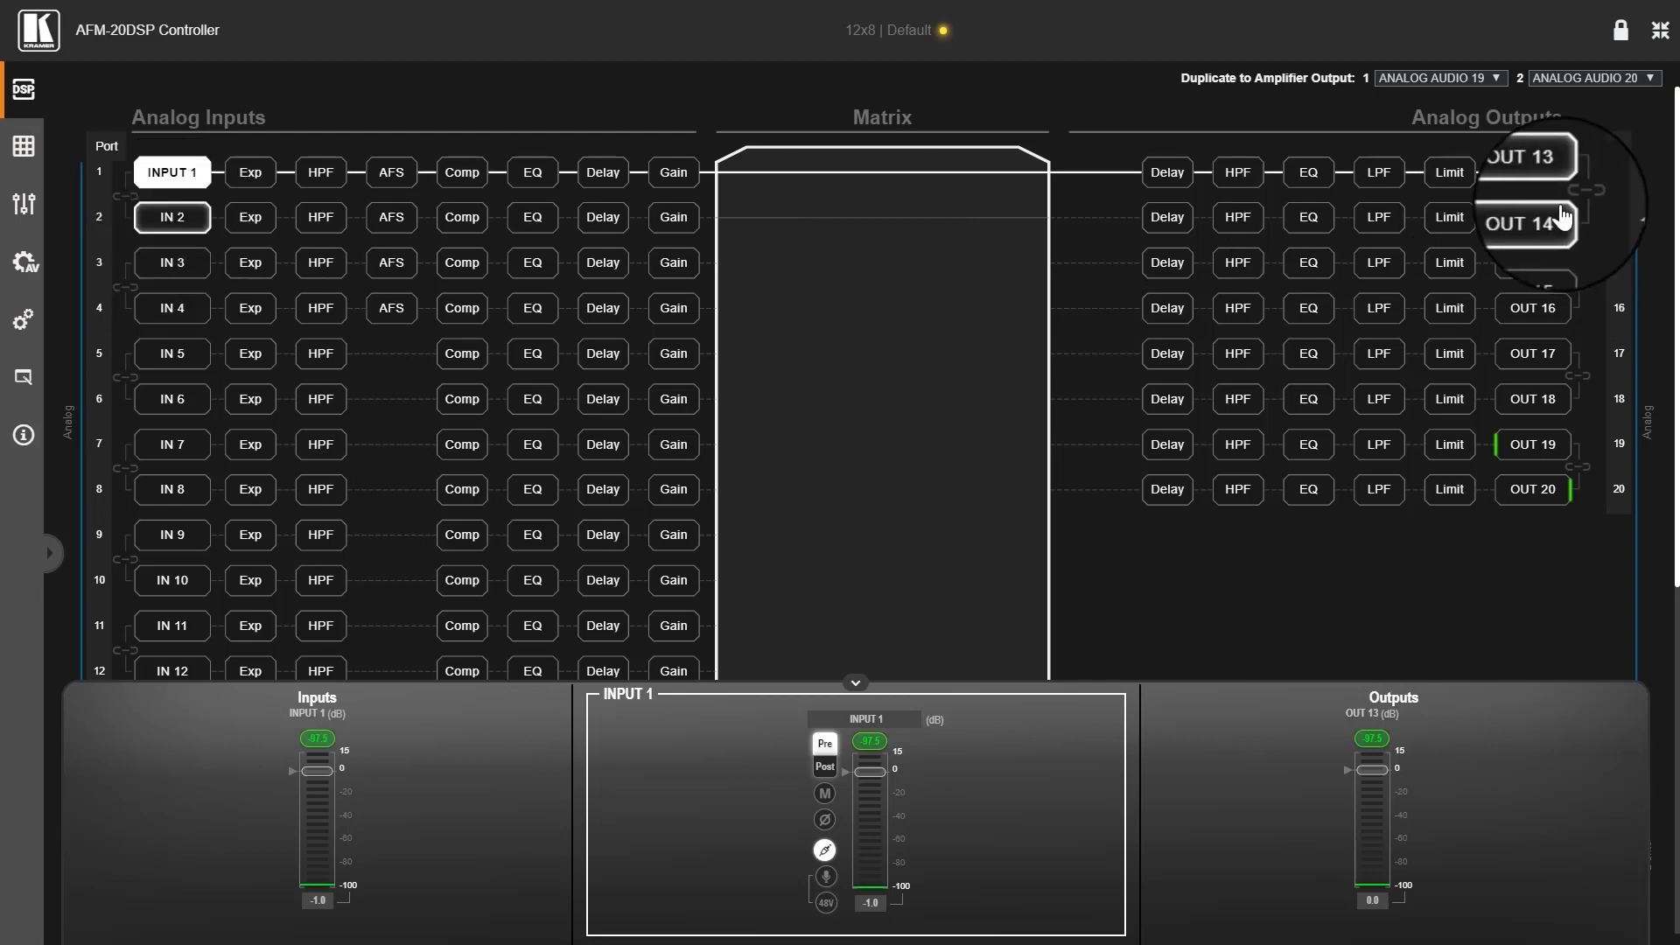
mouse_move(123, 182)
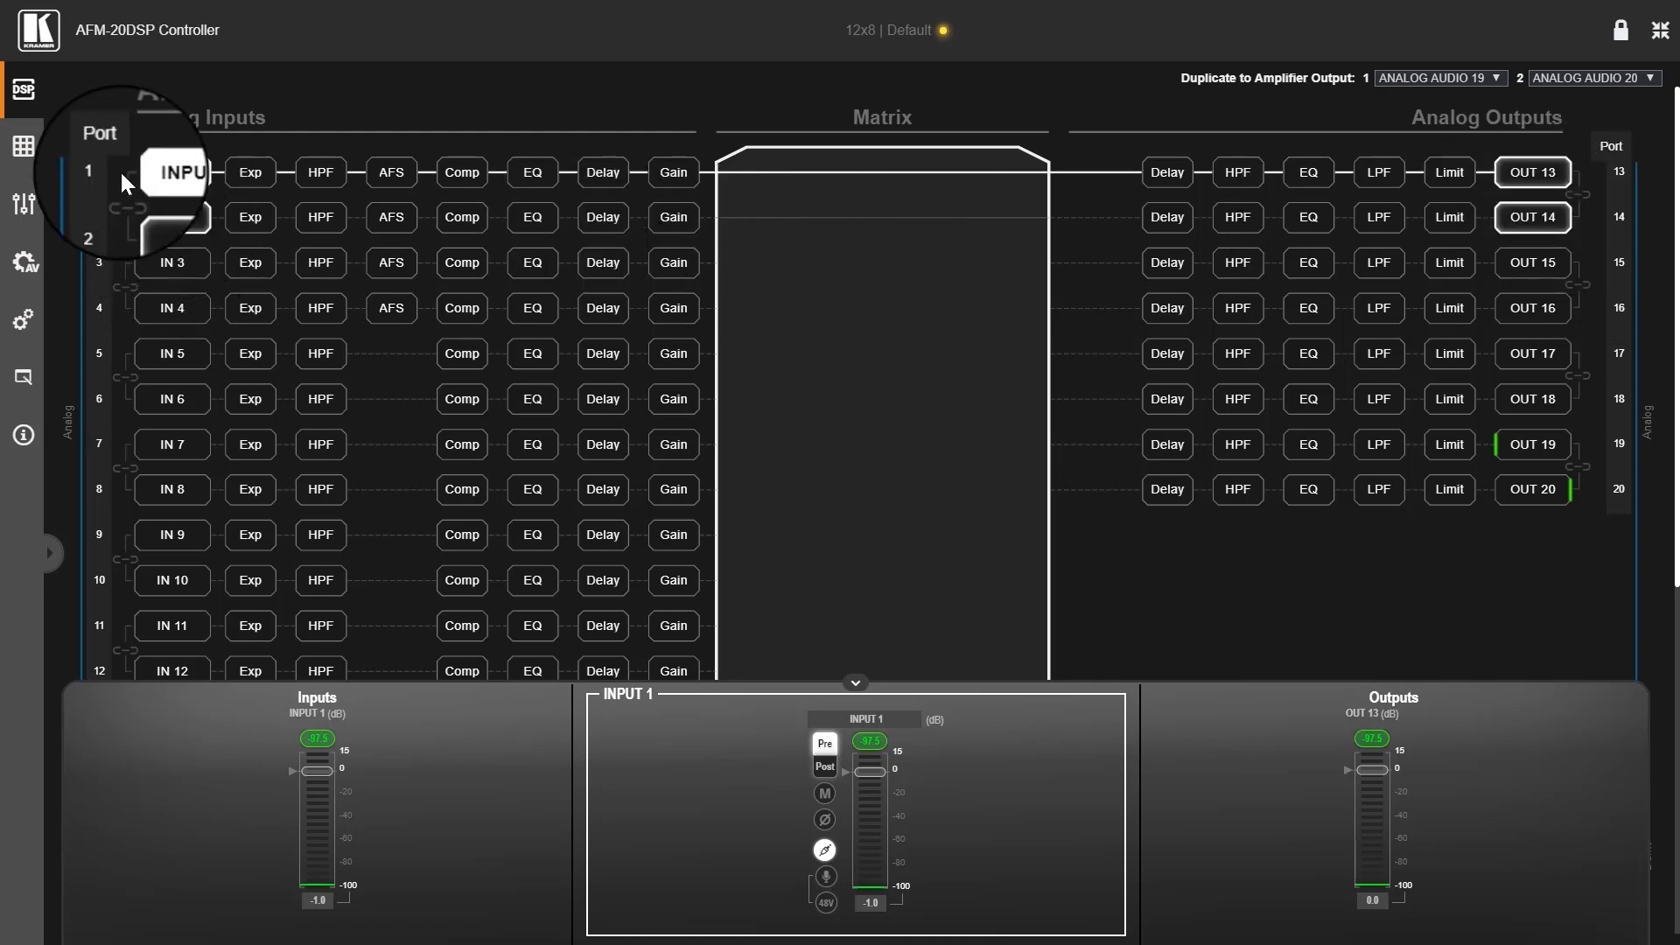
mouse_move(159, 162)
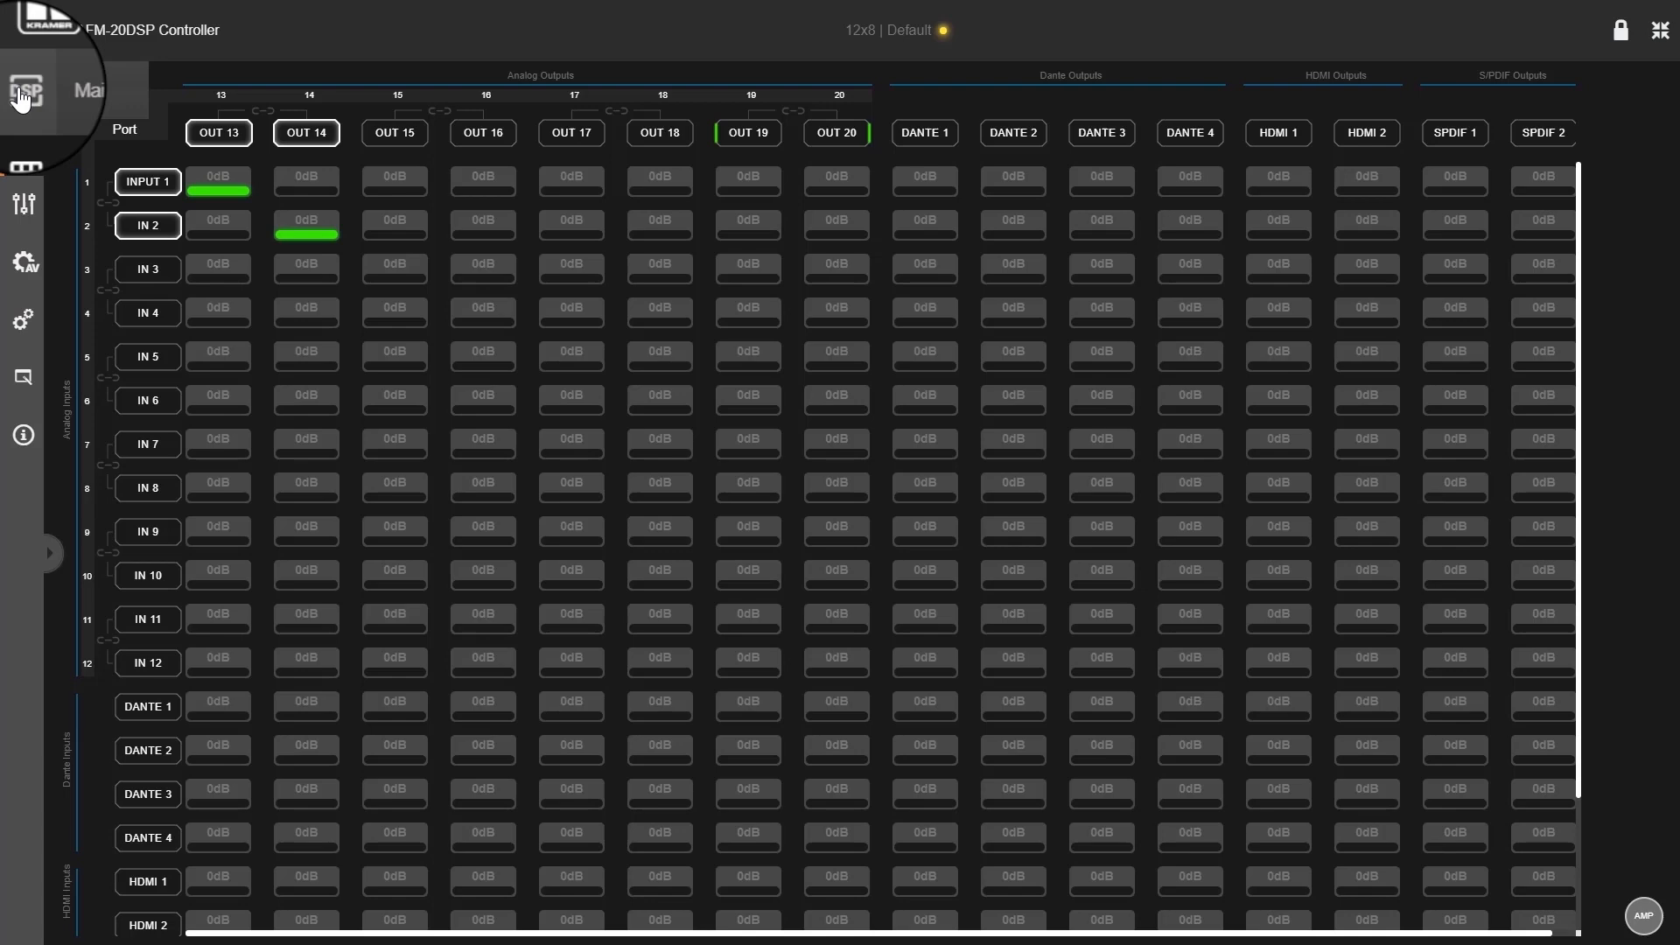
left_click(23, 89)
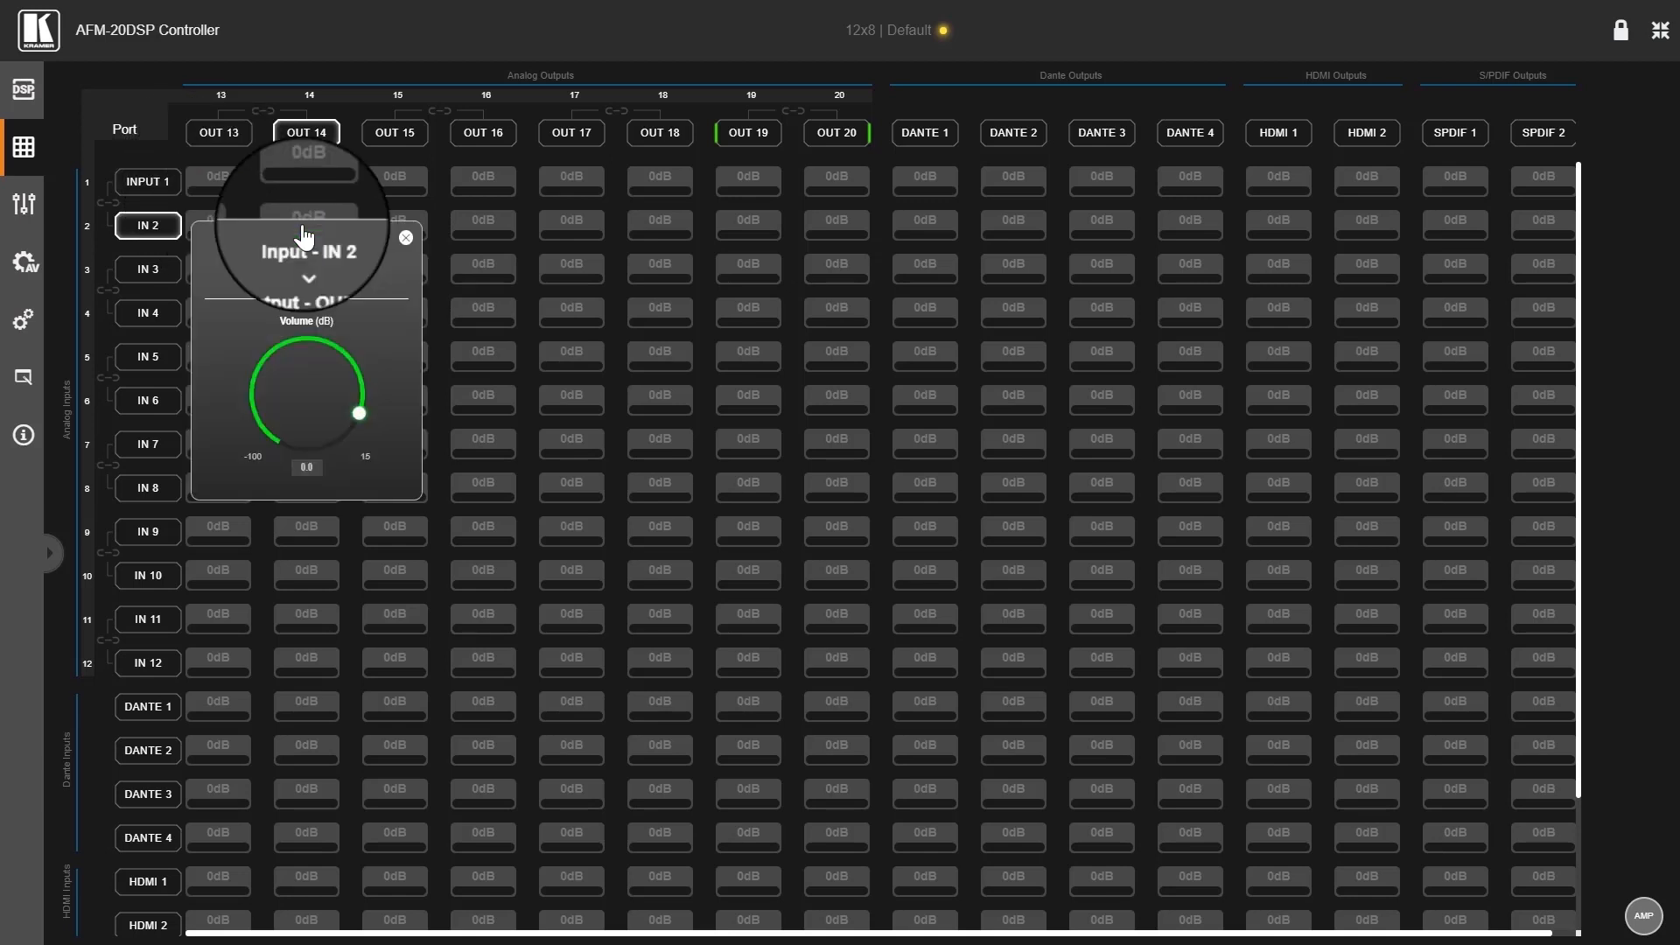
left_click(405, 236)
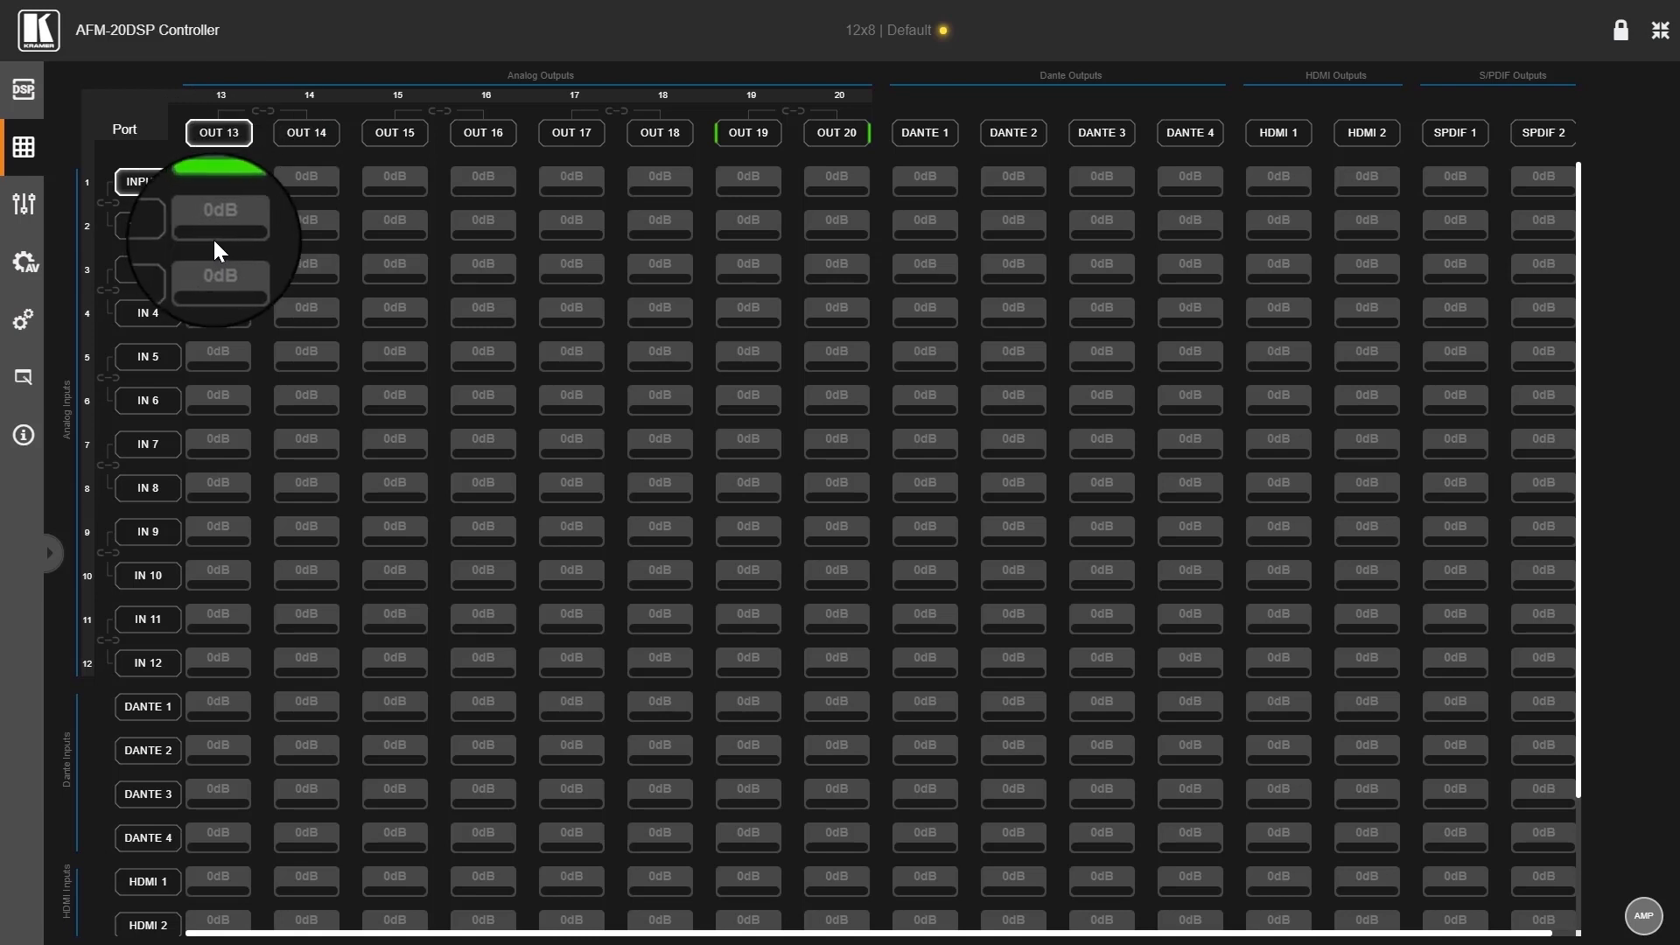
mouse_move(286, 252)
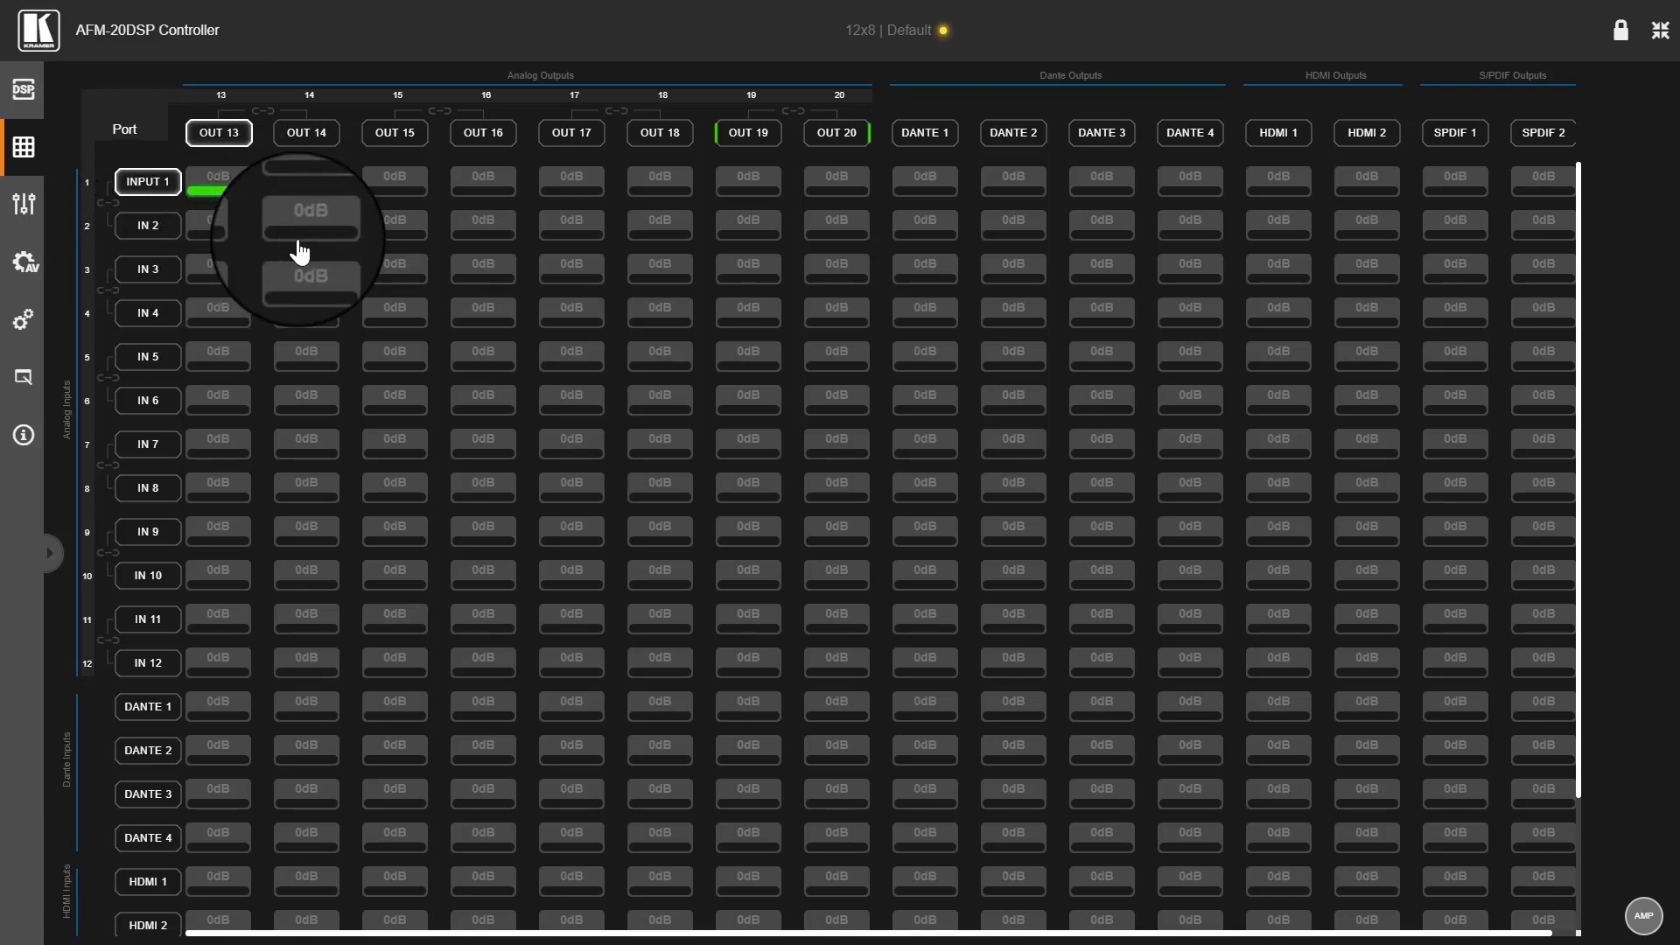
left_click(304, 133)
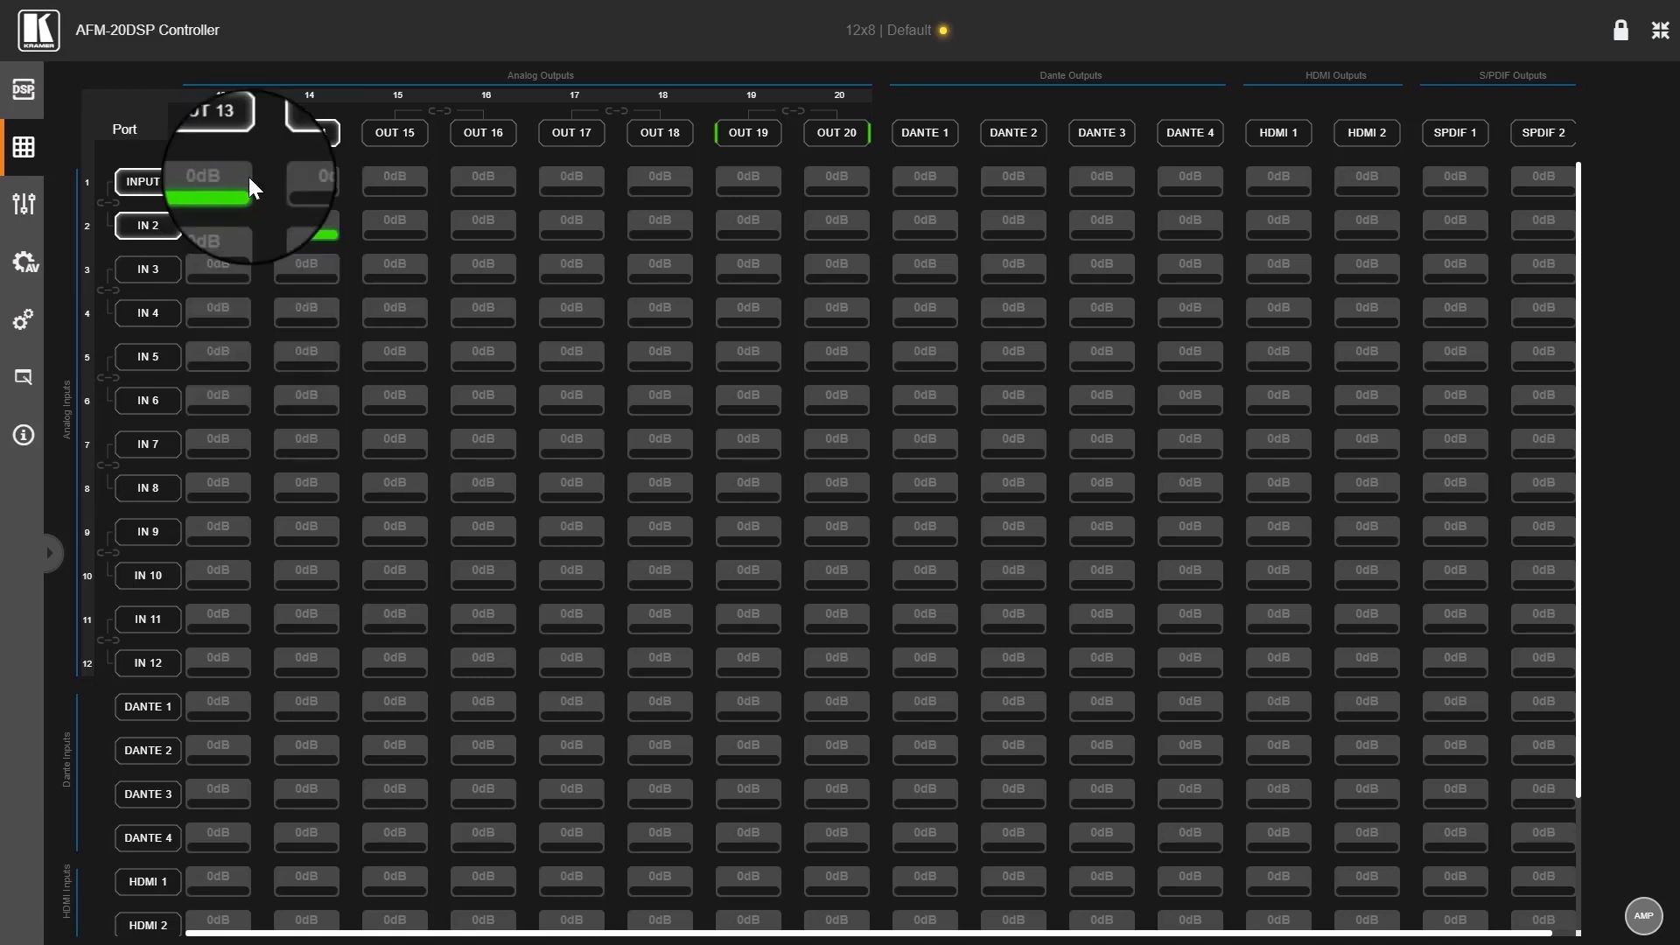
mouse_move(308, 232)
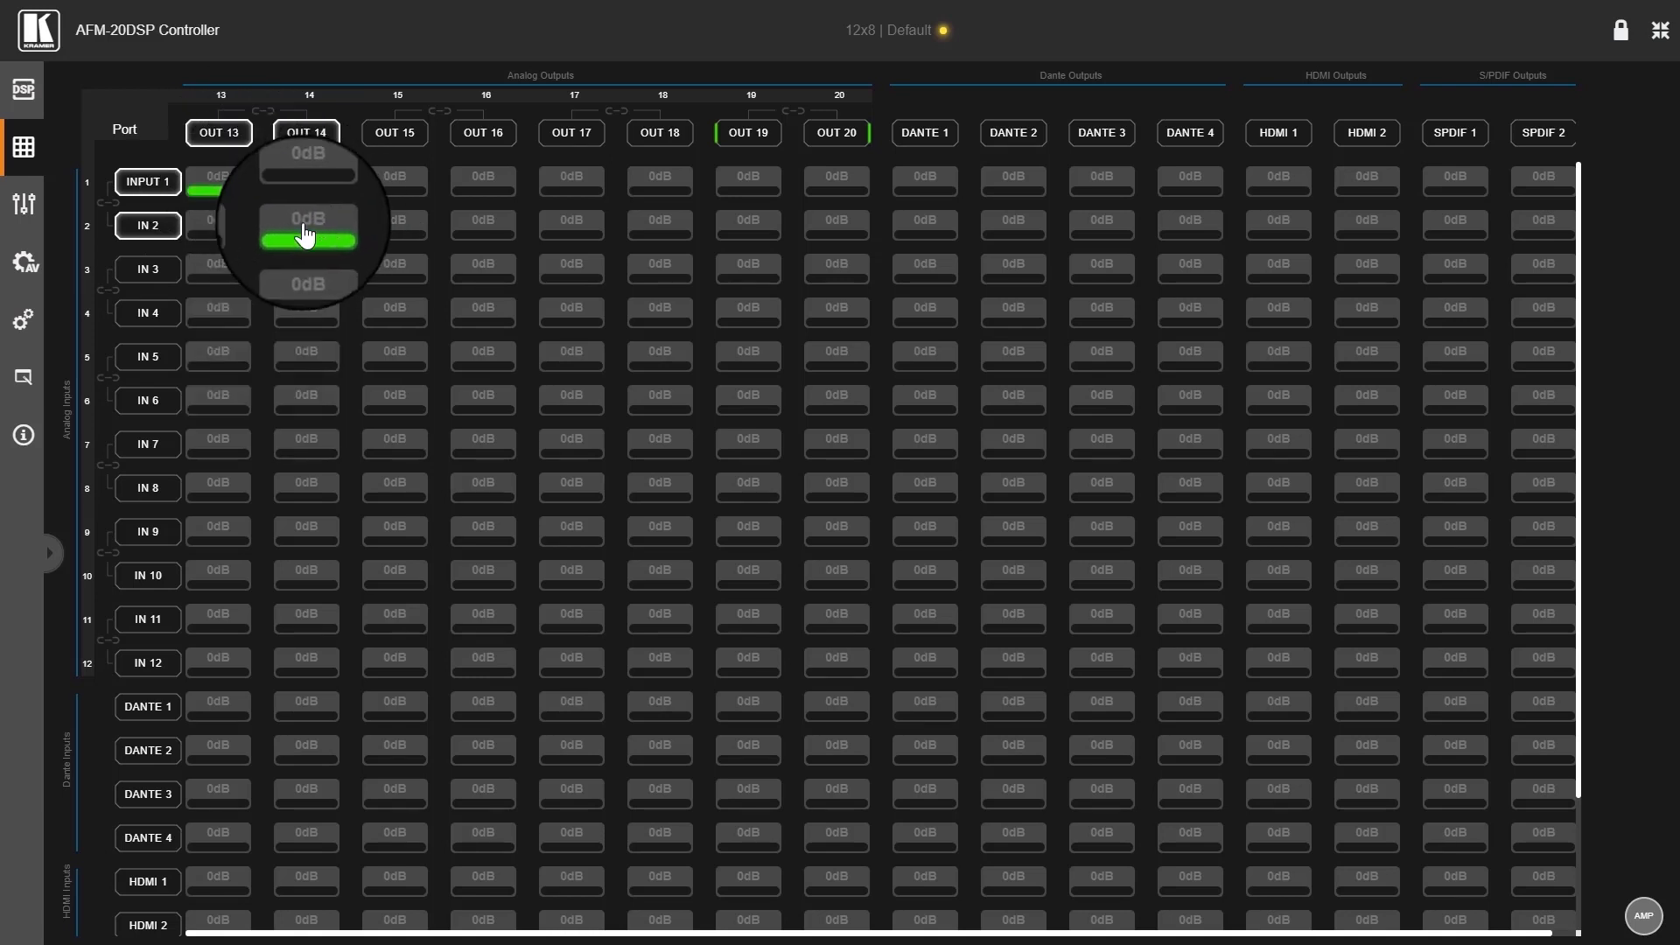
left_click(304, 226)
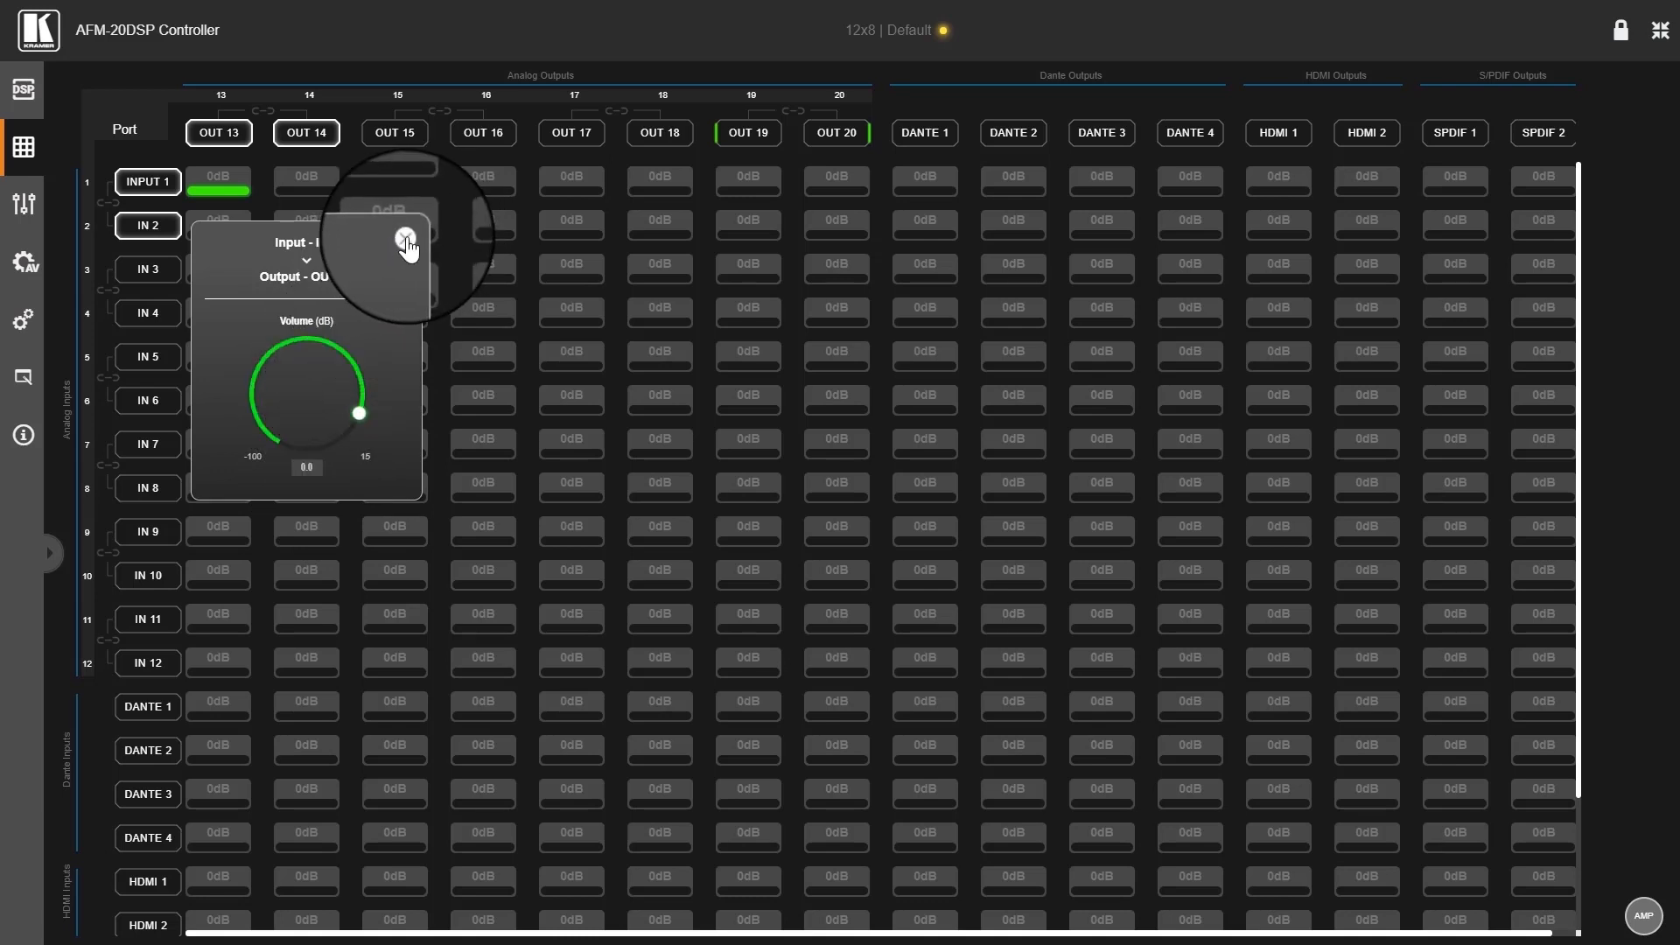
left_click(404, 238)
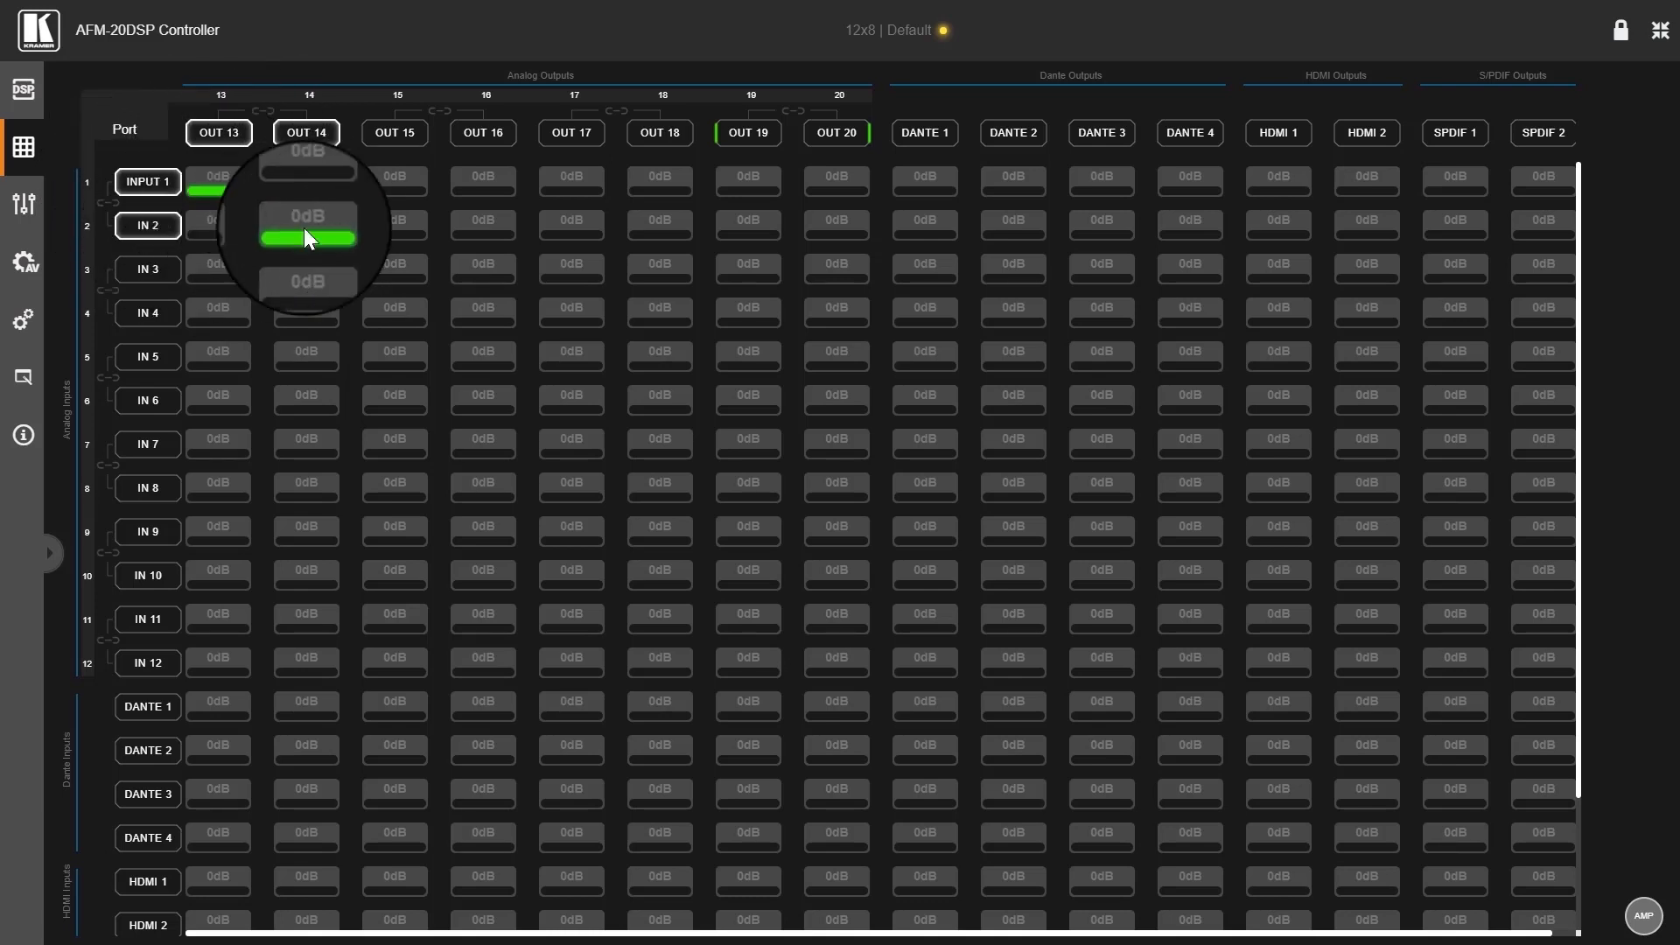
mouse_move(455, 595)
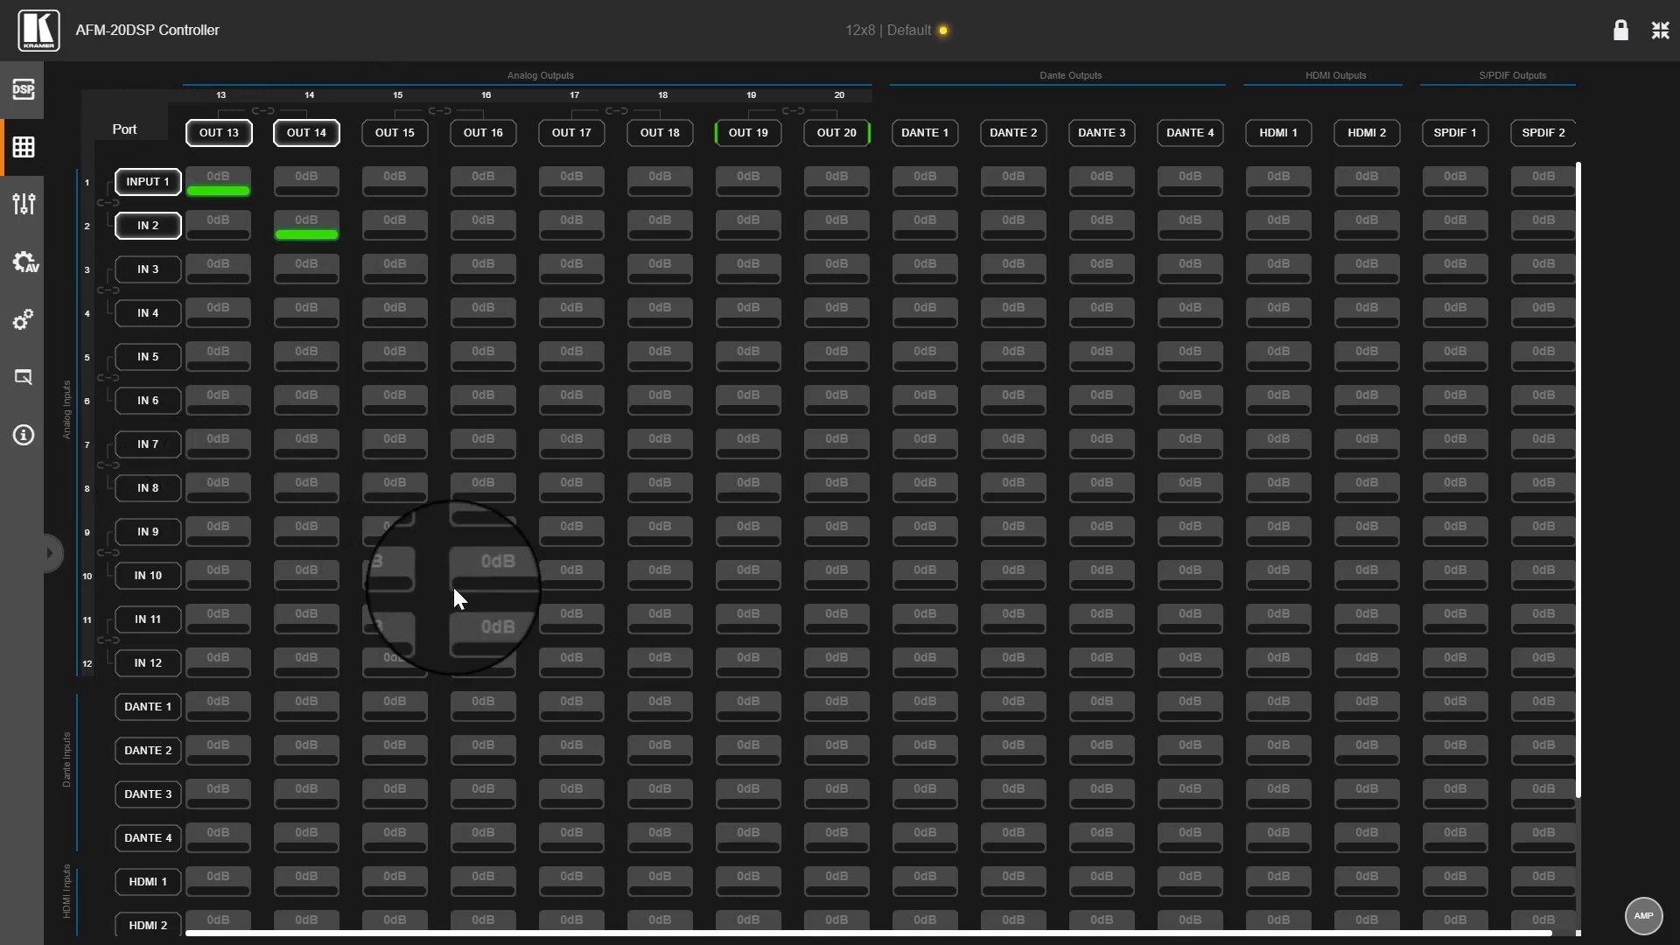
Step: Scroll the routing matrix down to the Dante, HDMI and S/PDIF inputs and back up
scroll("down", 3)
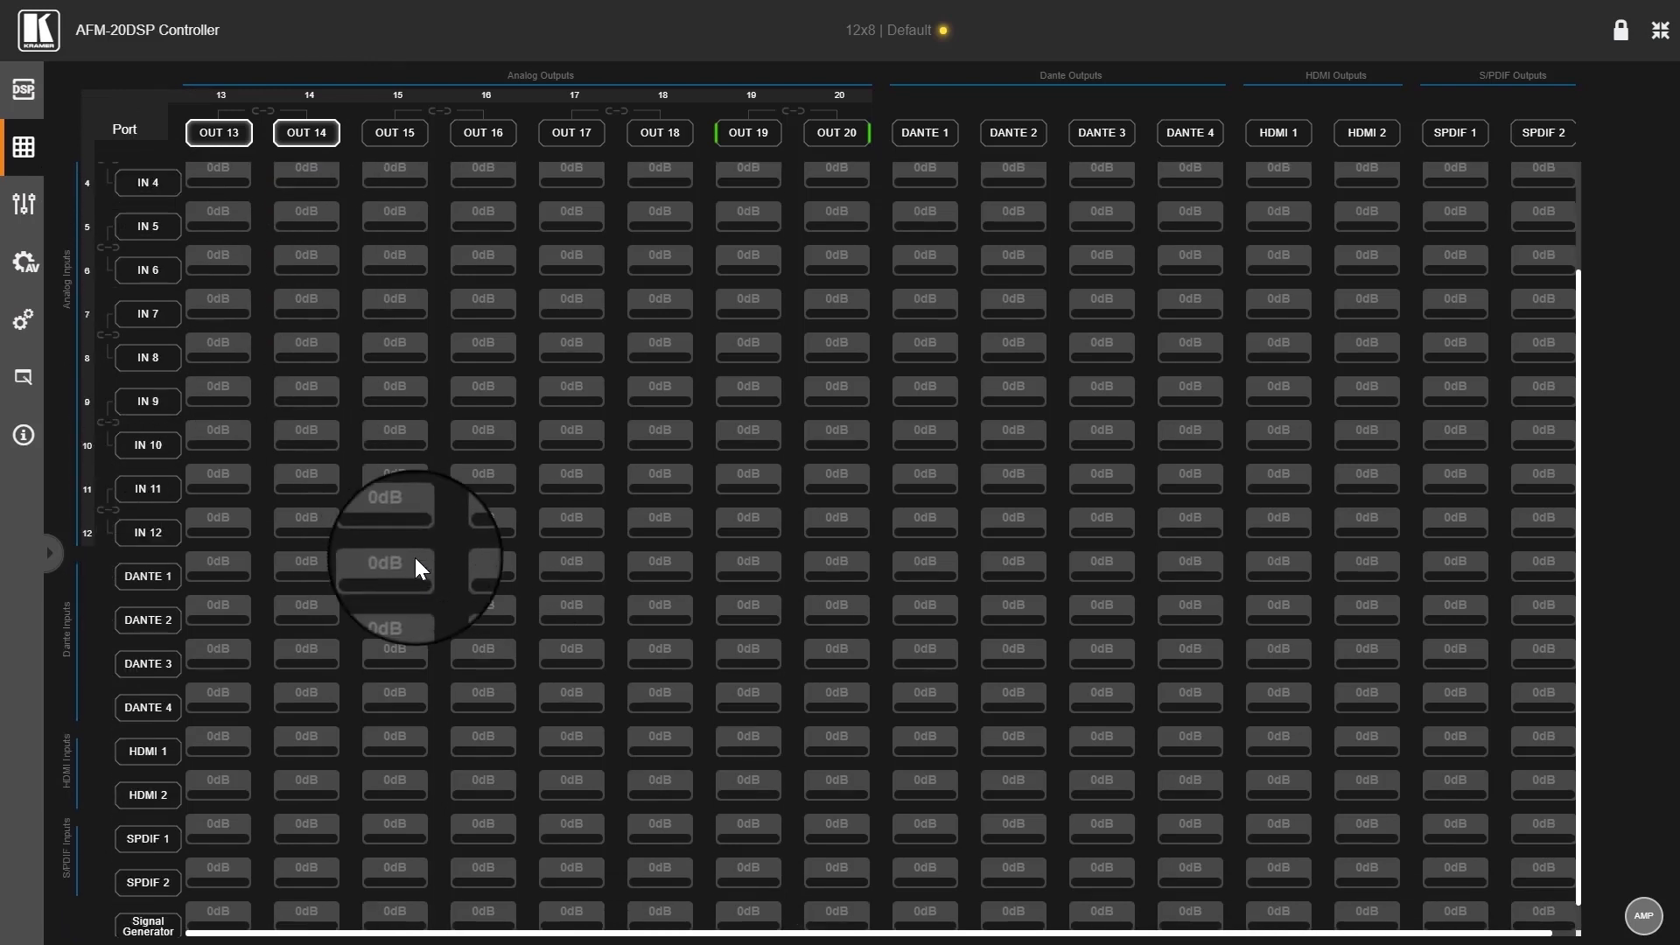
scroll("down", 3)
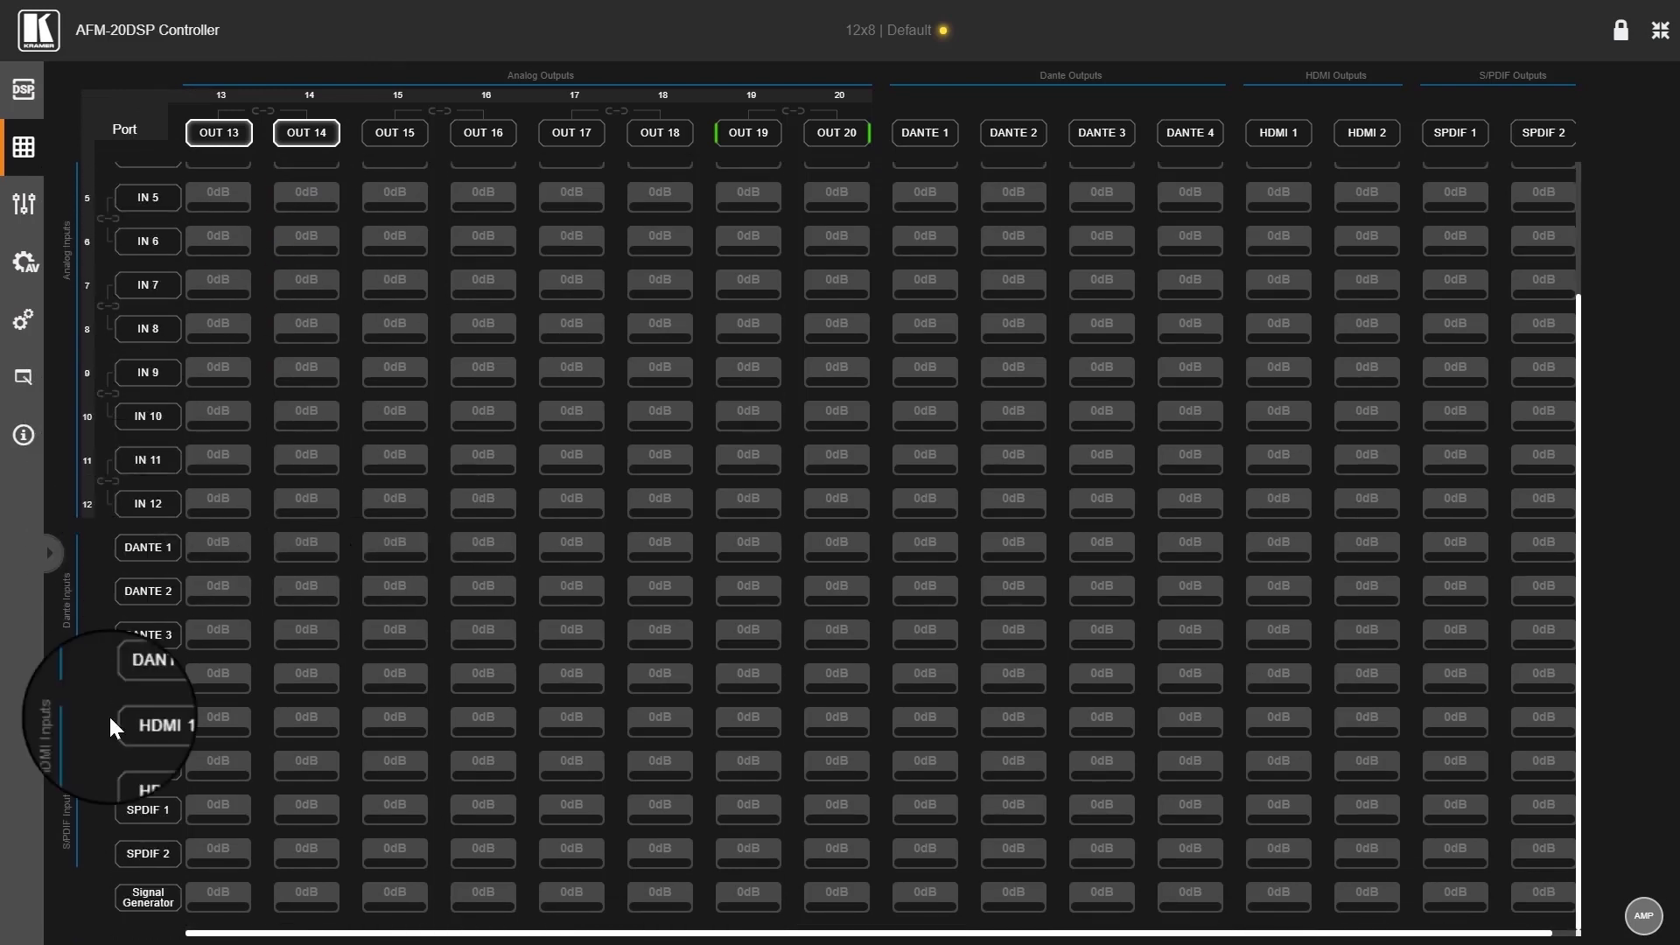
mouse_move(1034, 322)
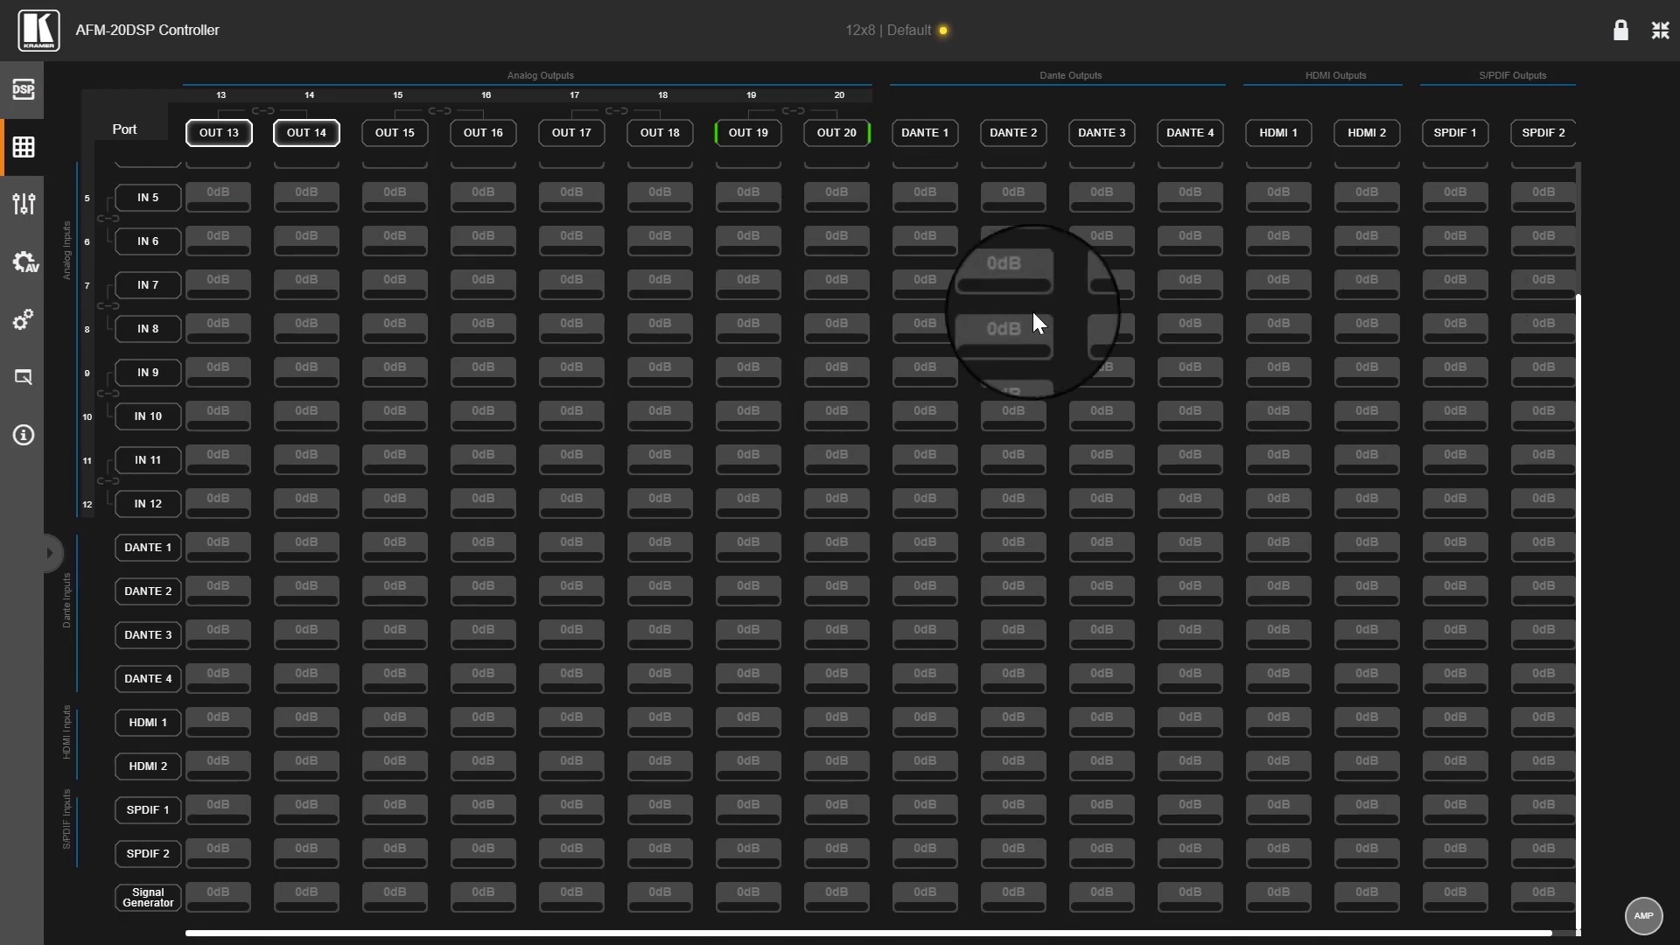
mouse_move(1034, 567)
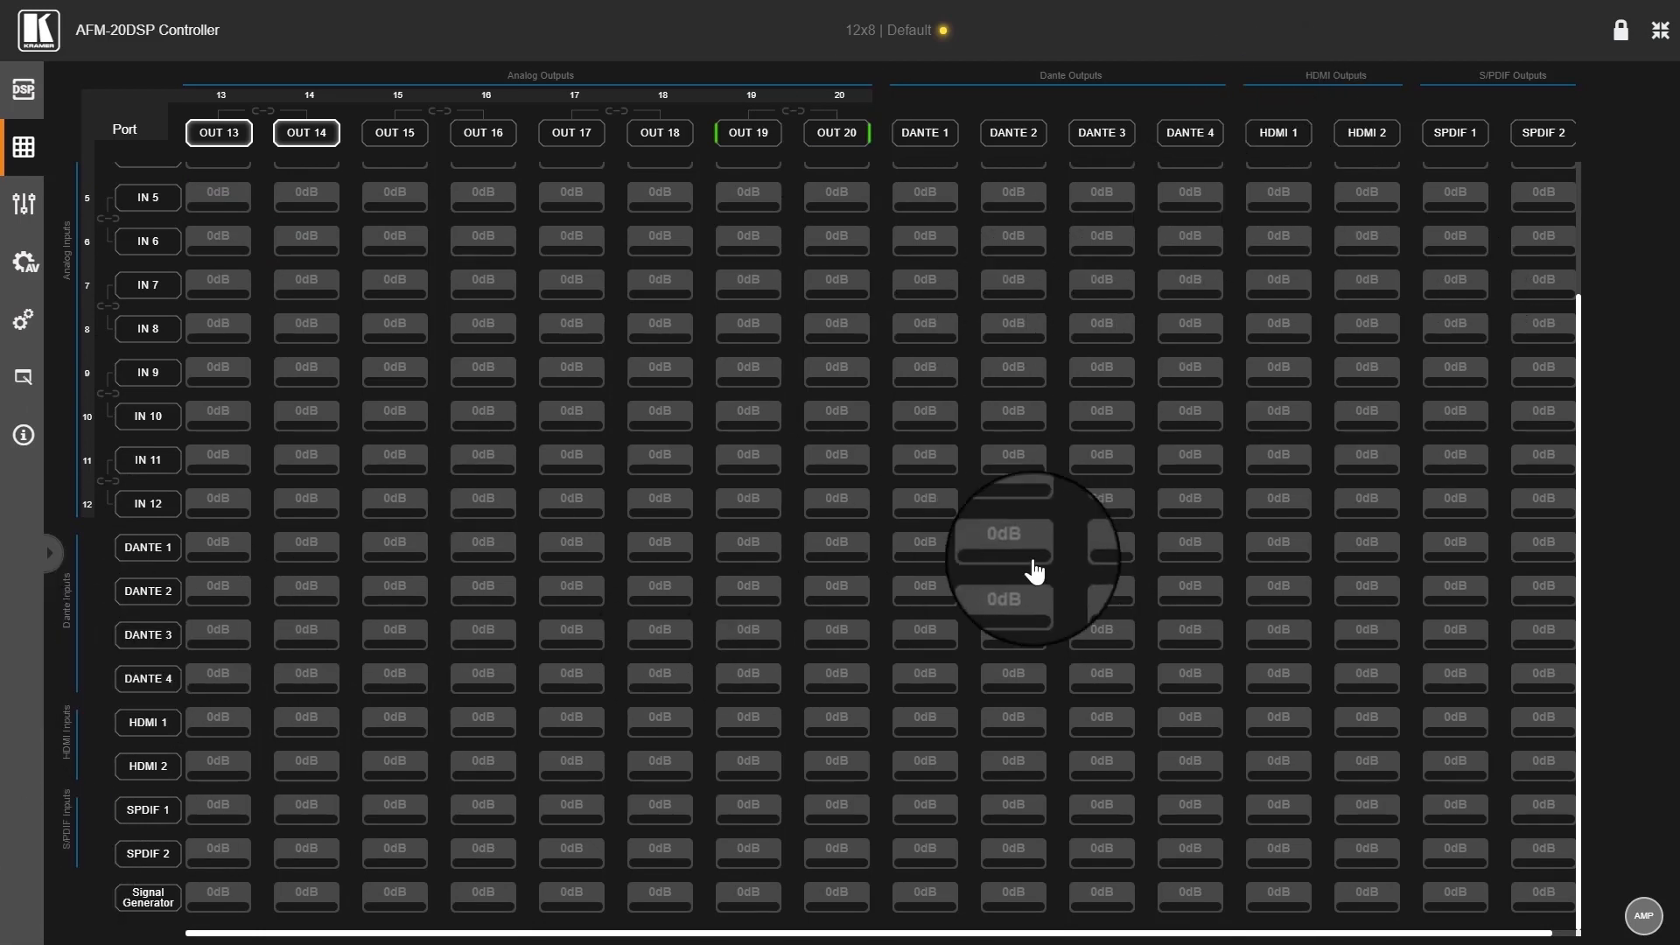
mouse_move(1126, 422)
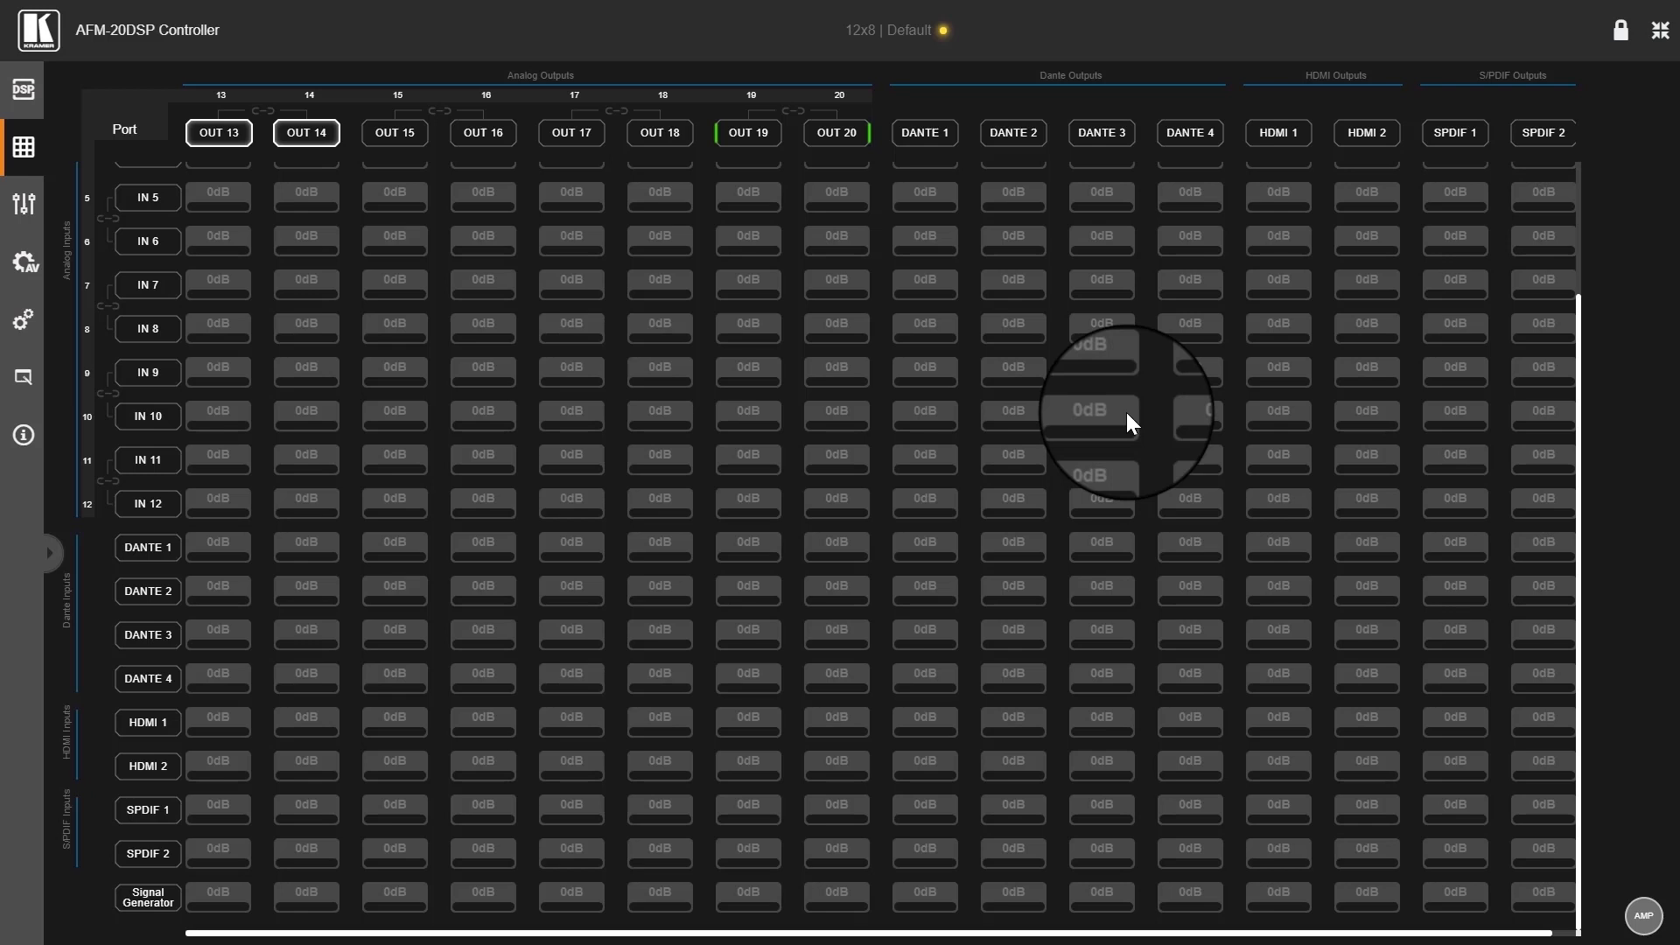
scroll("up", 3)
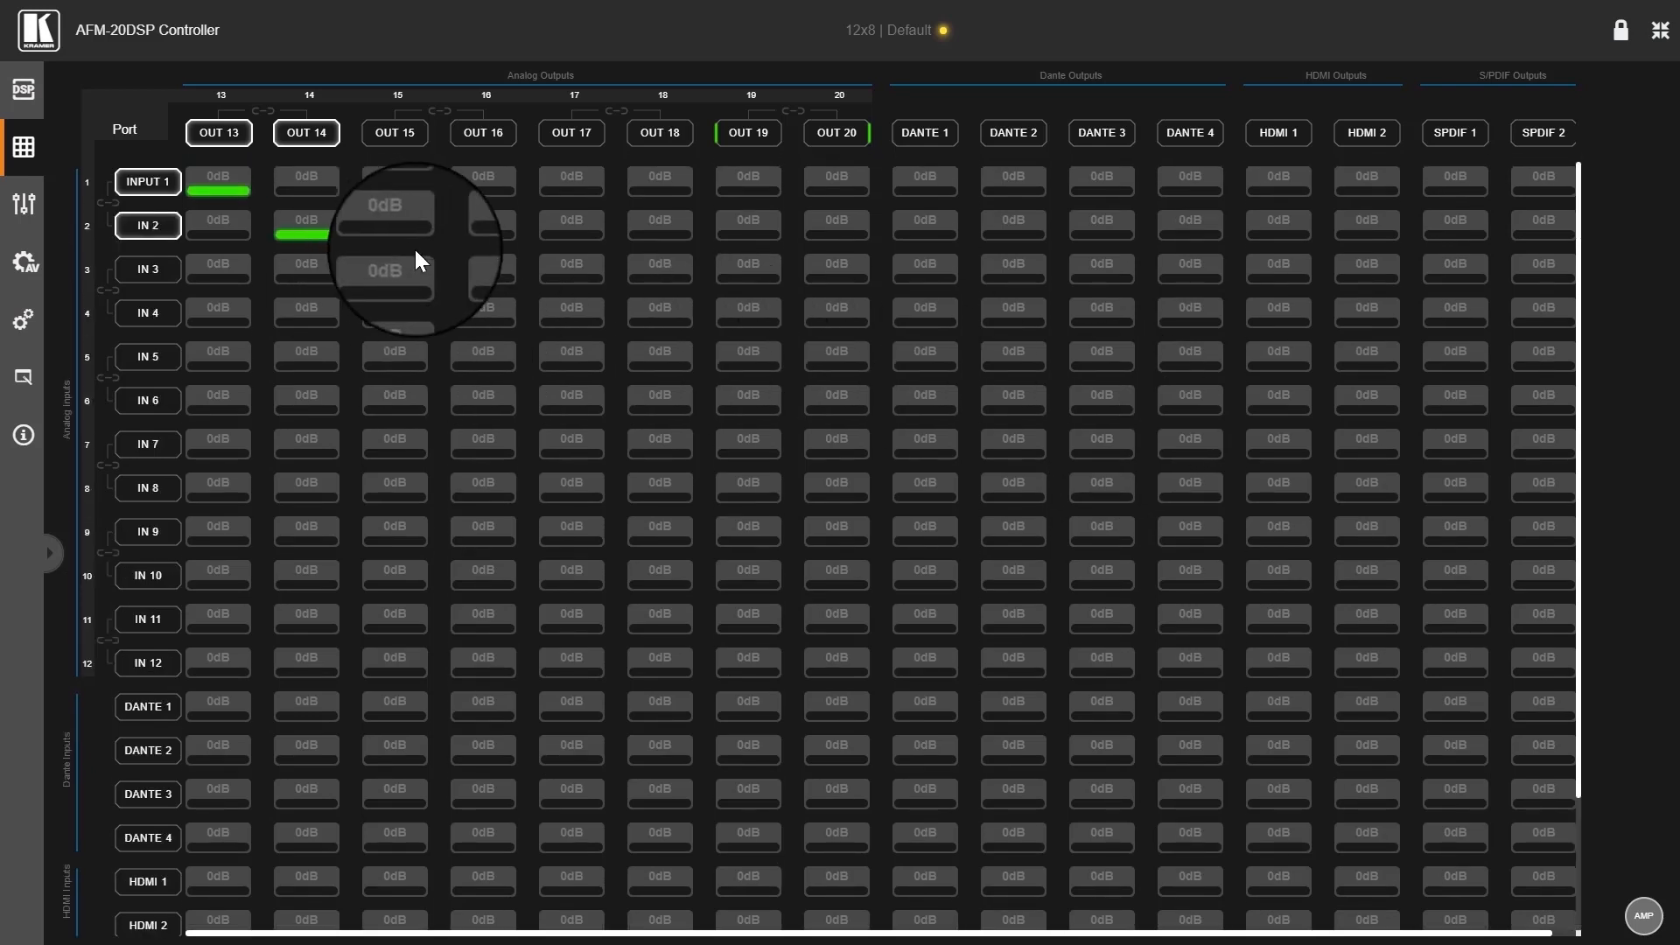
mouse_move(1015, 232)
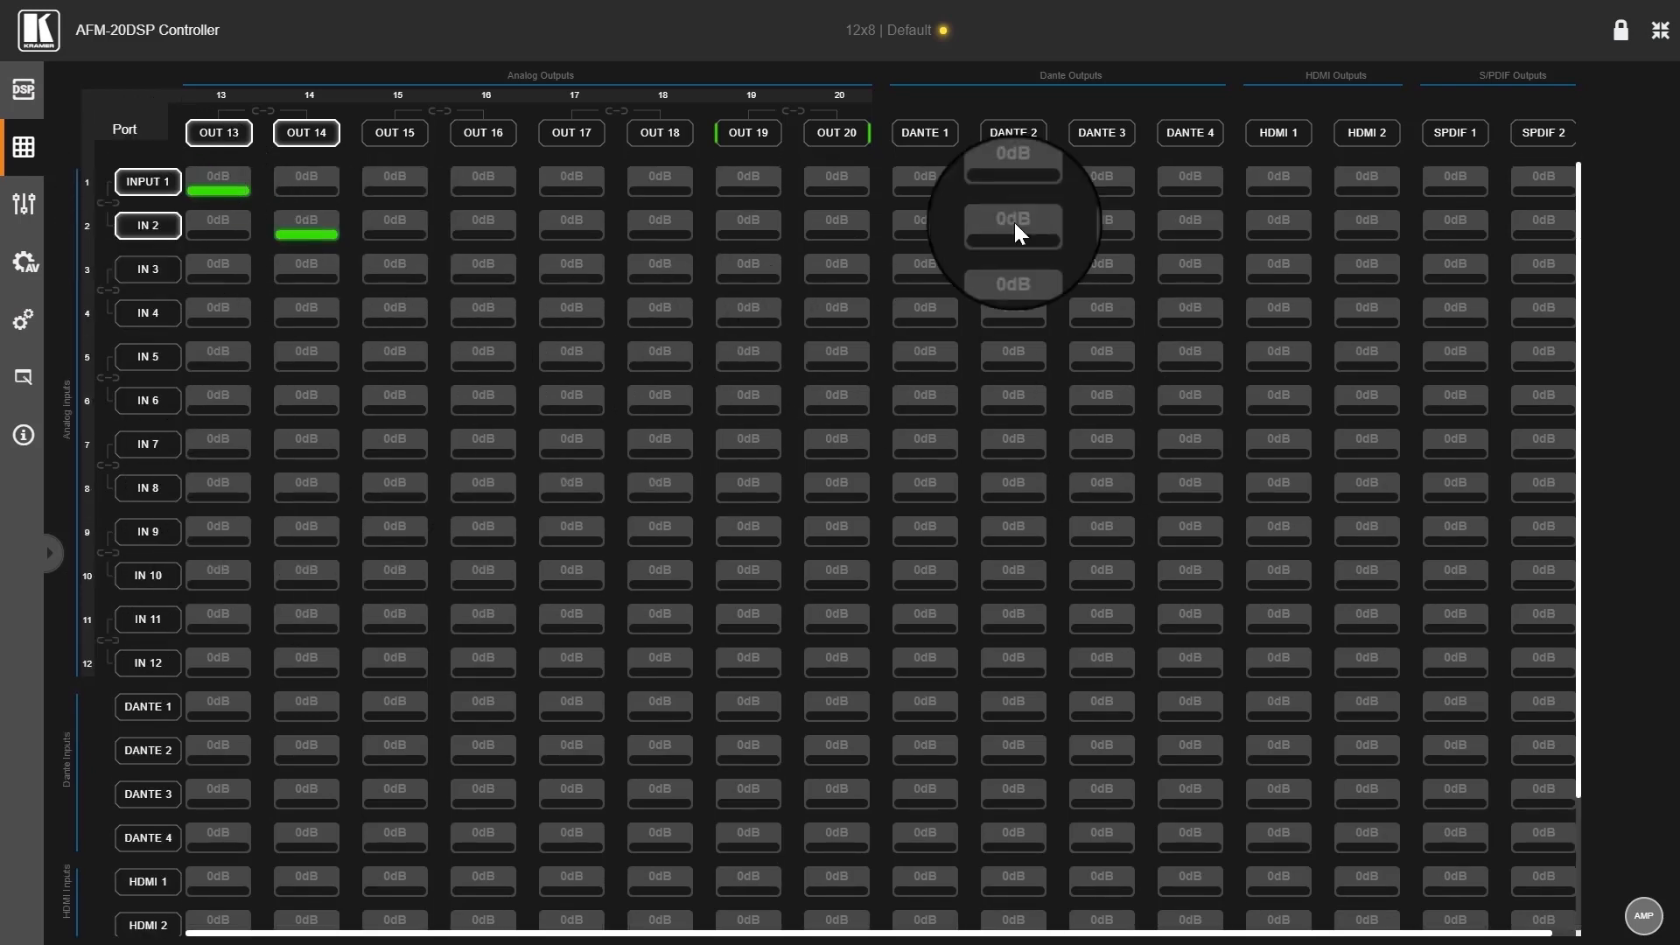
mouse_move(667, 222)
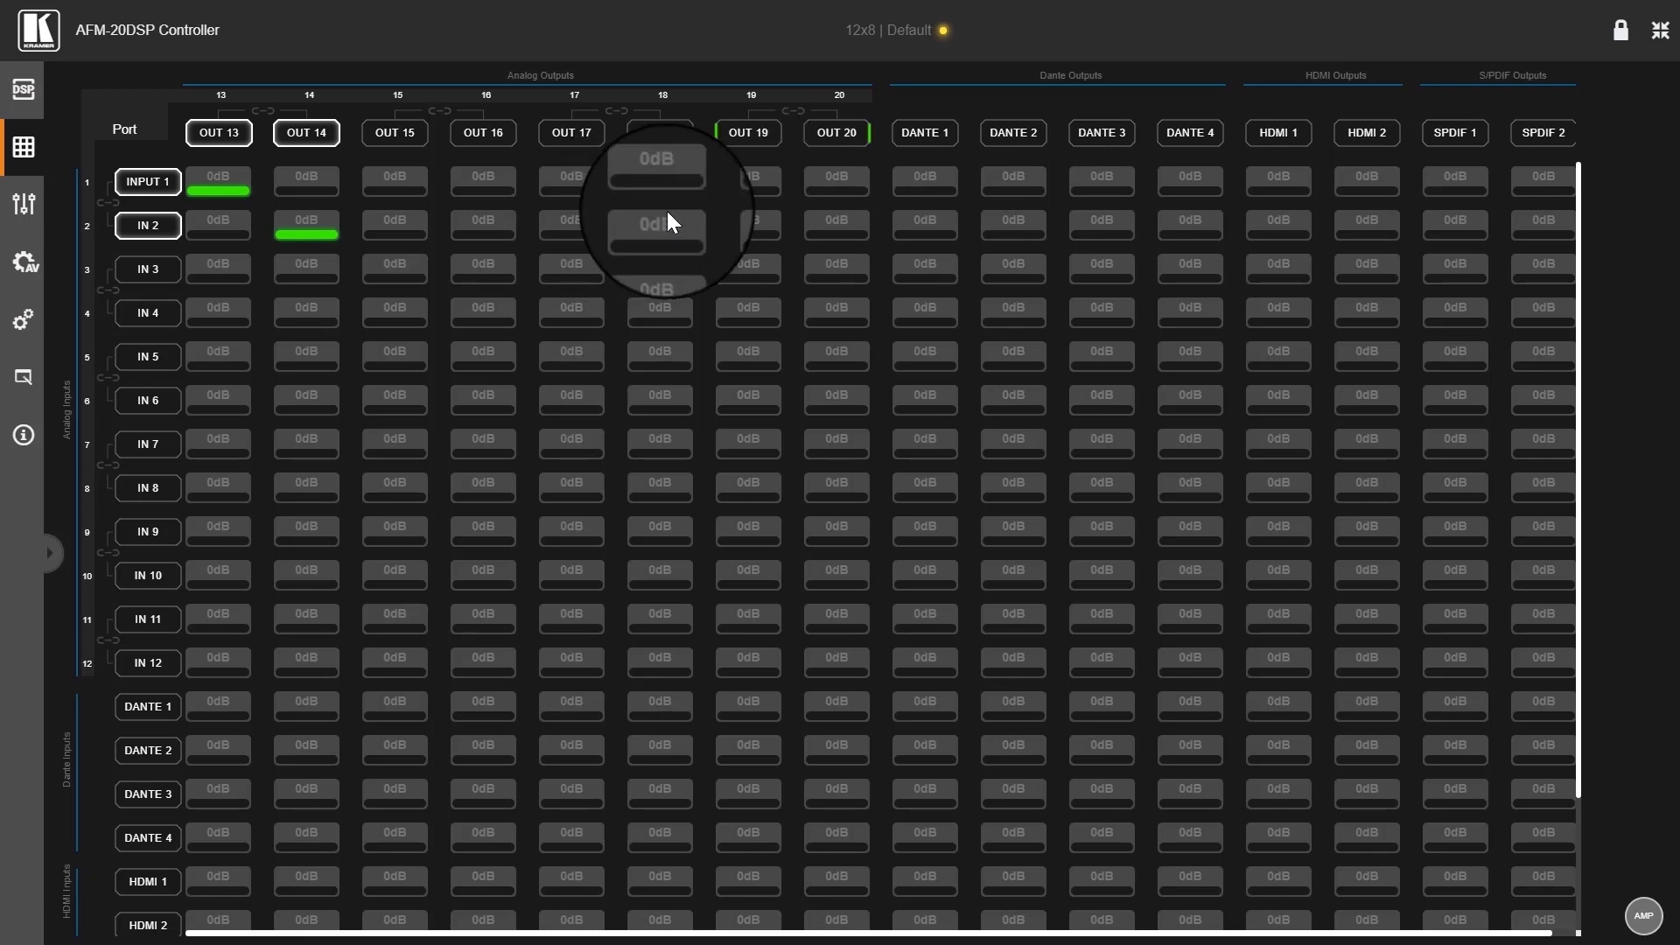
mouse_move(75, 314)
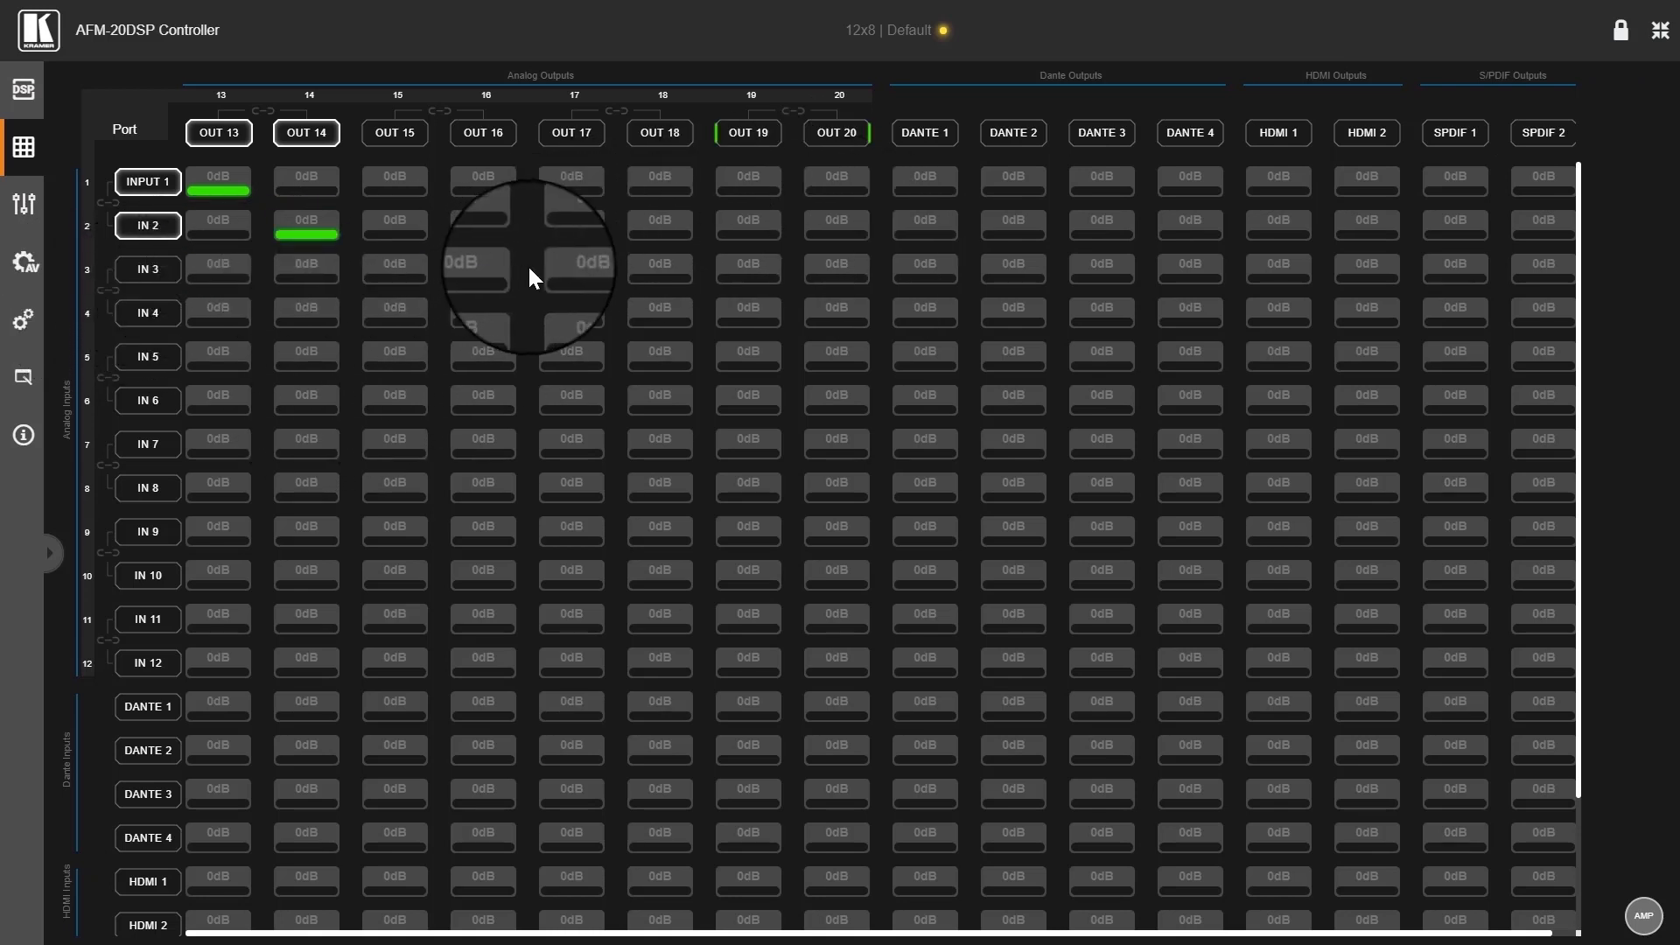
mouse_move(175, 203)
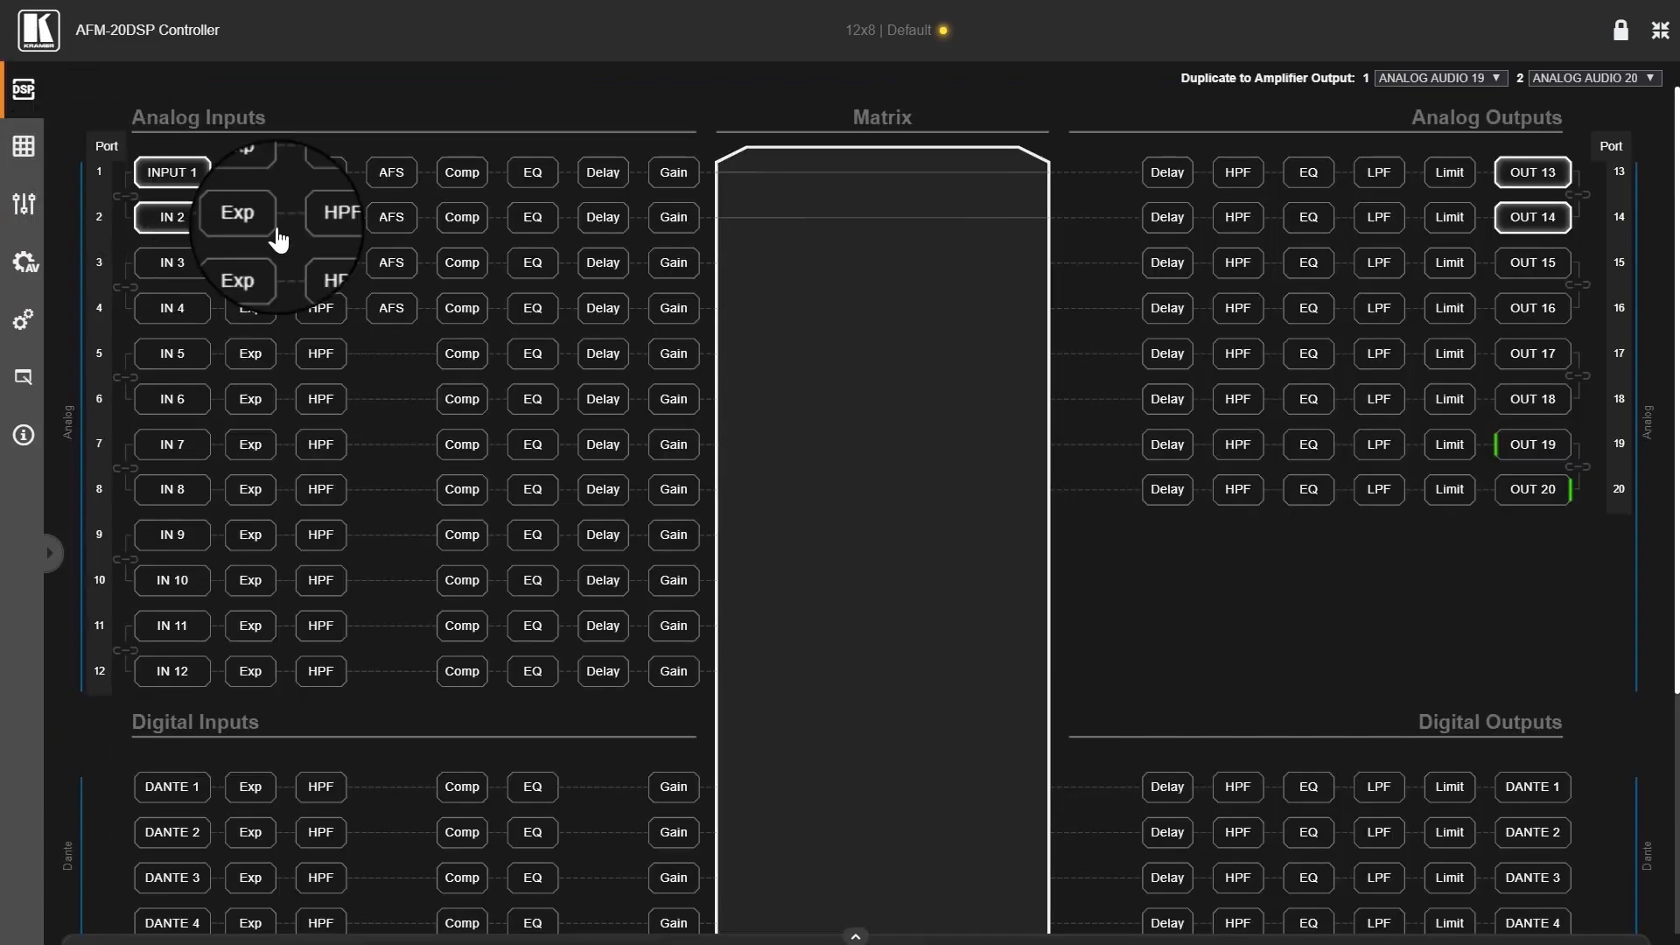
mouse_move(177, 187)
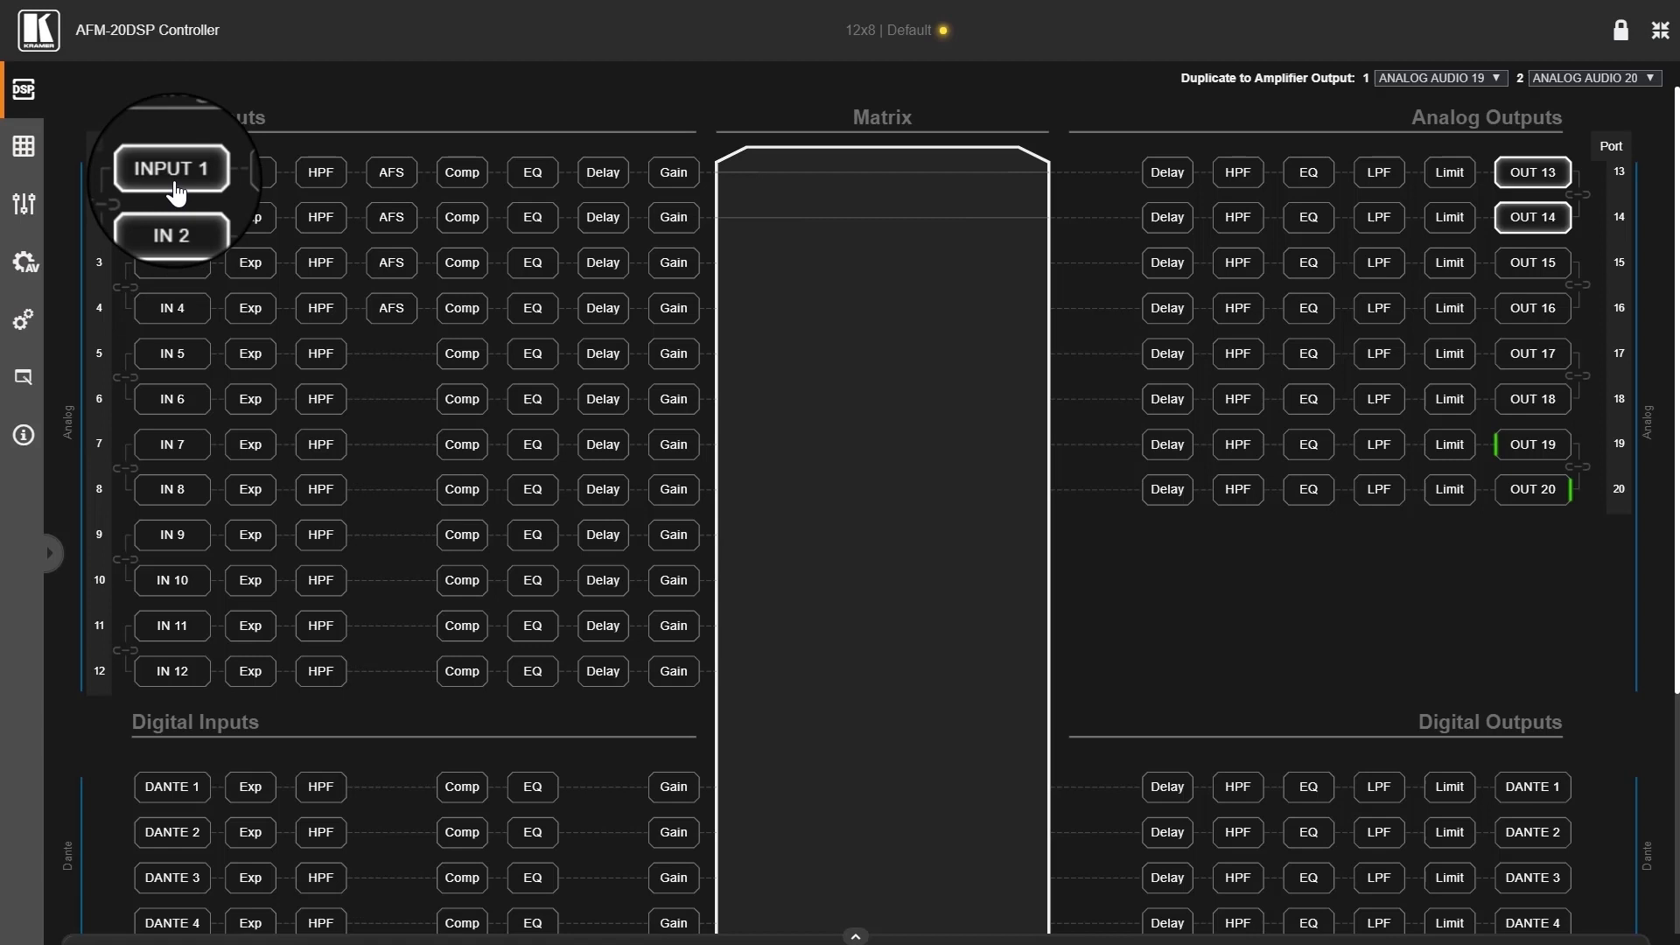
Step: Show INPUT 1's level faders, then its Auto Feedback Suppression and Compressor settings
left_click(170, 172)
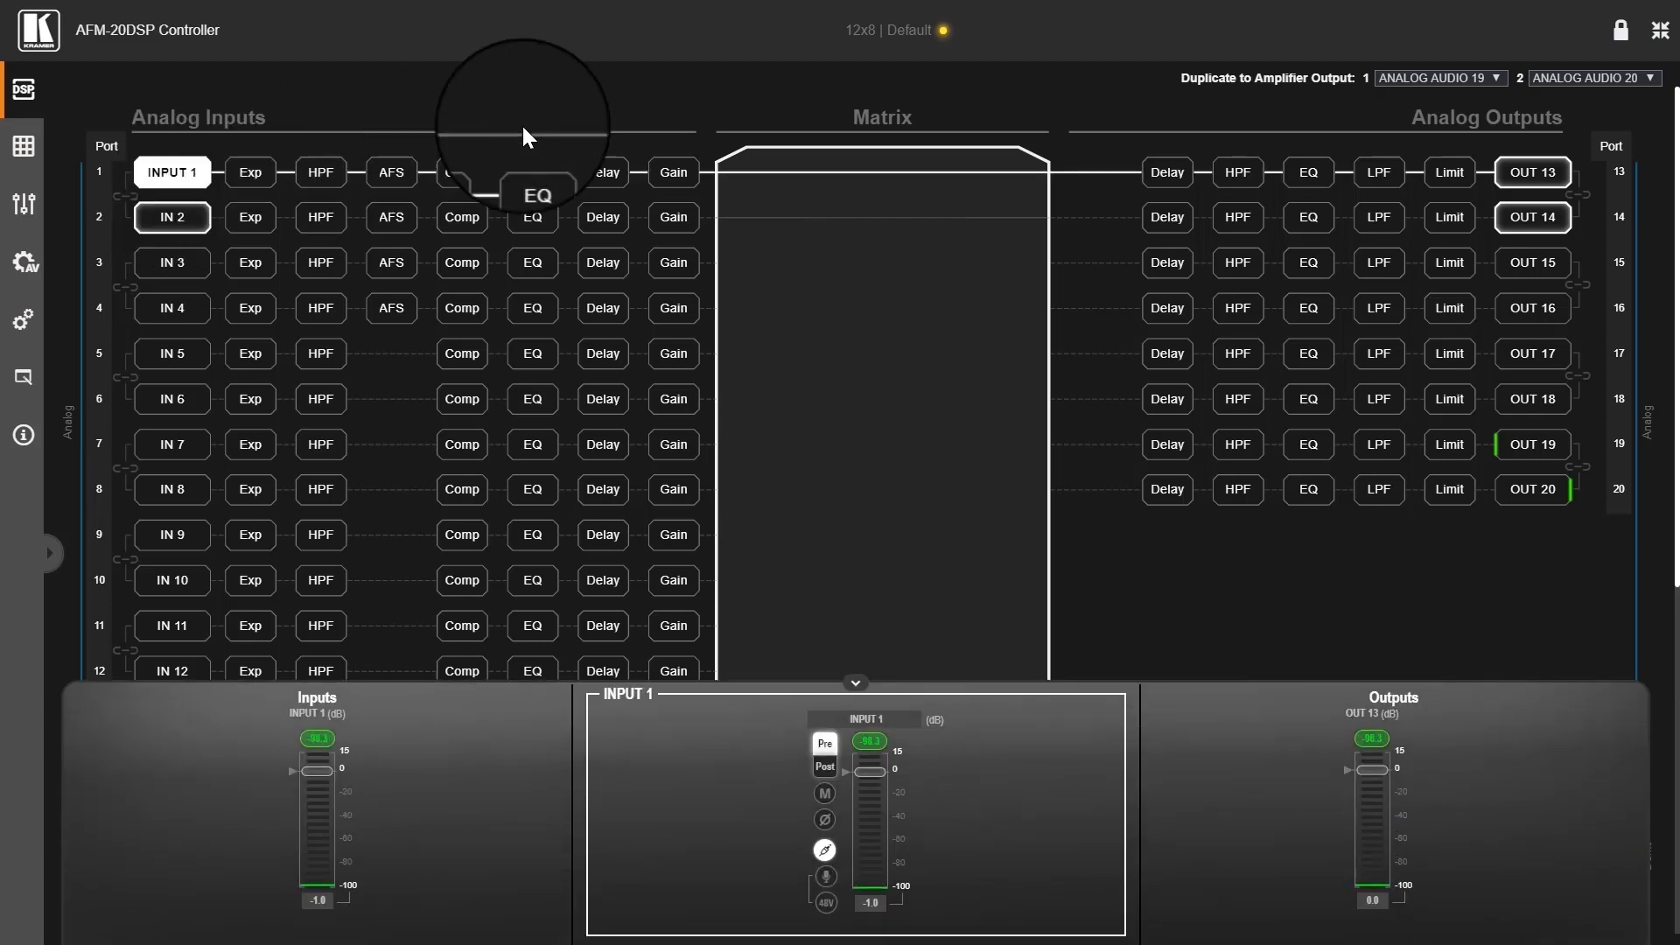
mouse_move(1414, 162)
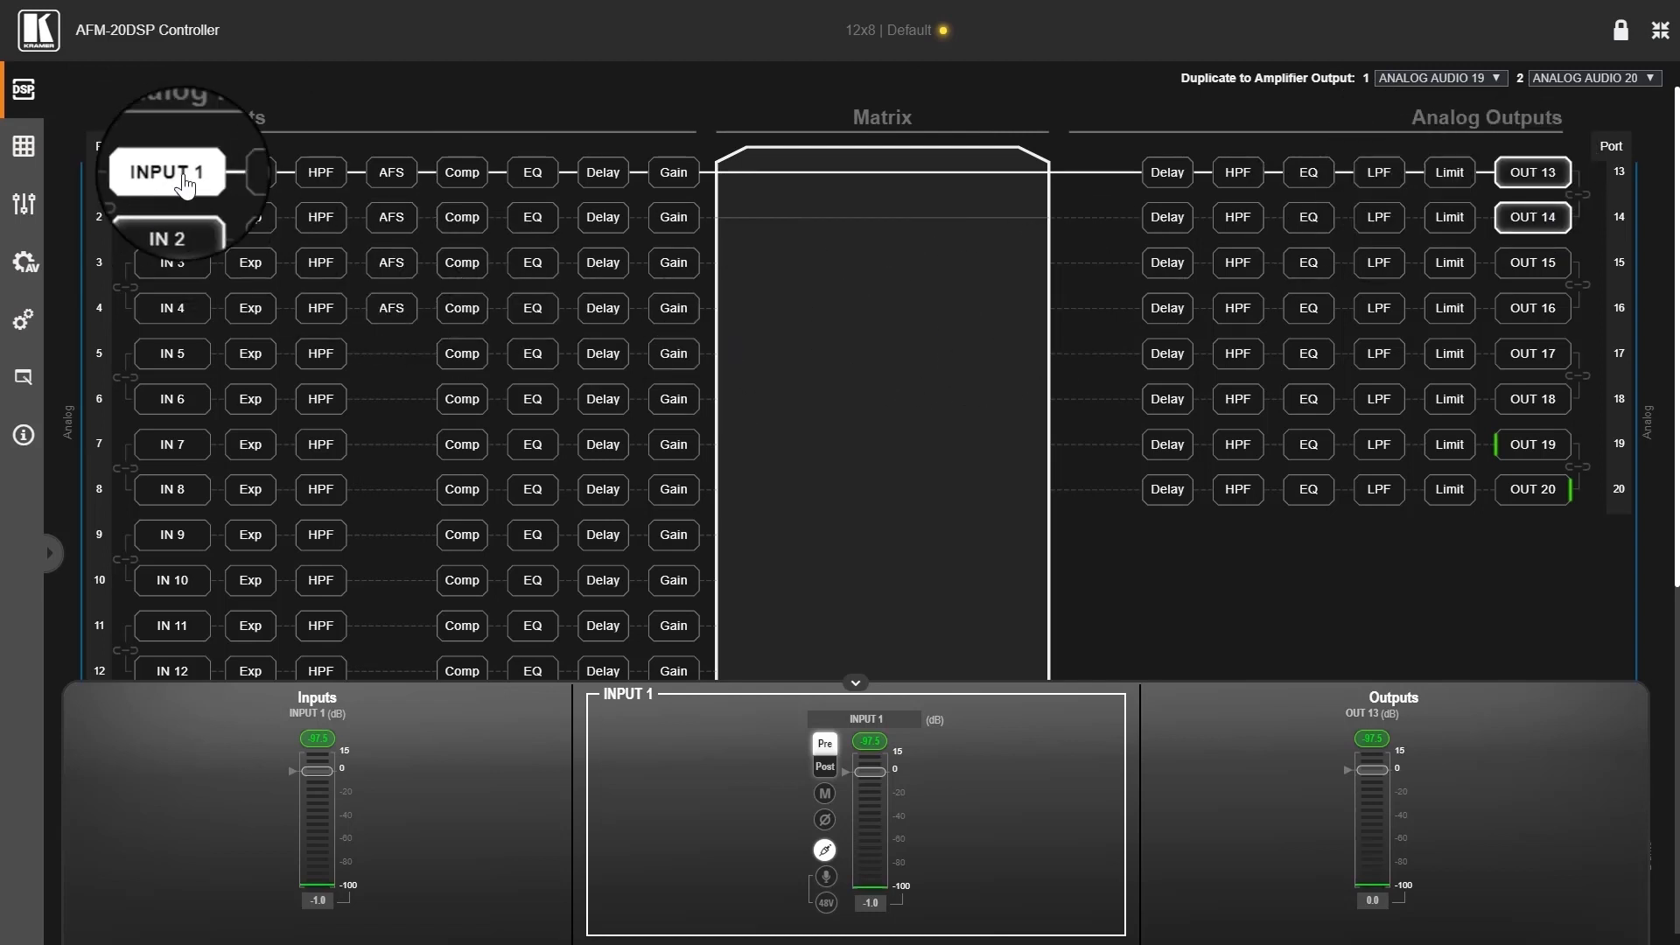
left_click(390, 172)
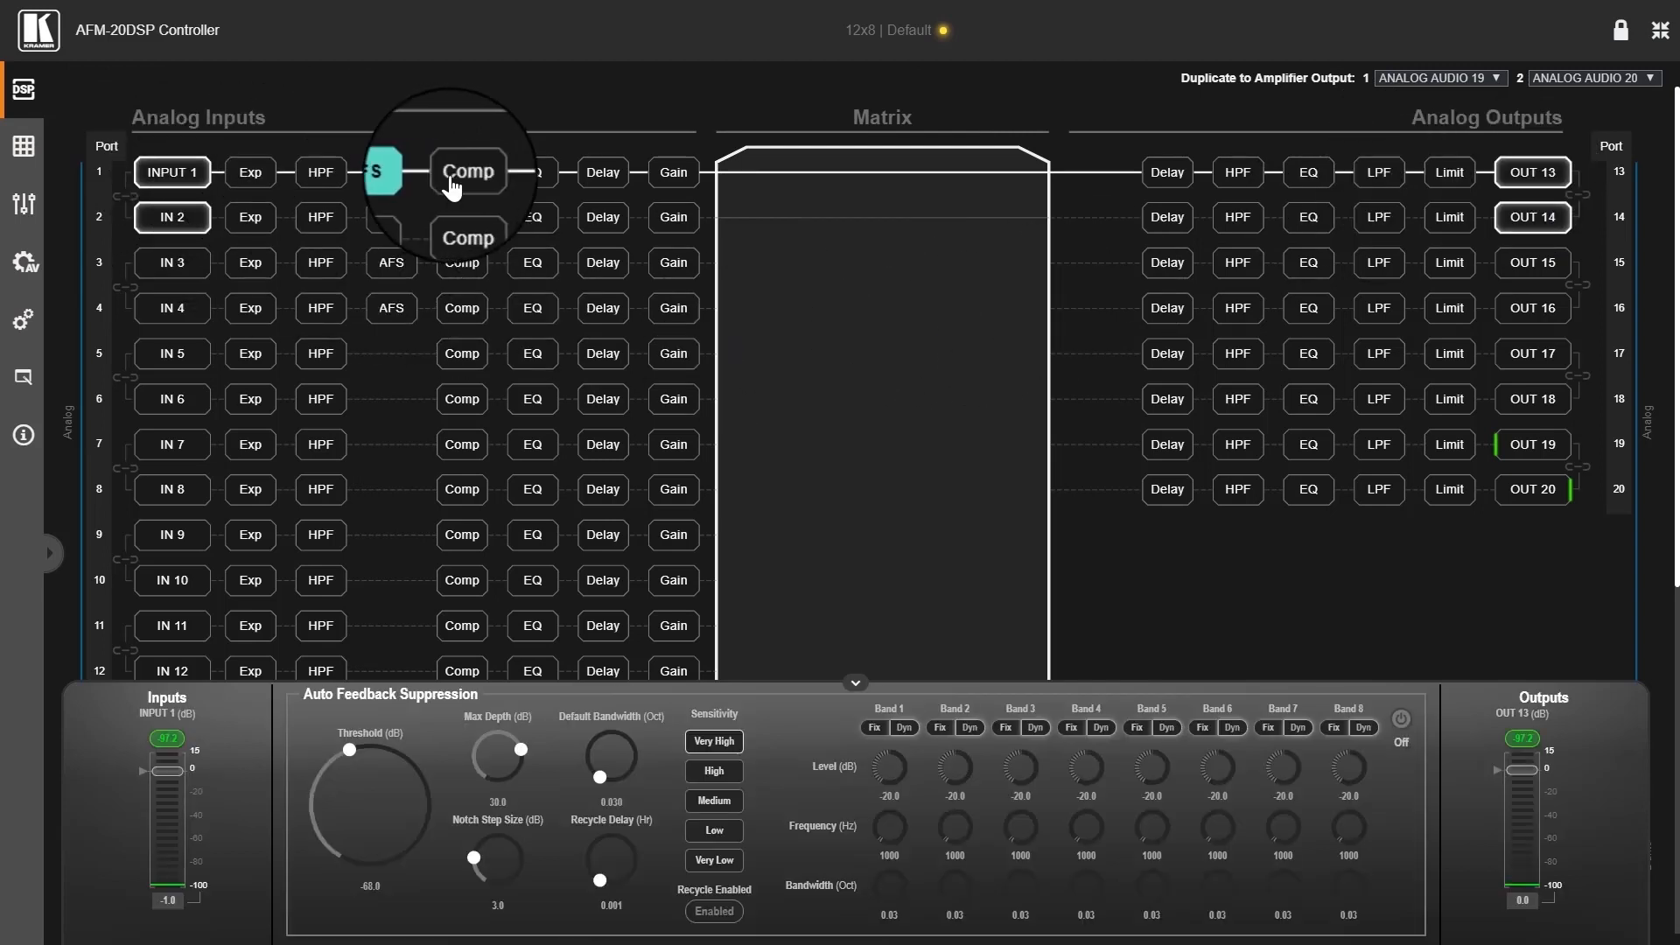
left_click(467, 171)
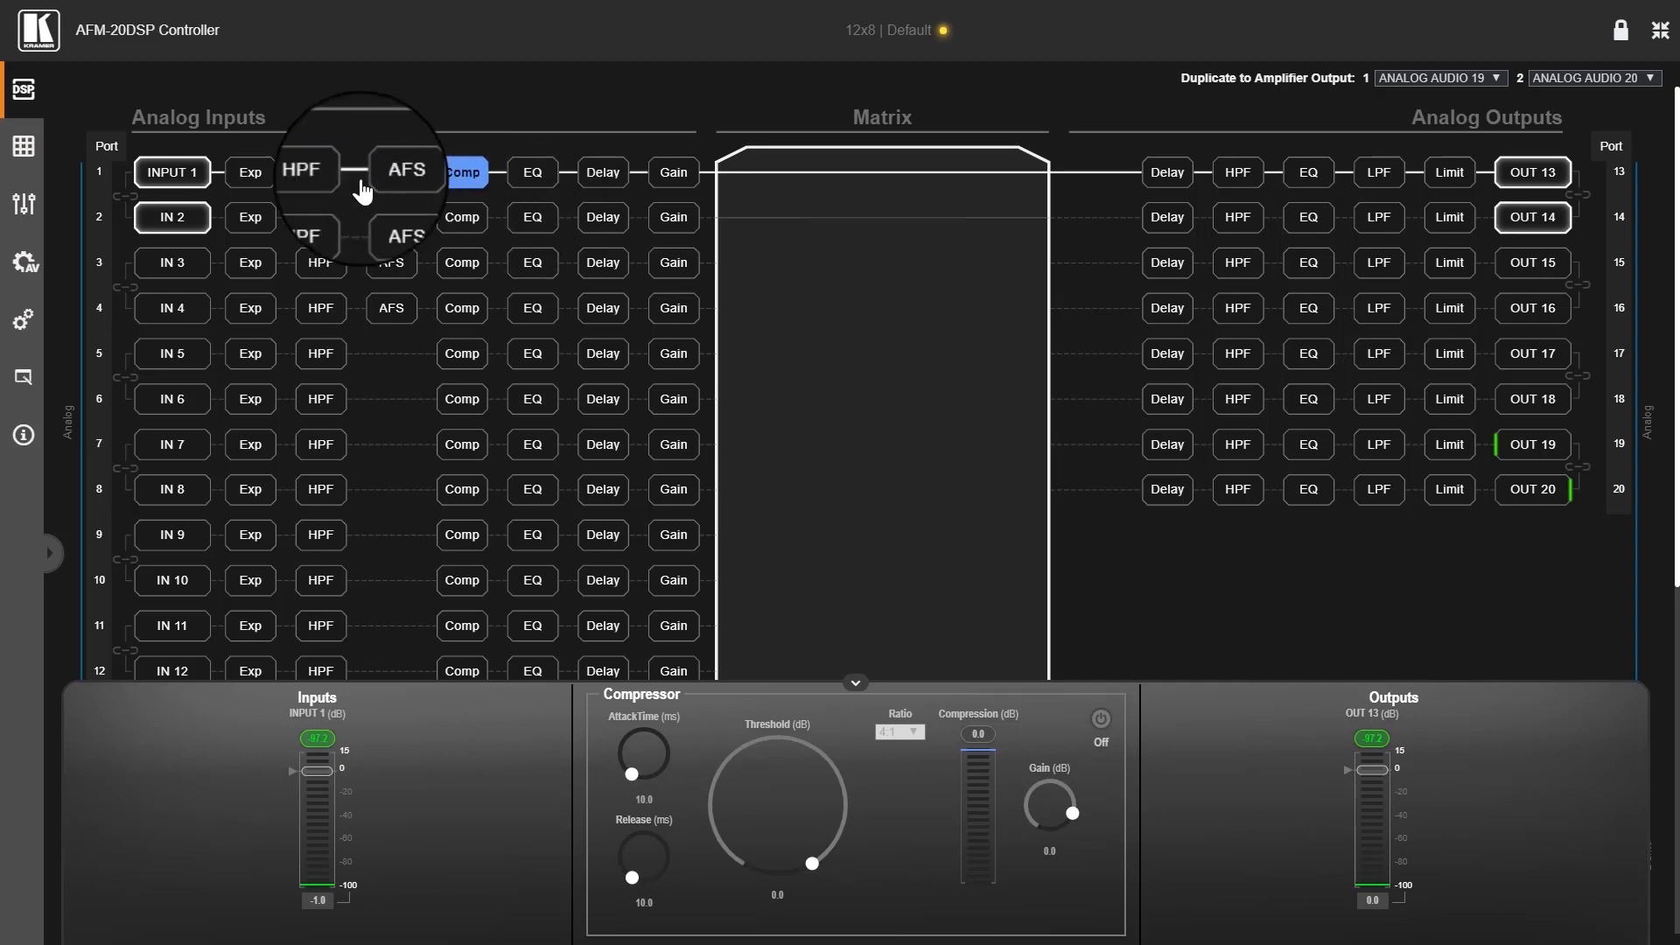
mouse_move(555, 177)
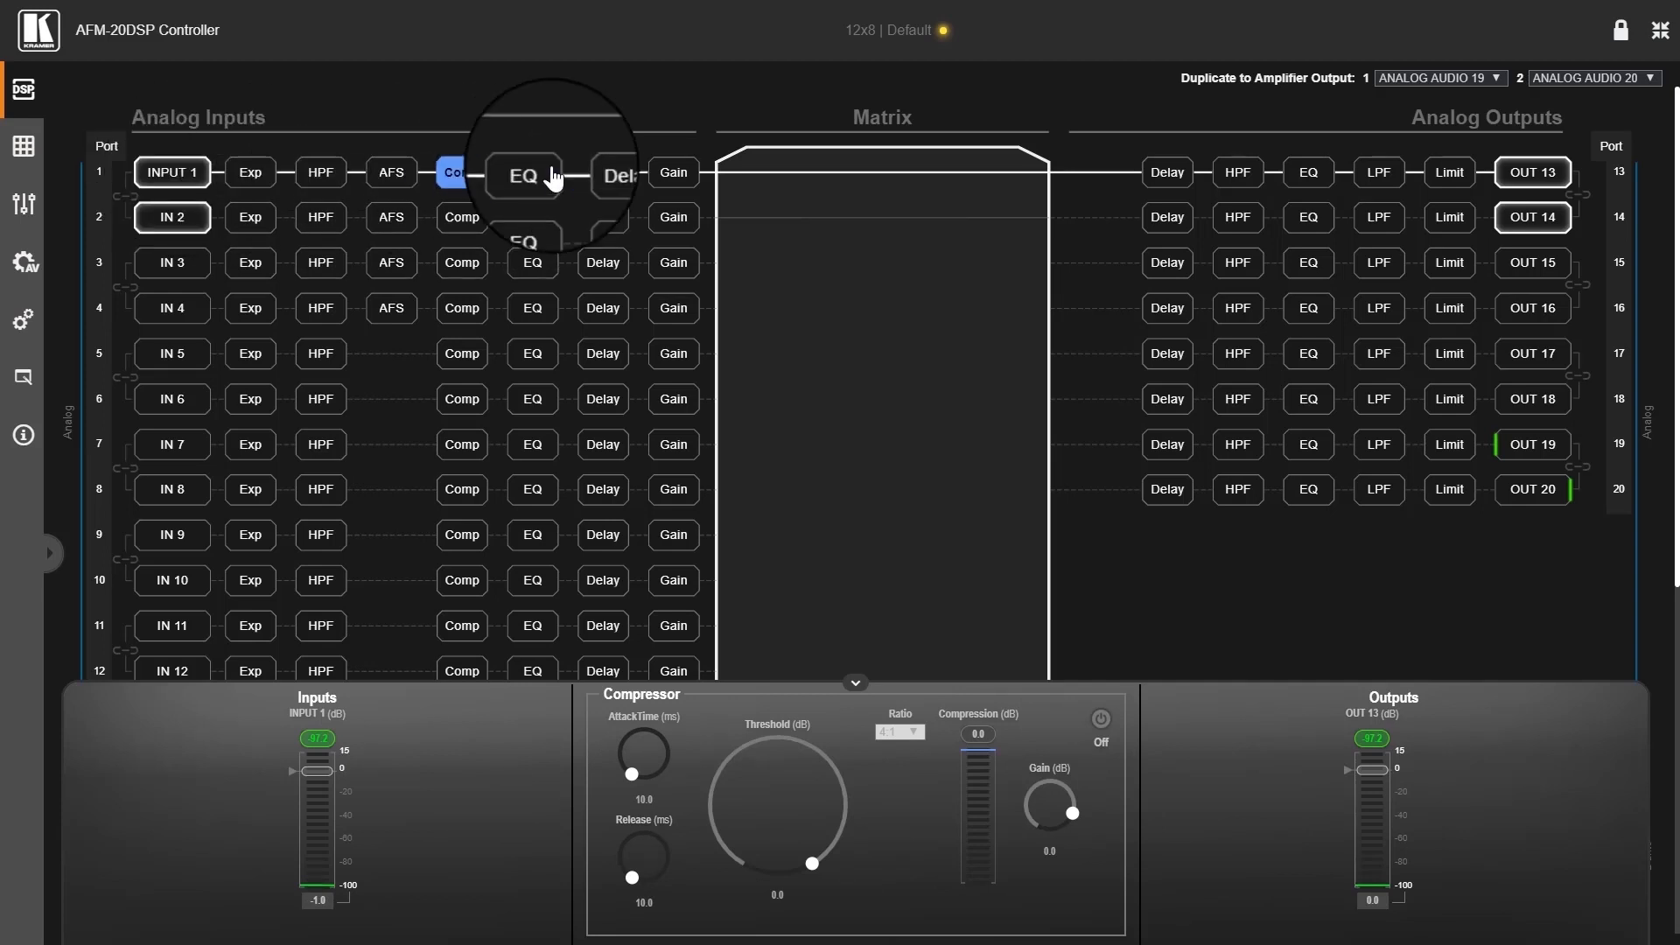
mouse_move(402, 198)
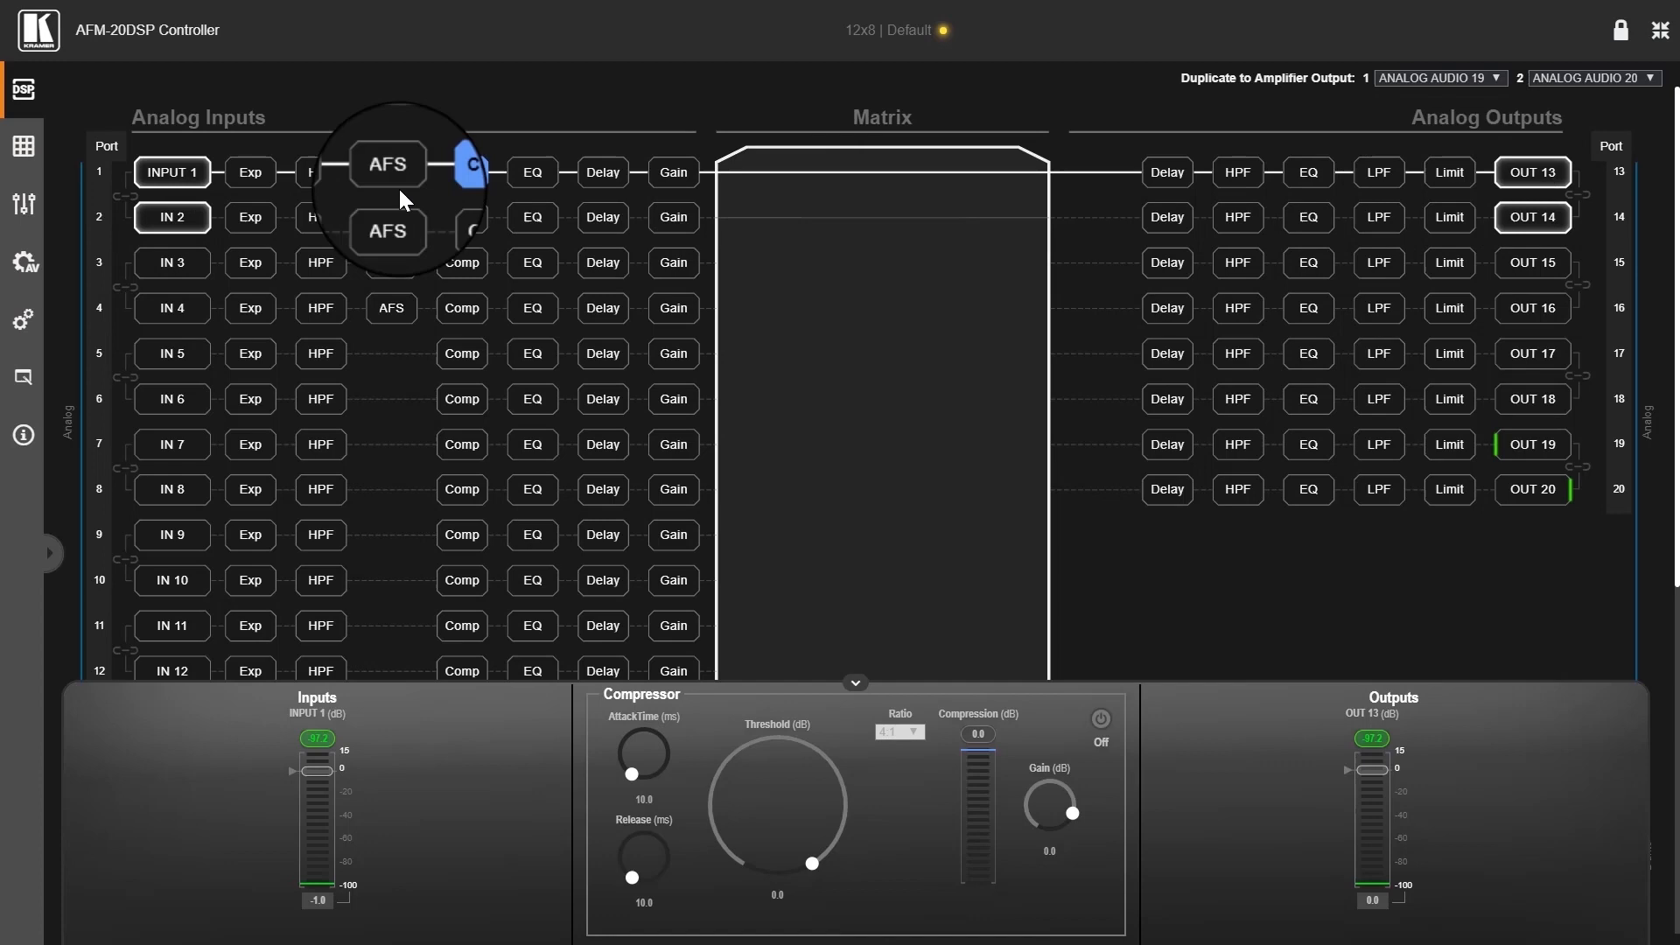
mouse_move(322, 187)
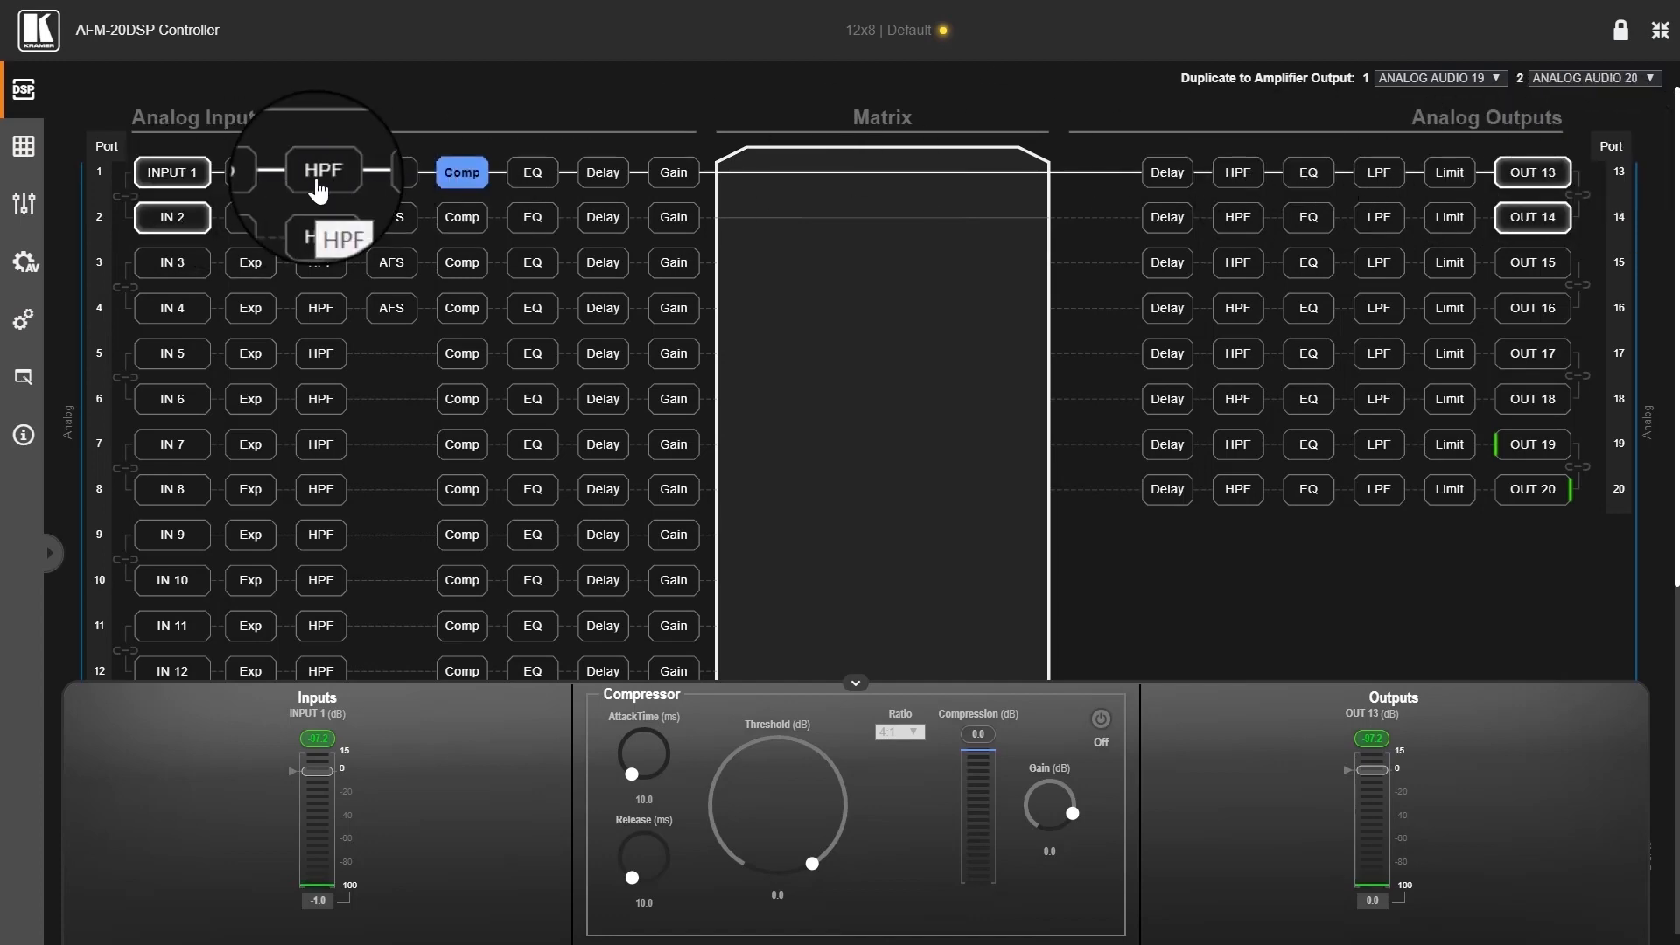
Step: Switch from the DSP page to the routing matrix
left_click(23, 145)
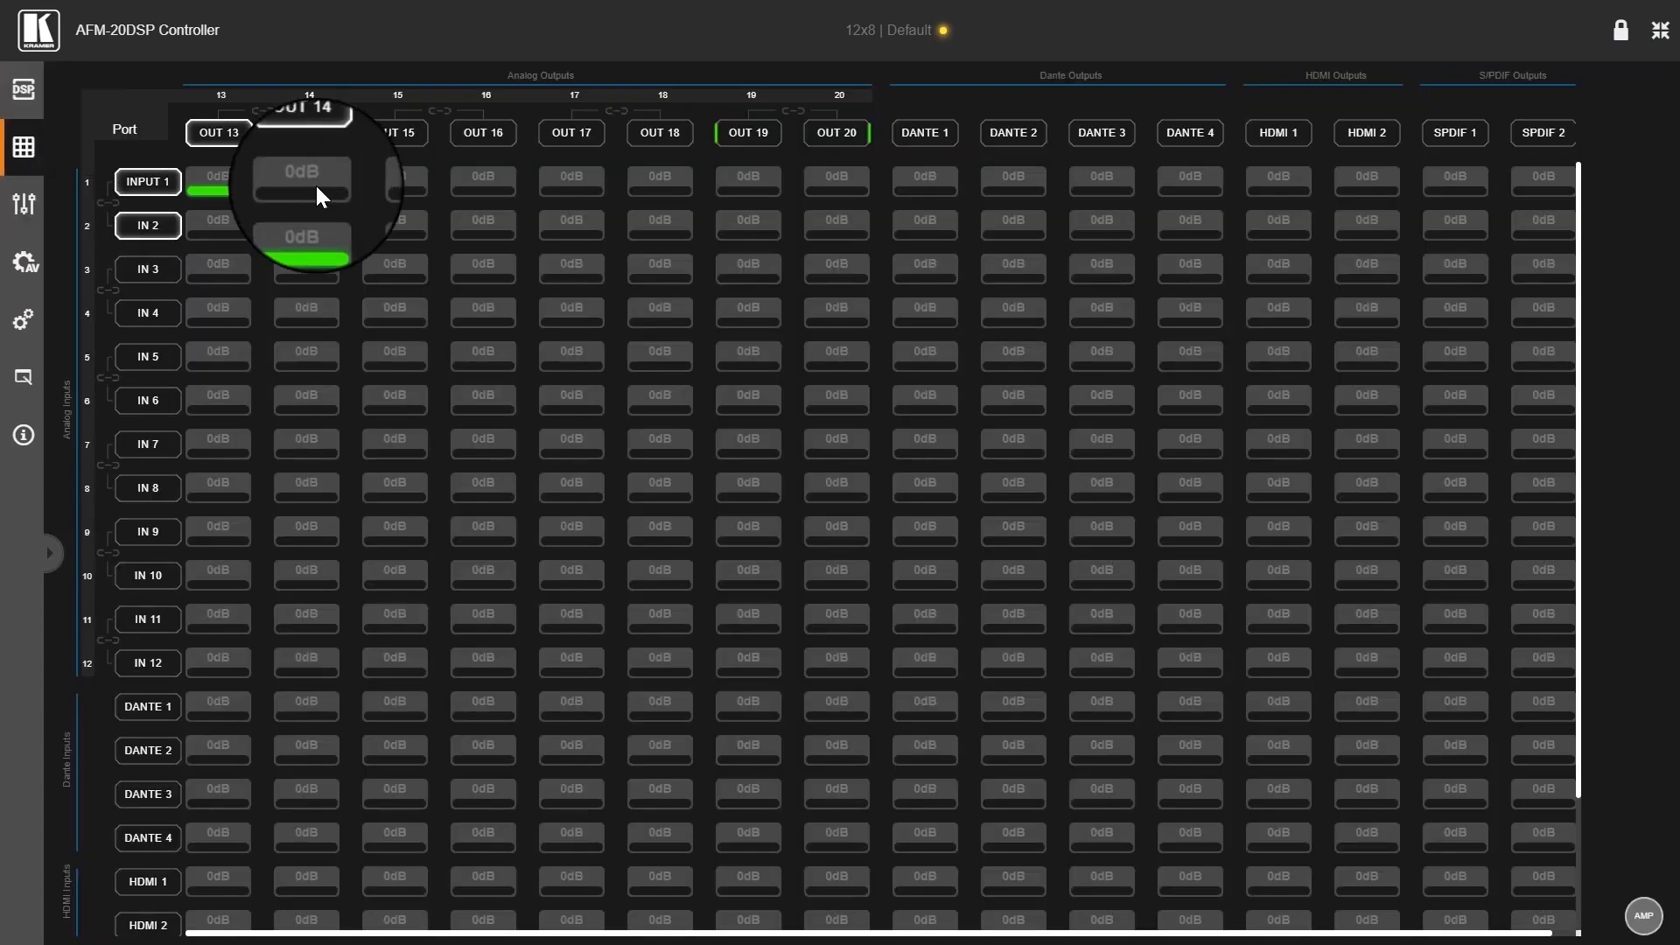
mouse_move(310, 196)
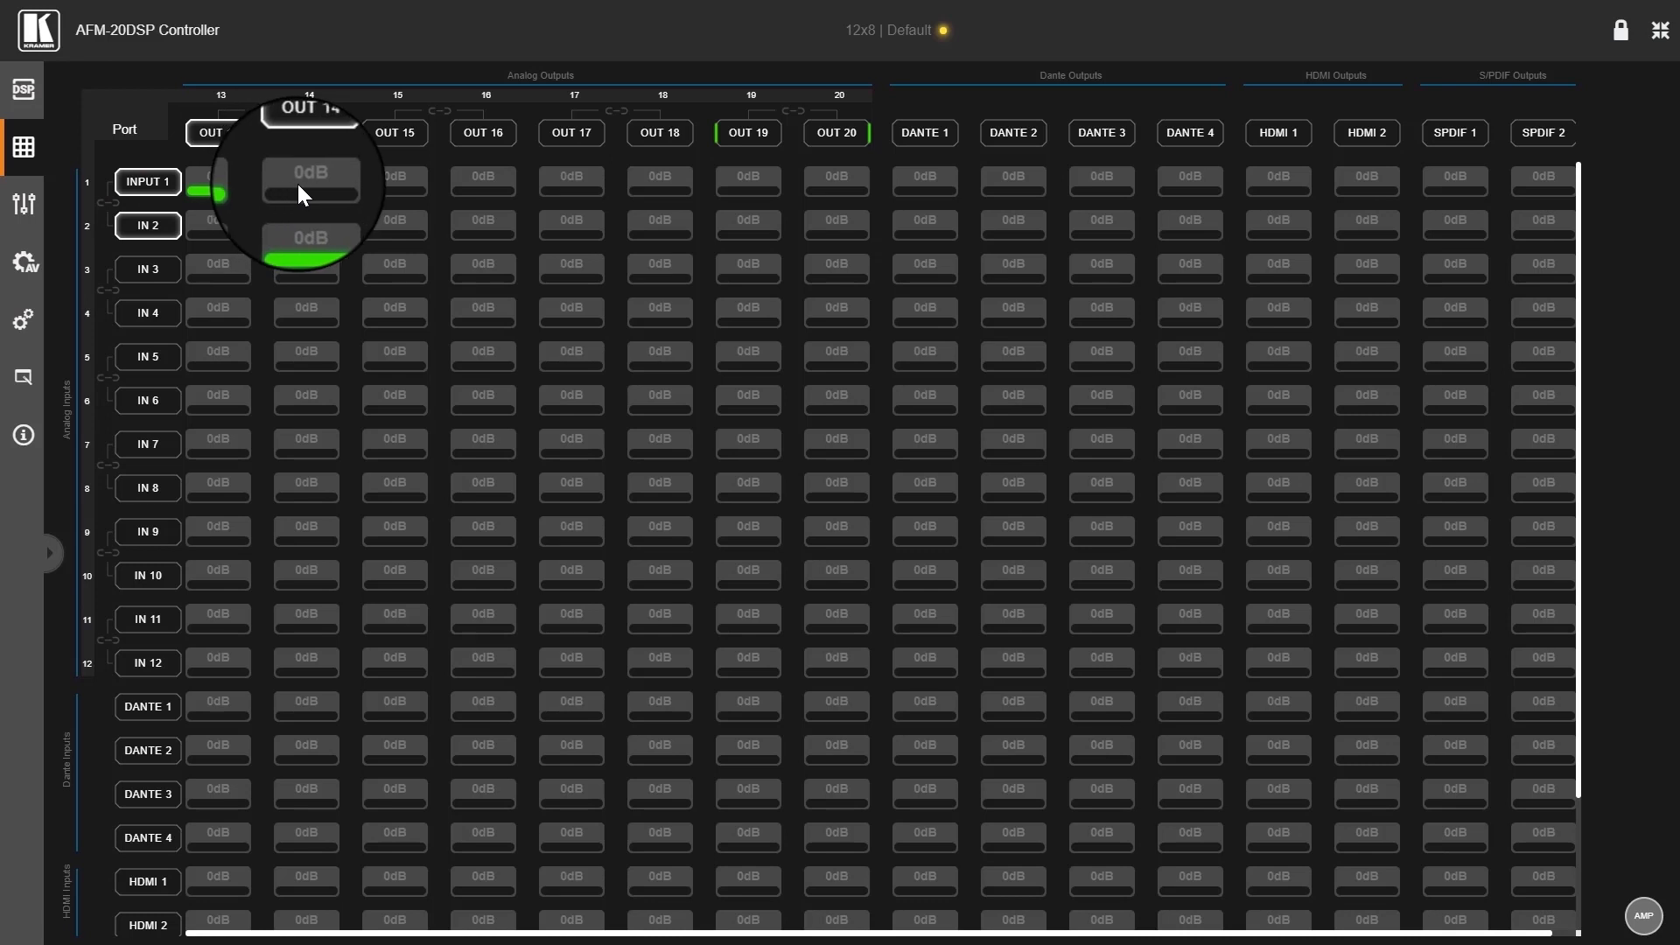
mouse_move(390, 206)
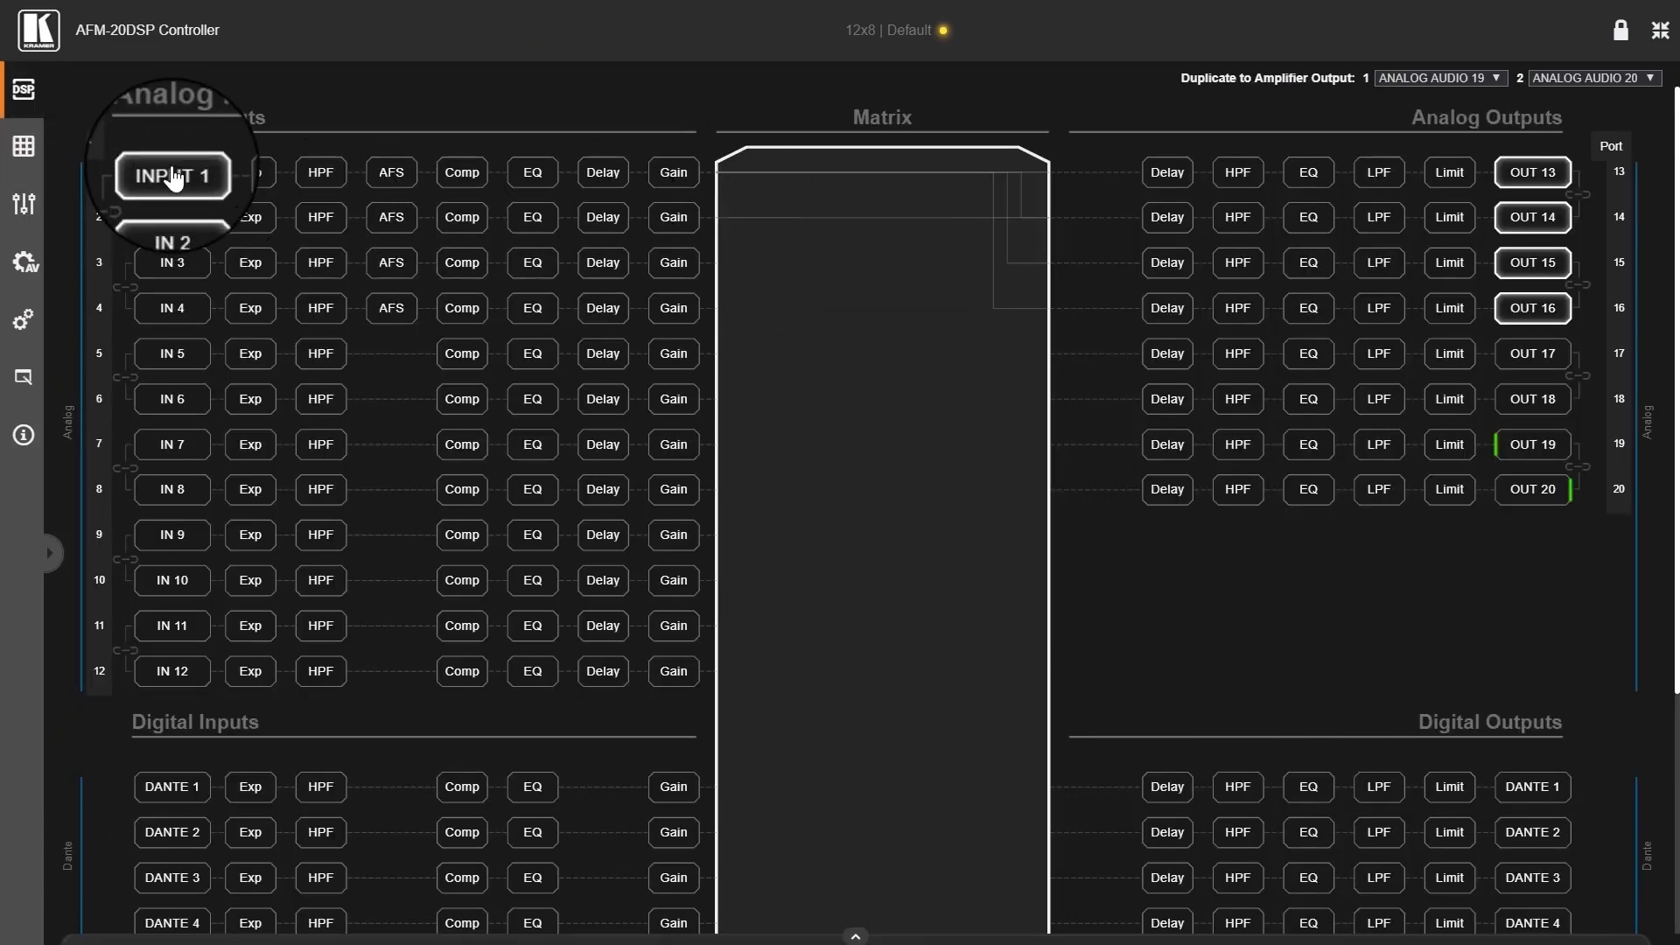
Step: Select INPUT 1 to show its faders and open its High Pass Filter panel
left_click(171, 173)
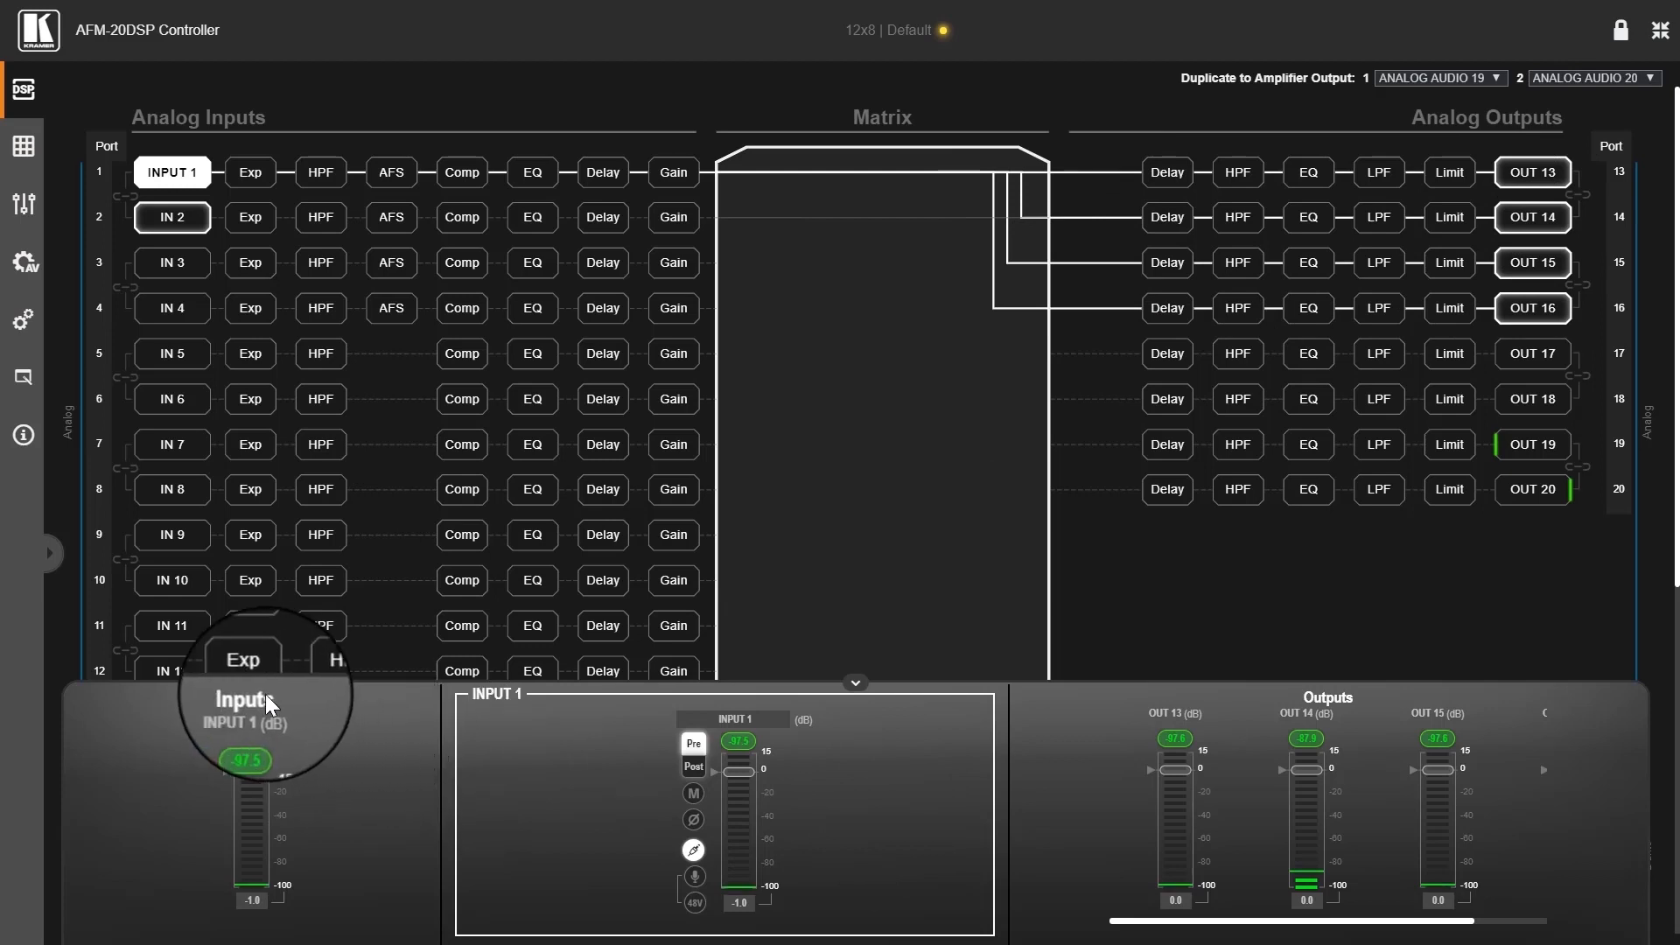
mouse_move(312, 742)
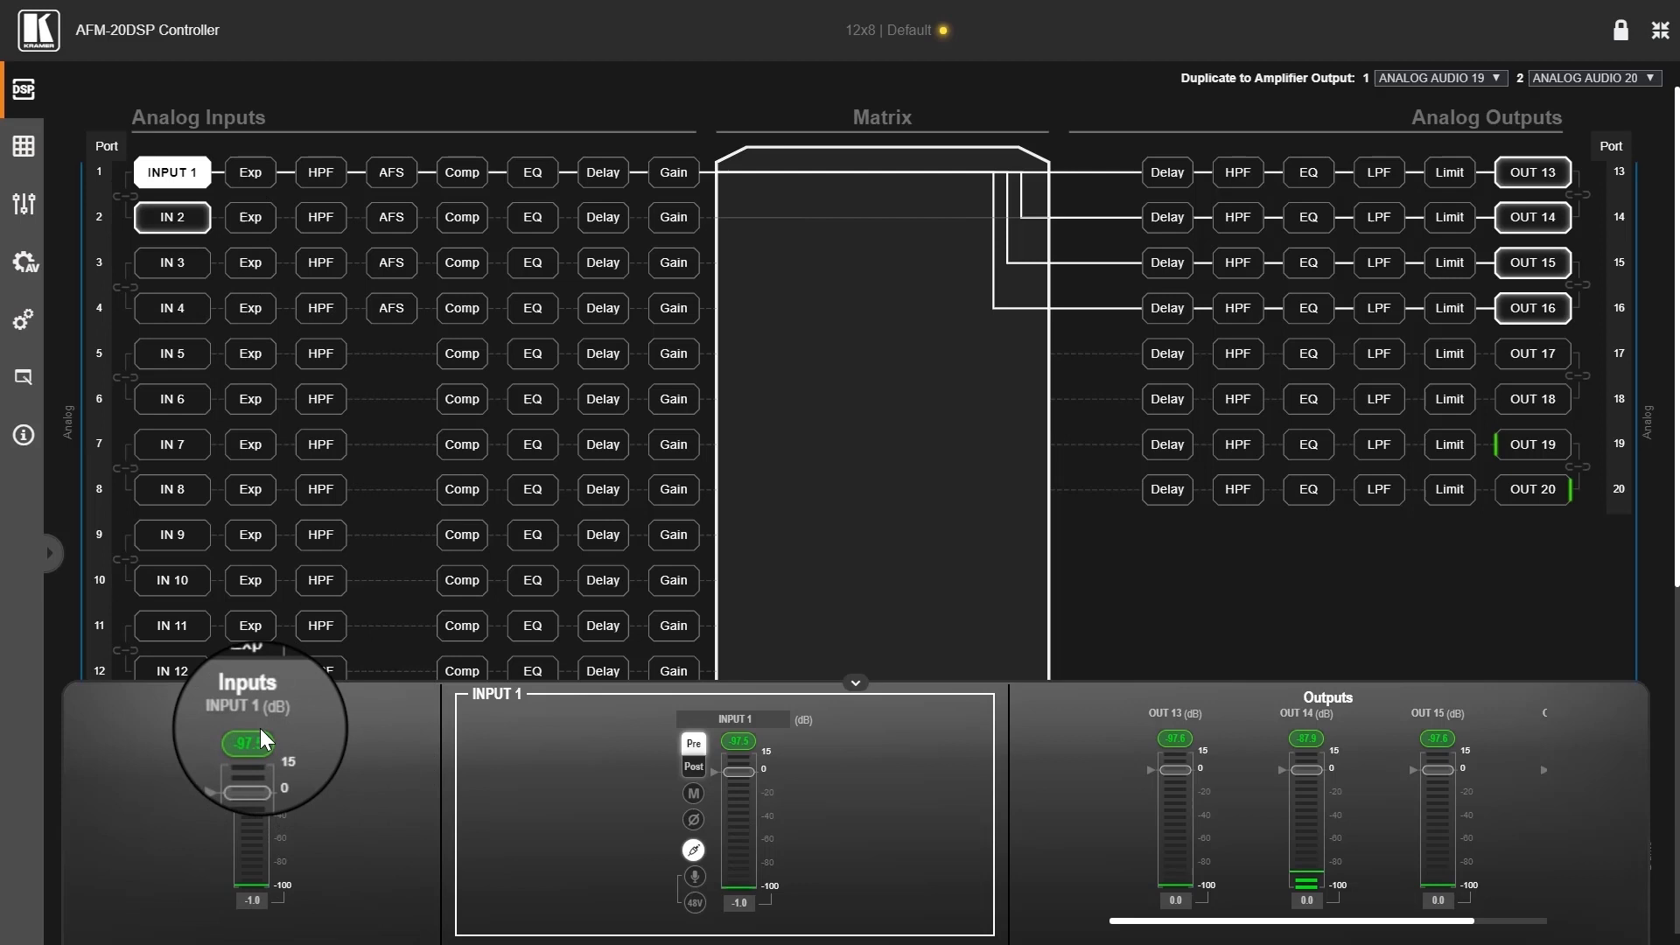
mouse_move(1136, 789)
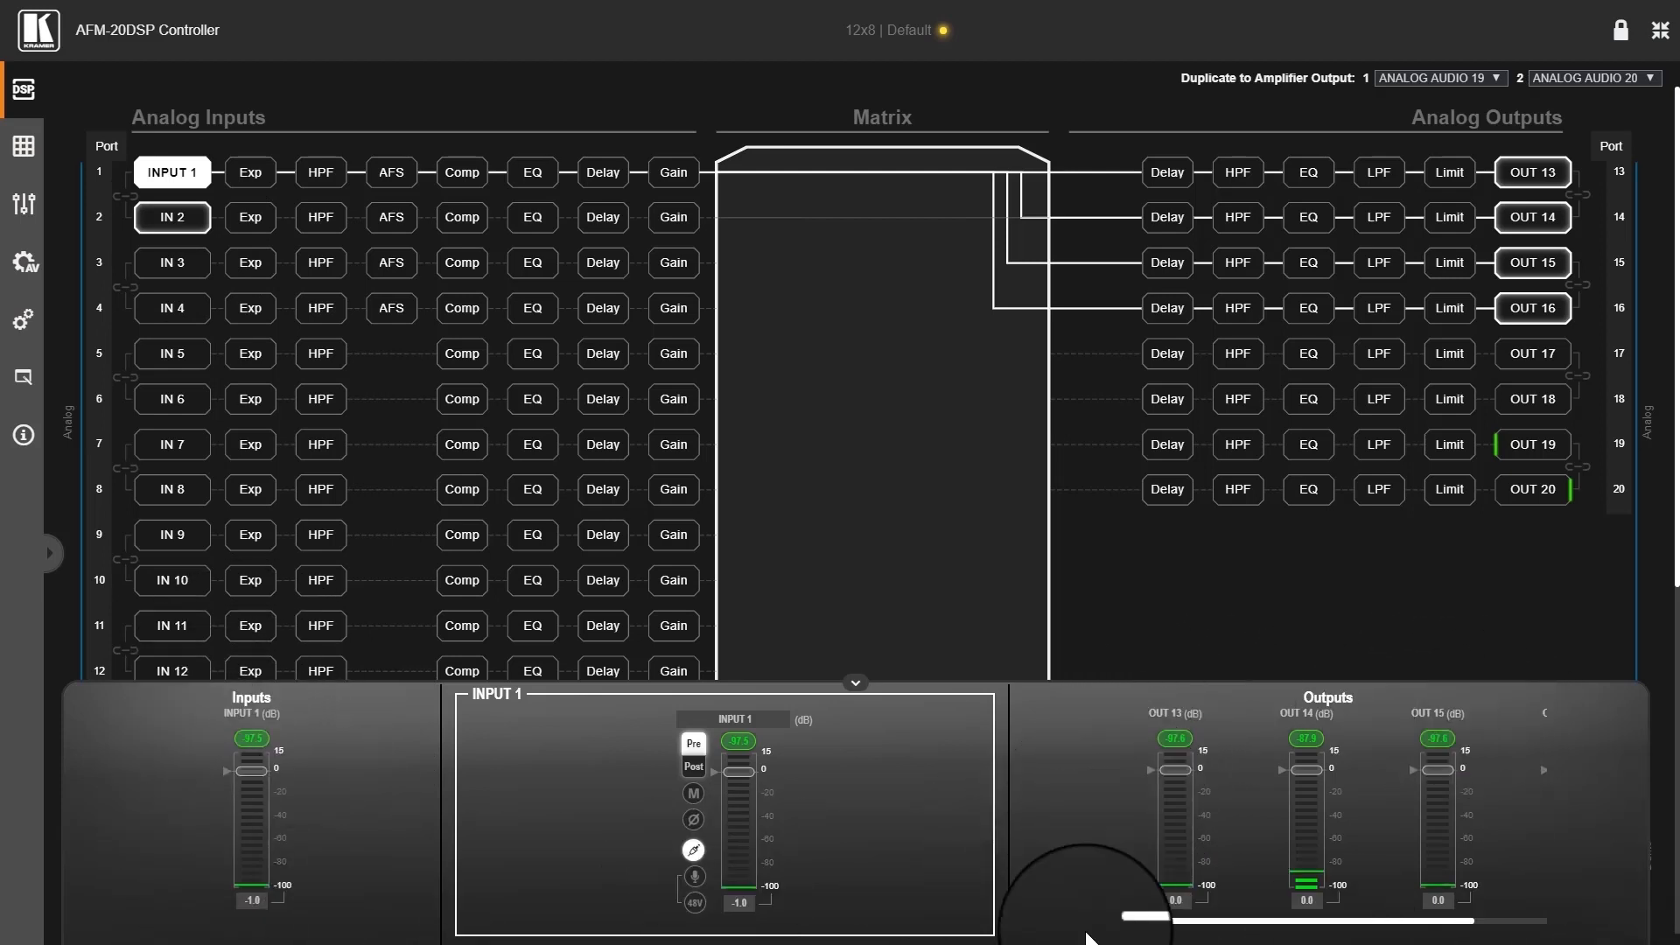
mouse_move(251, 172)
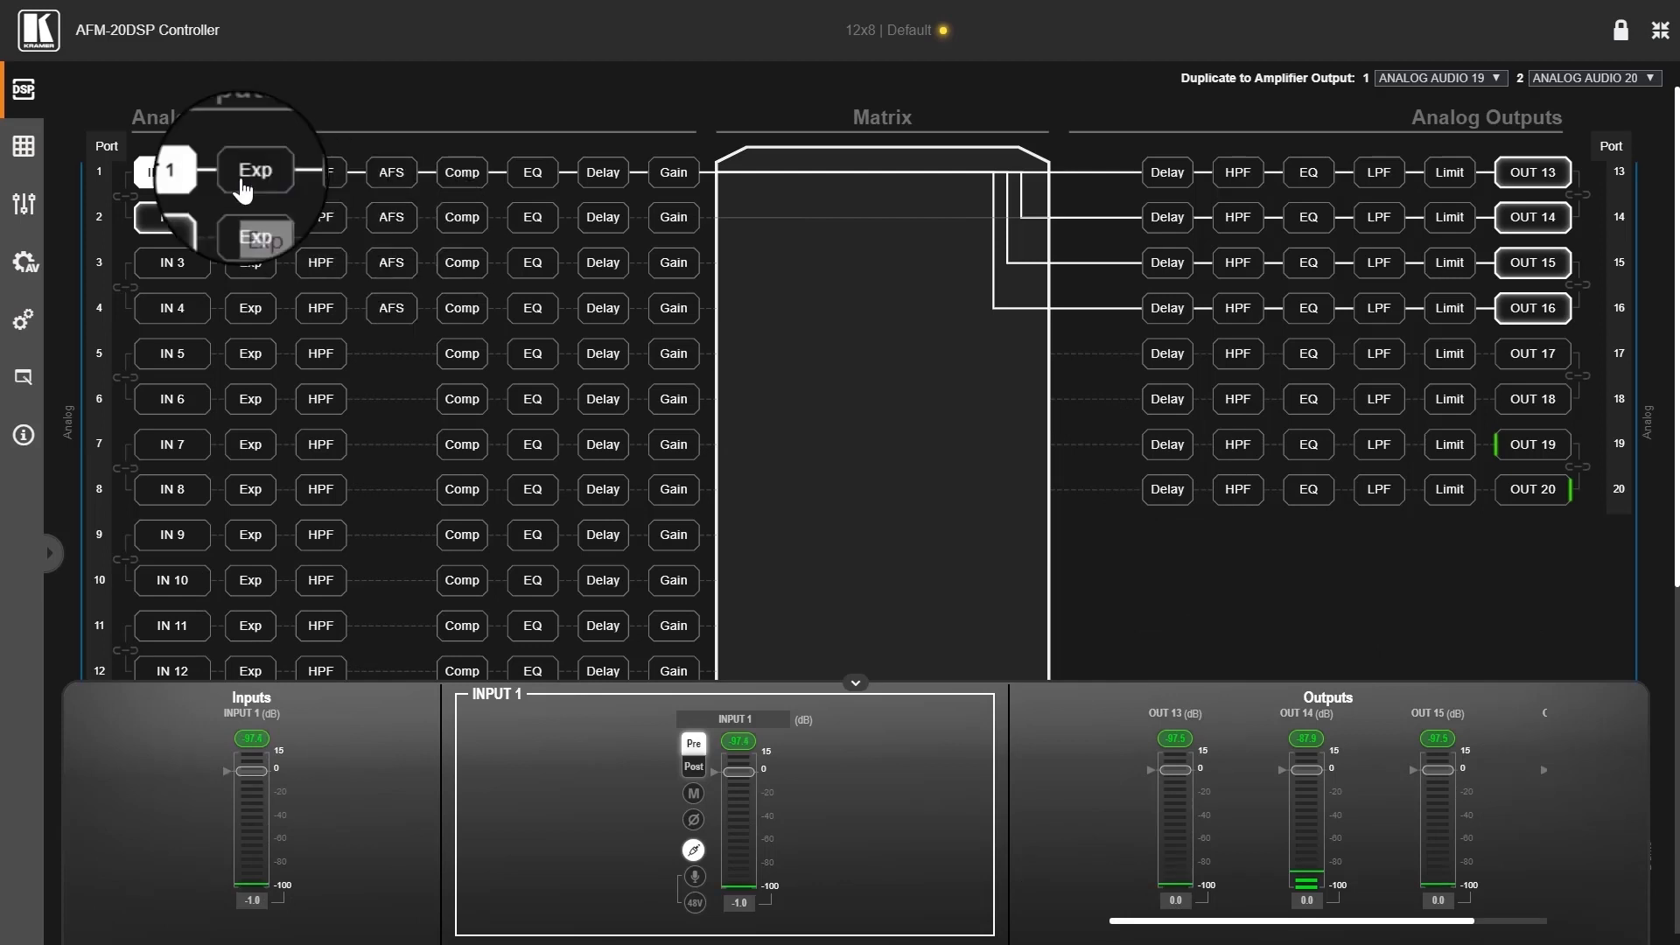
left_click(319, 172)
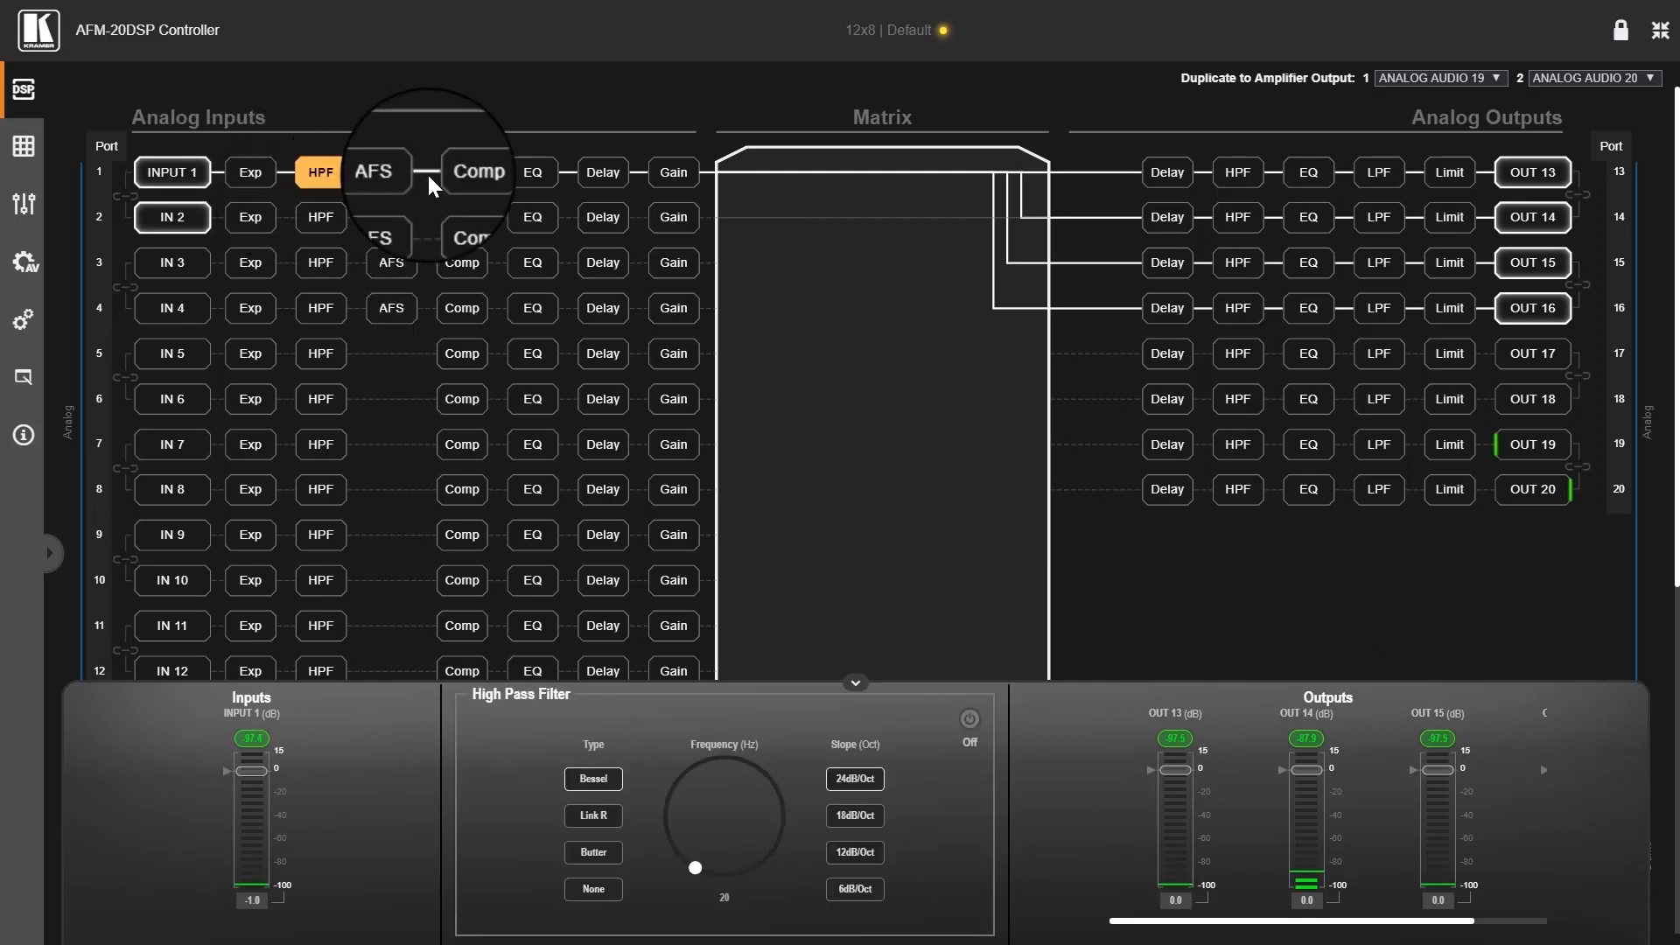
Step: Open INPUT 1's compressor panel, then select OUT 13 to view its 0 dB level
left_click(462, 172)
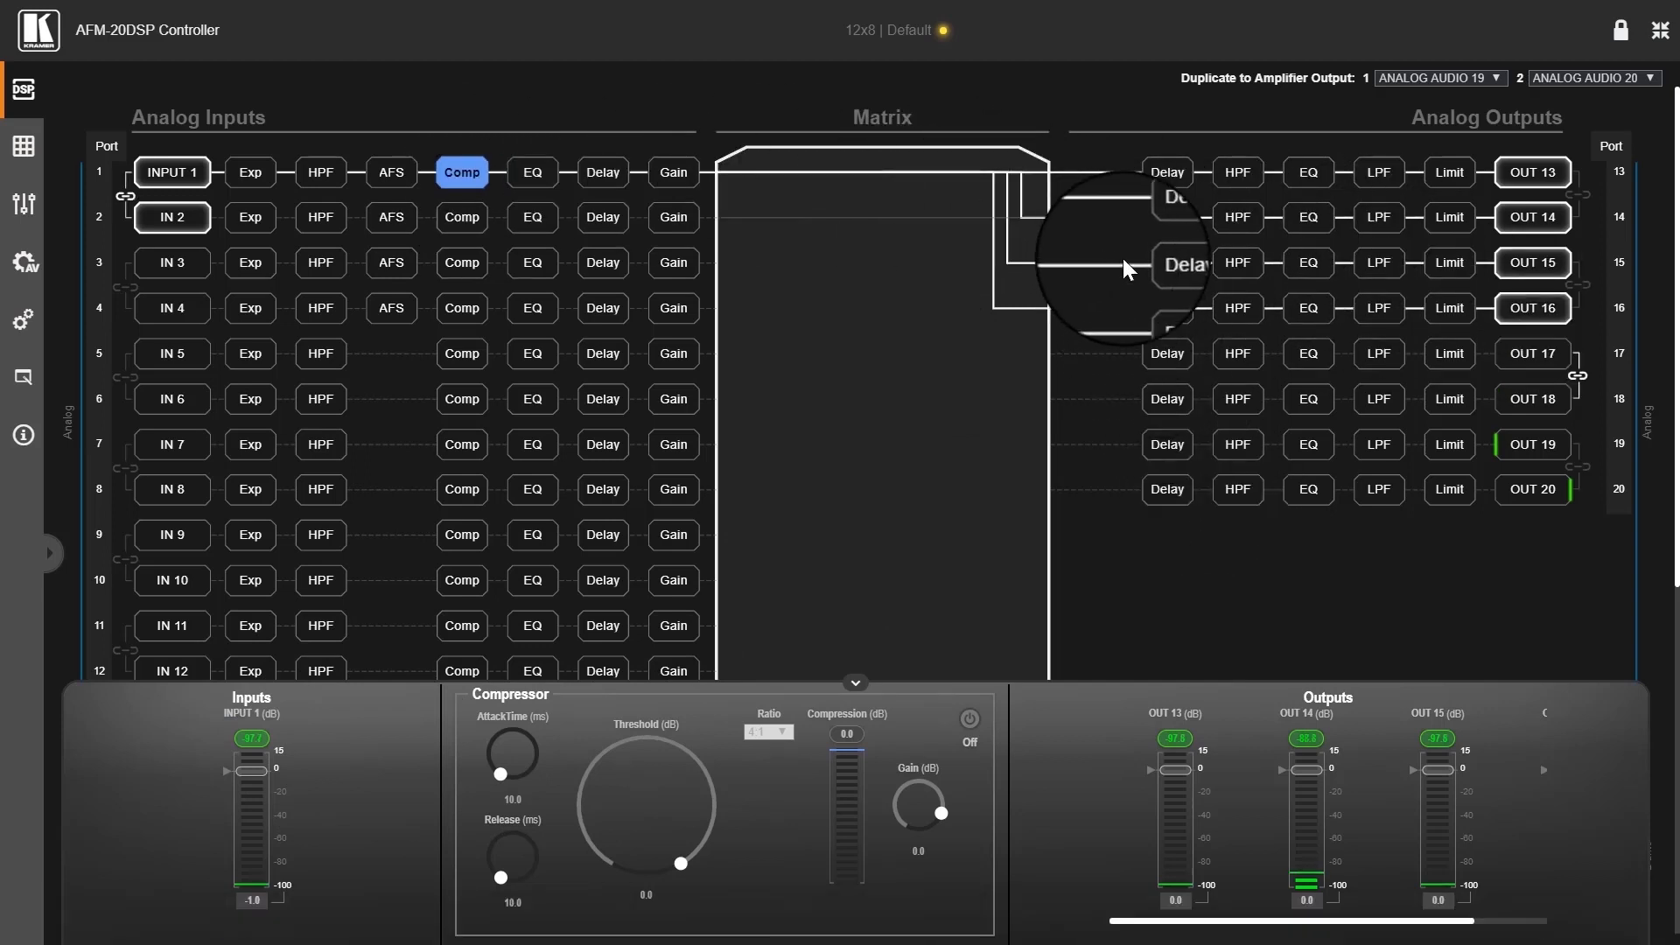
mouse_move(1449, 263)
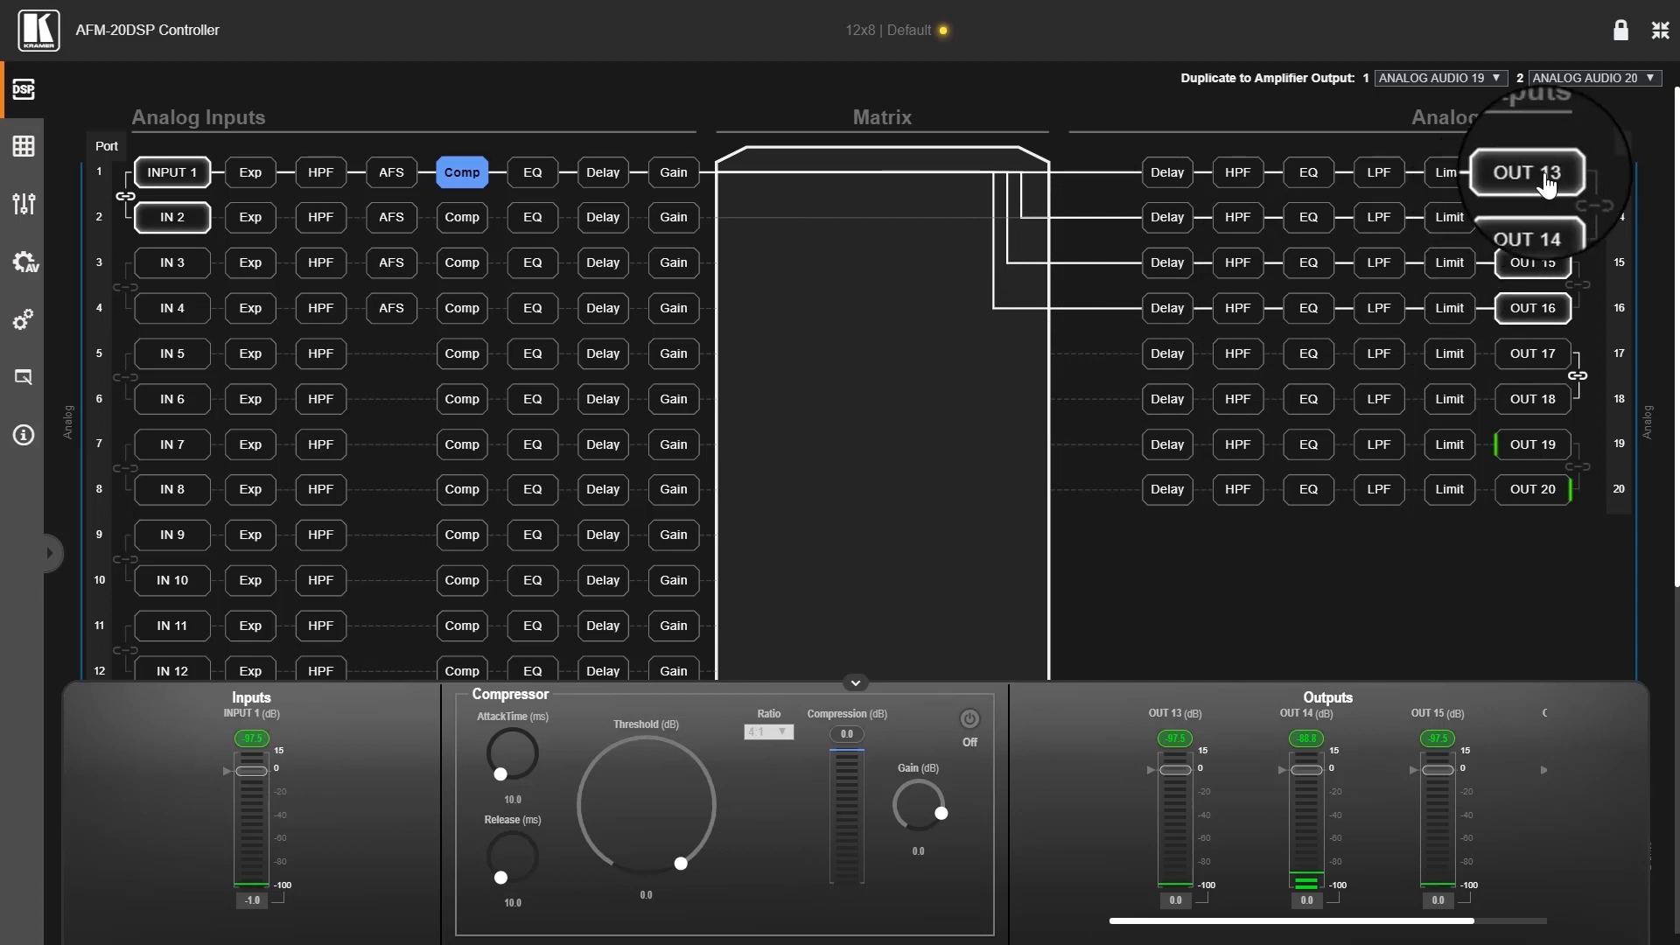
left_click(1530, 172)
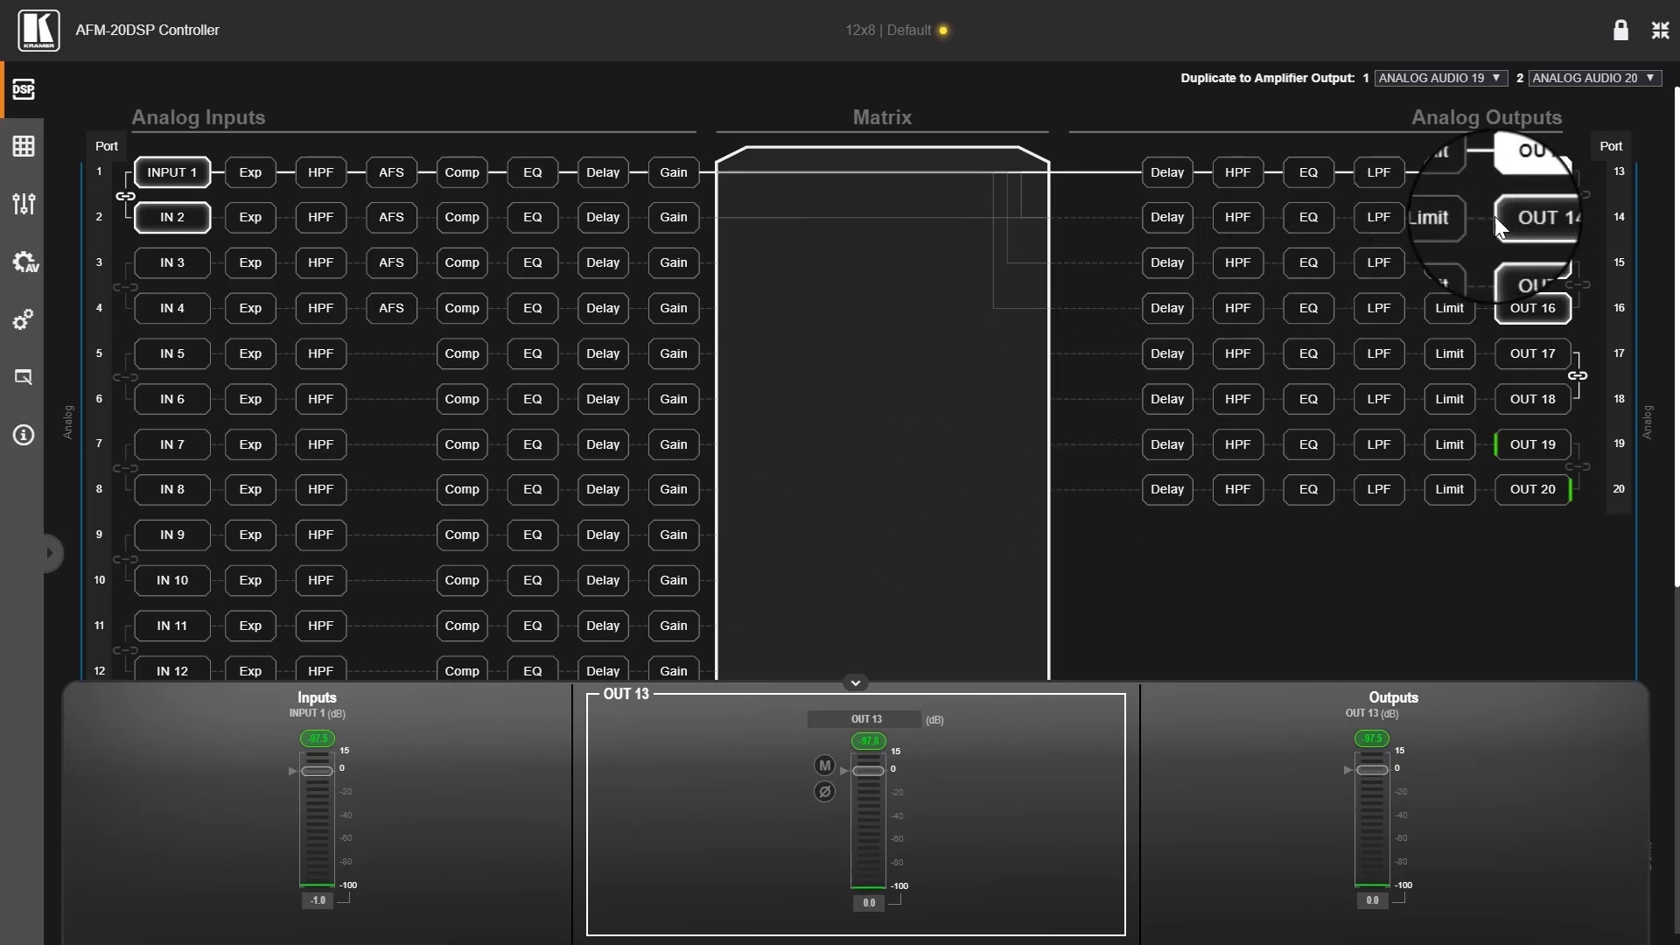
Step: Select OUT 14, deselect it, then reselect it to show its level panel
left_click(1531, 217)
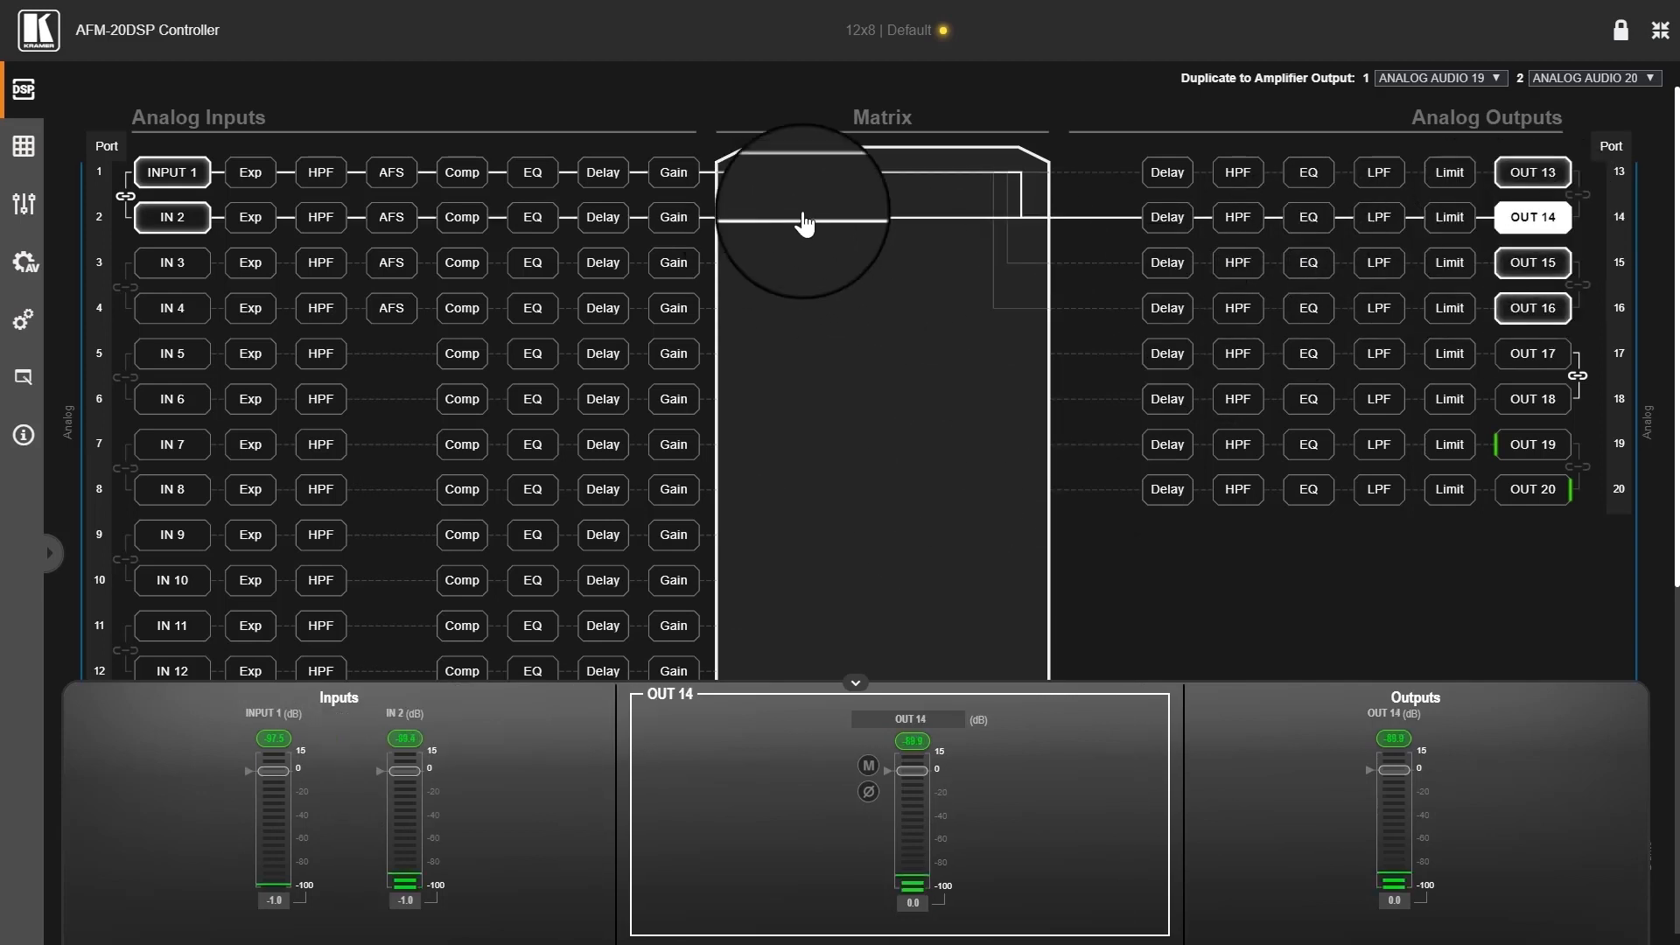
mouse_move(1531, 217)
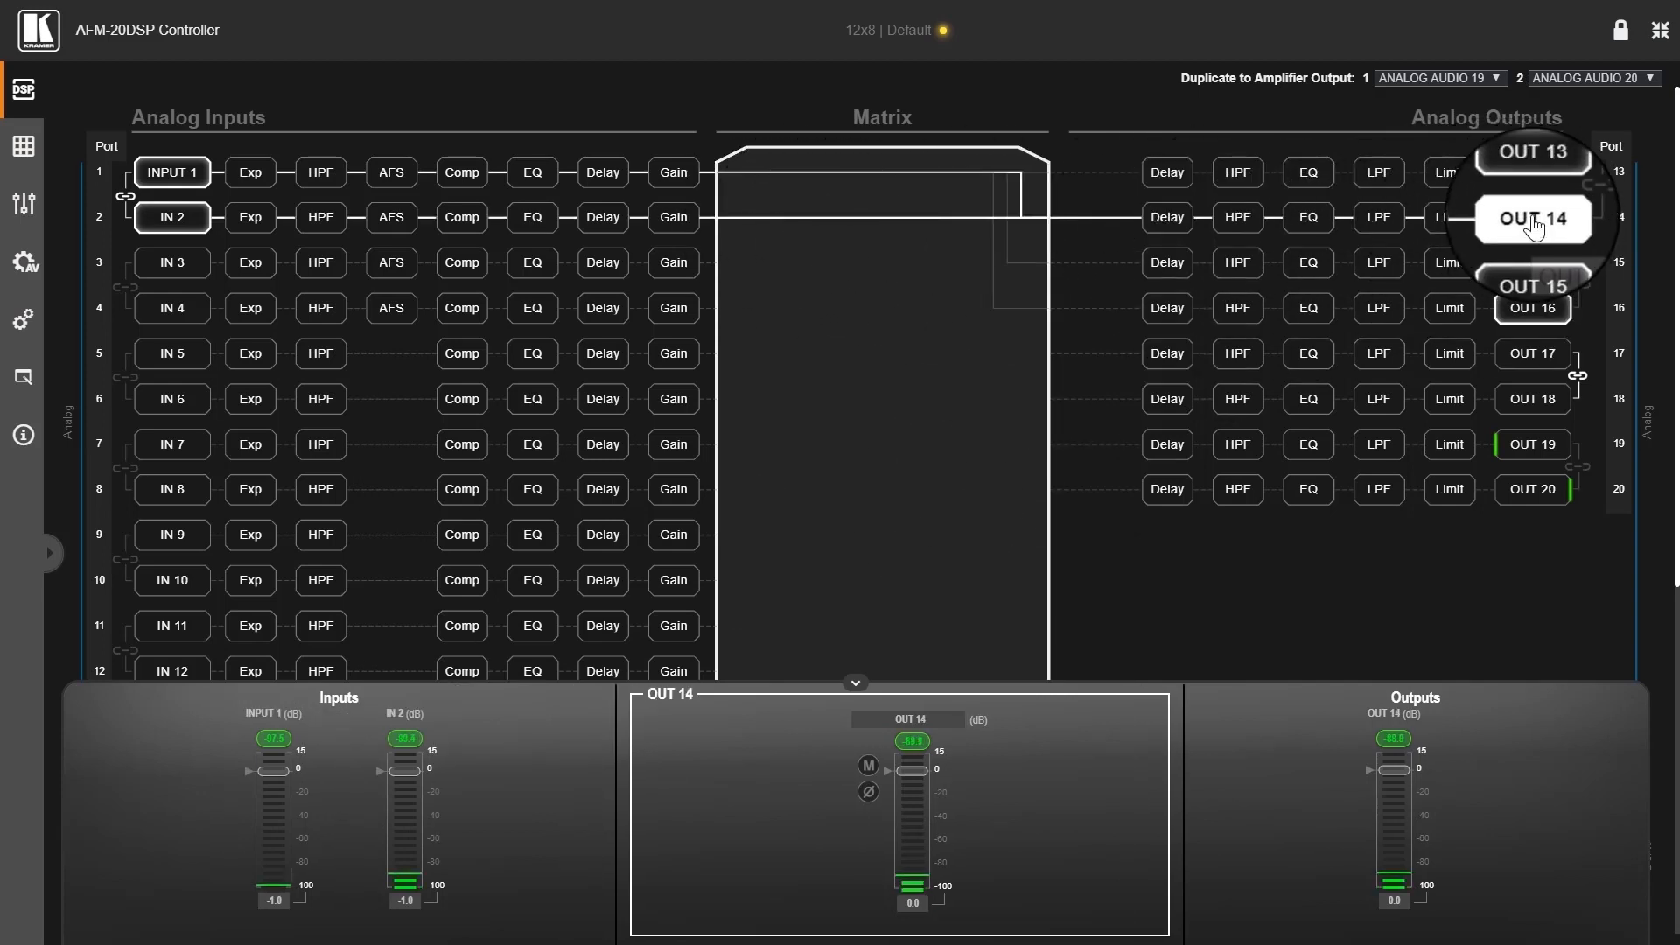
left_click(856, 683)
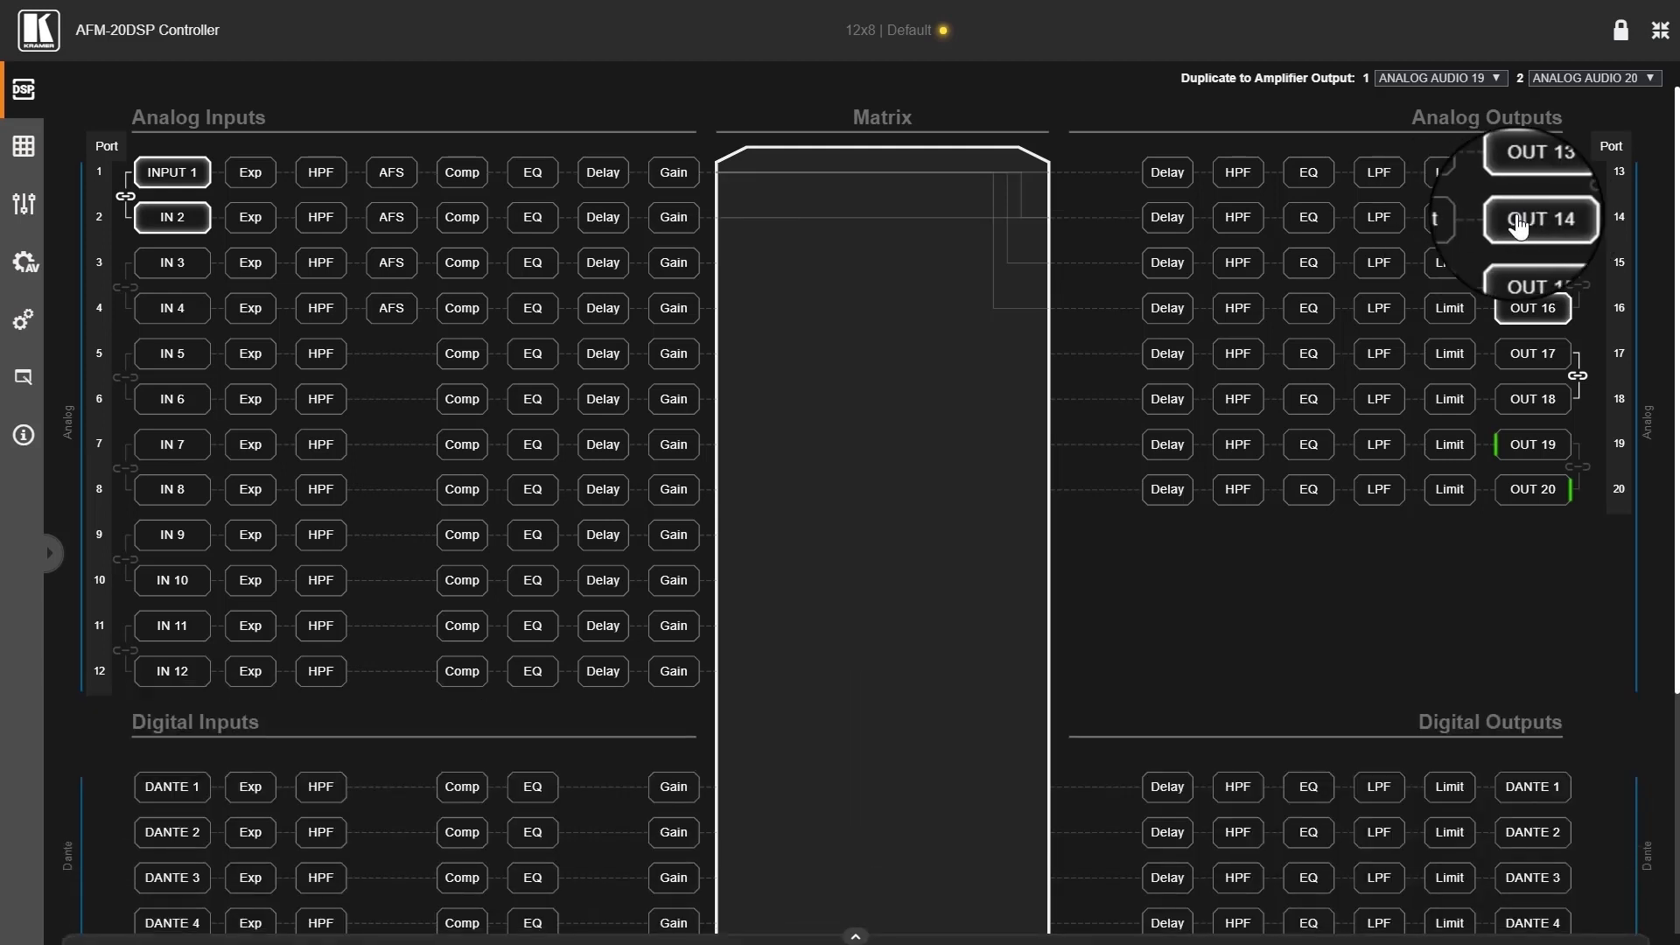
left_click(1533, 217)
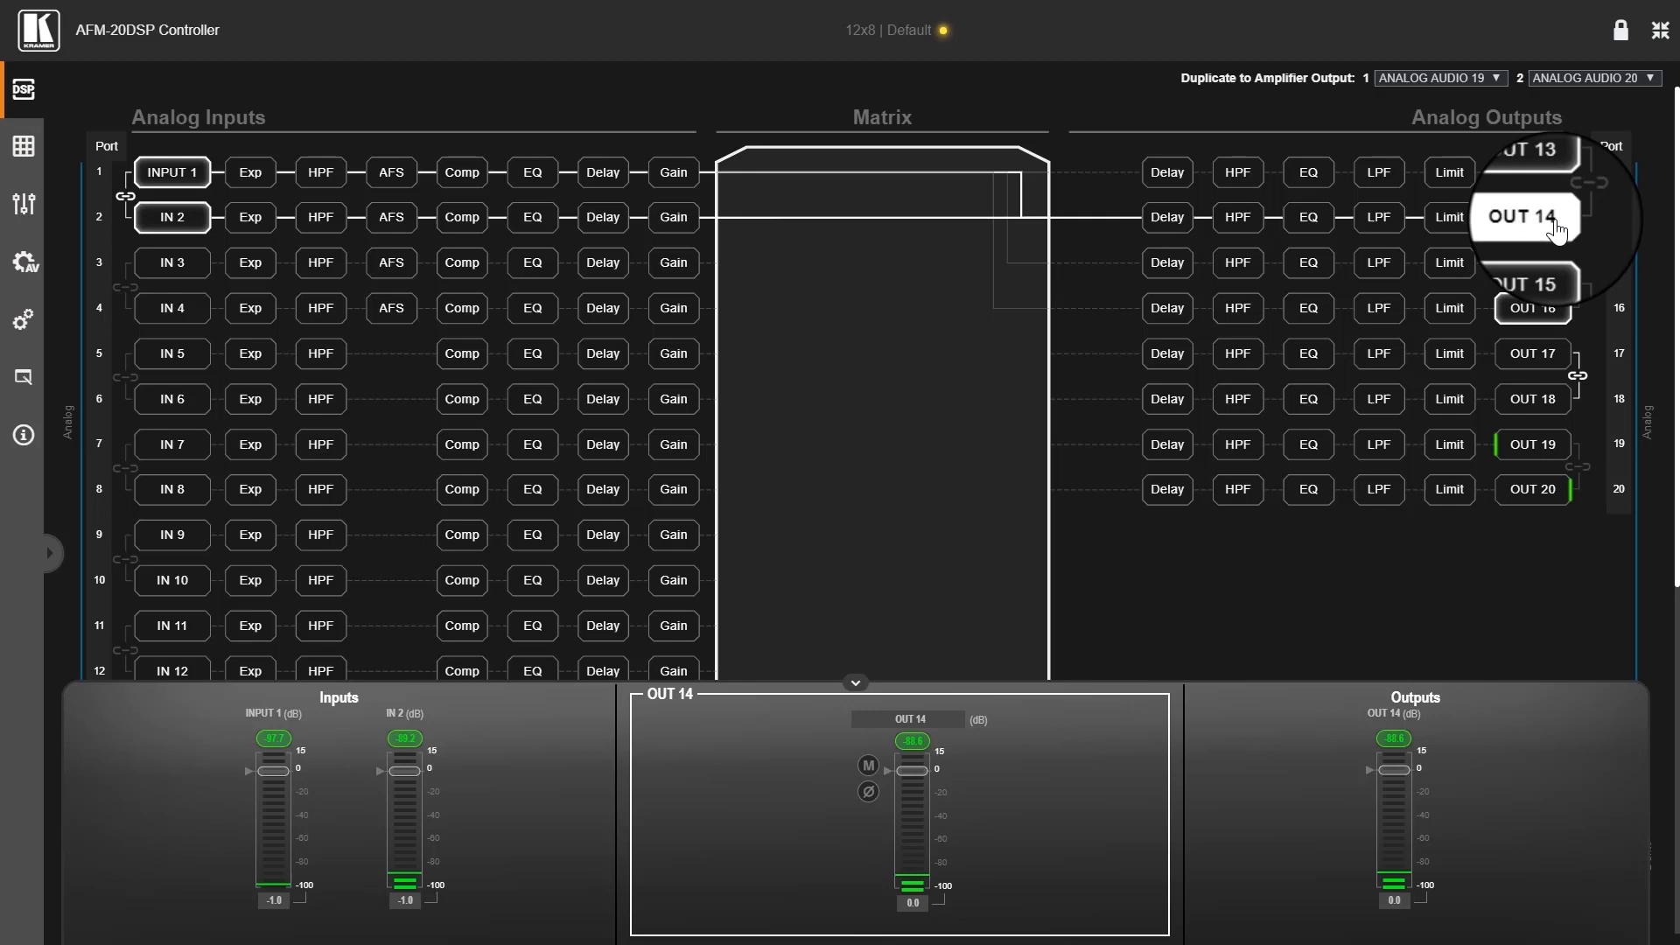
mouse_move(445, 707)
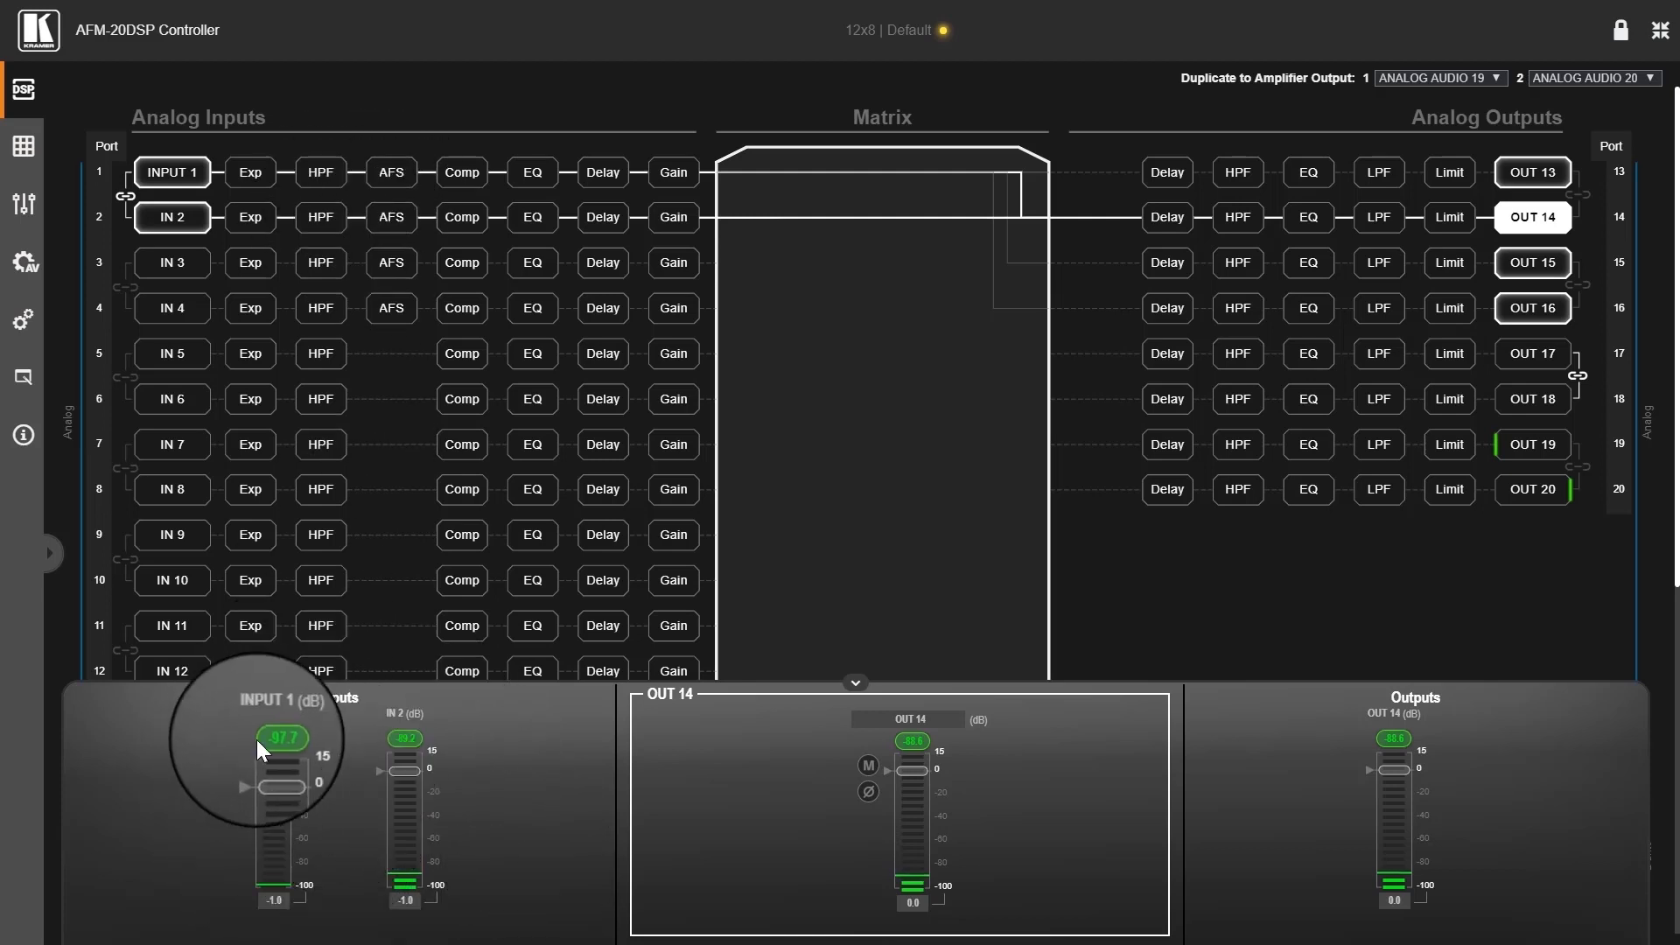
mouse_move(167, 238)
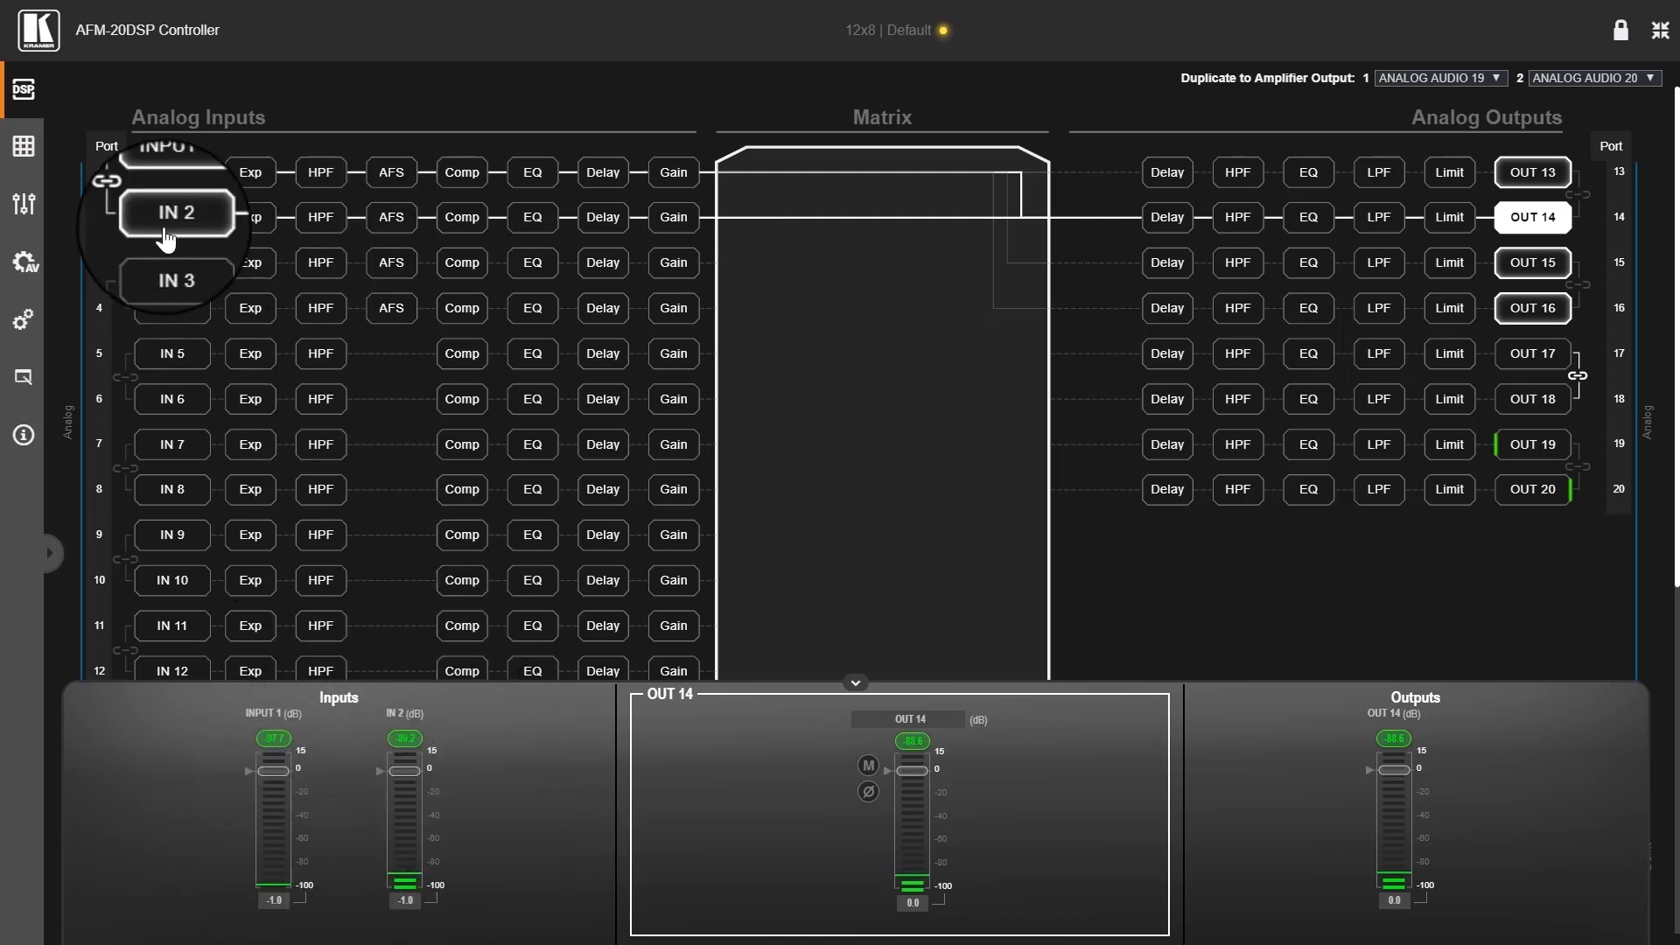
mouse_move(1167, 226)
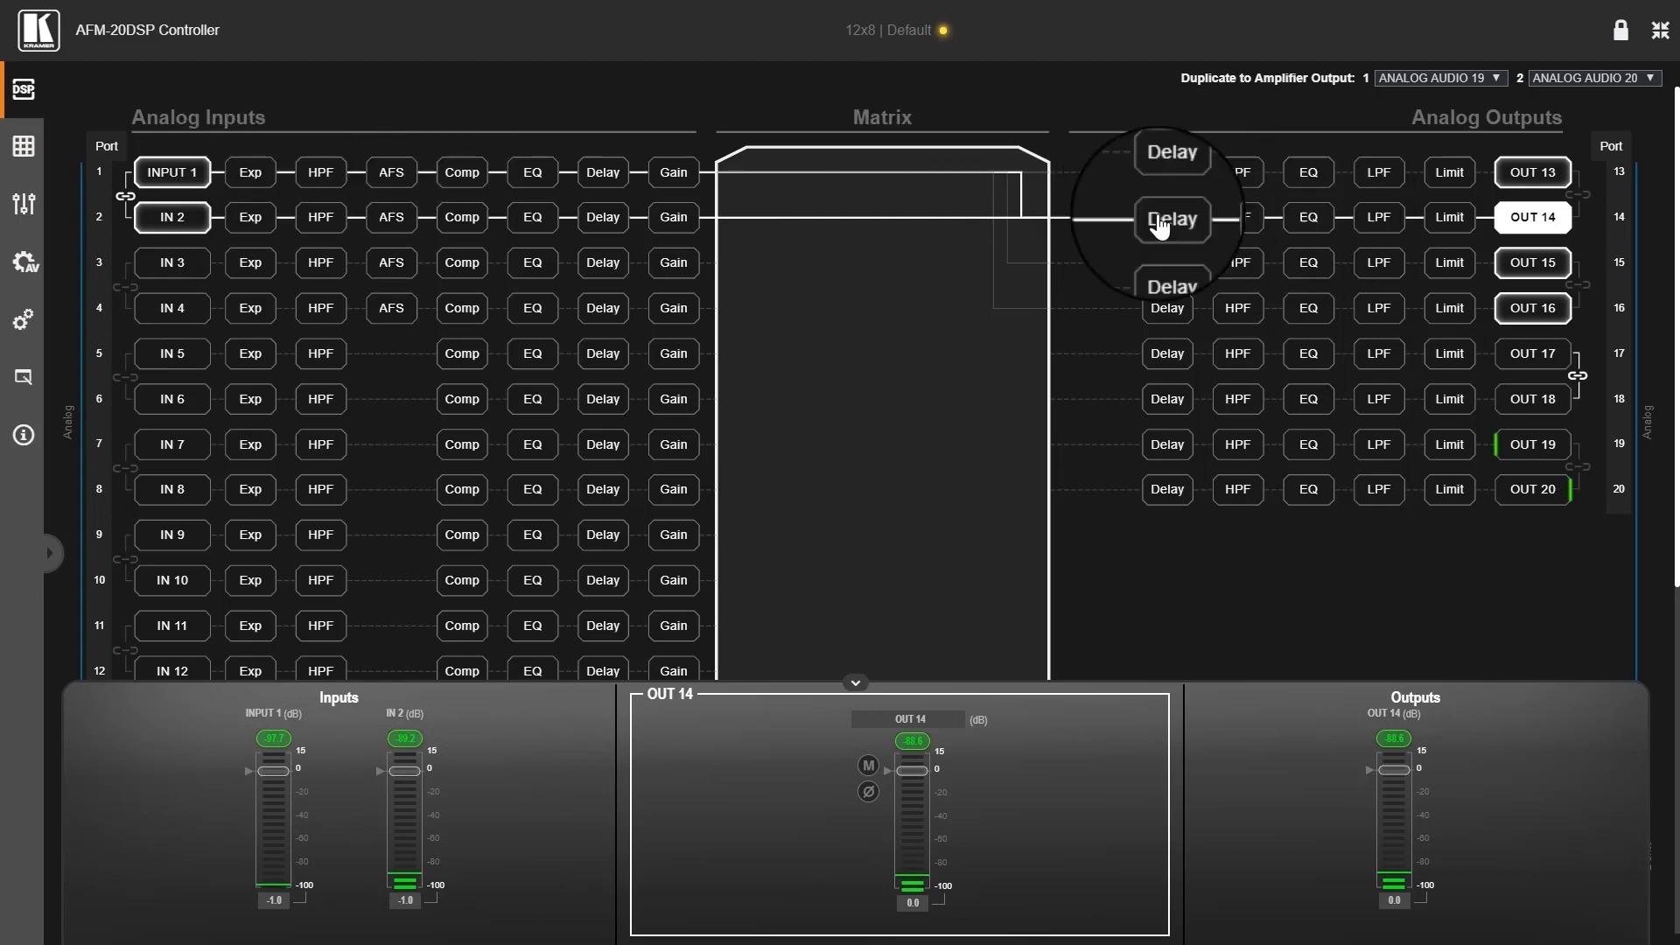
mouse_move(151, 197)
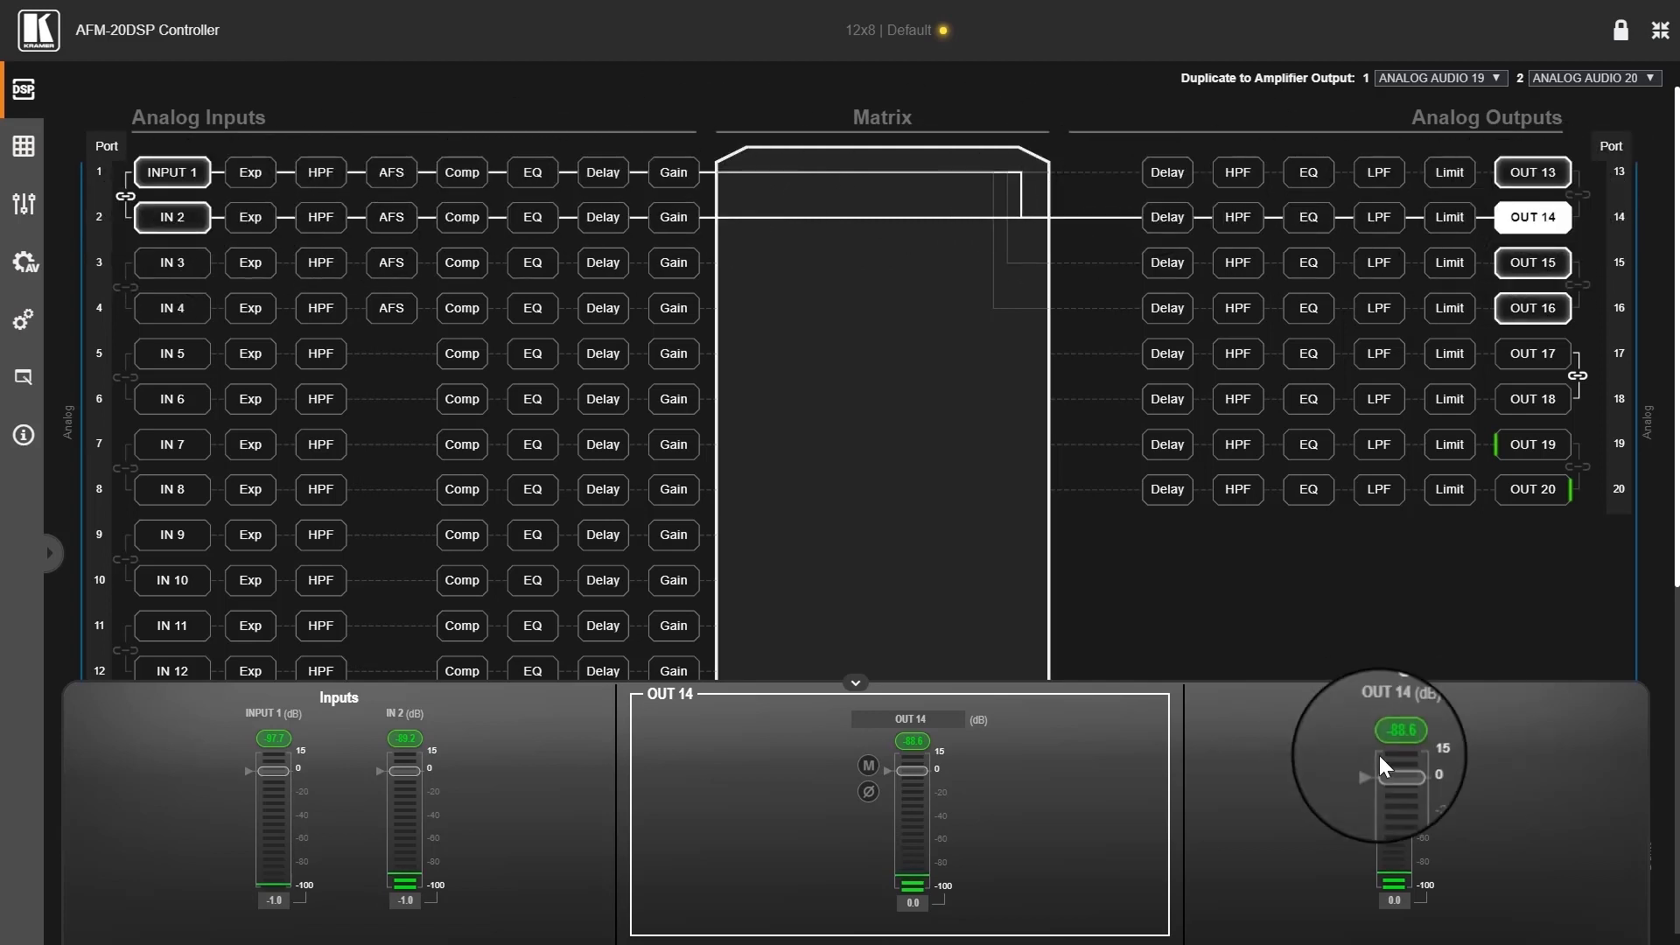
mouse_move(275, 847)
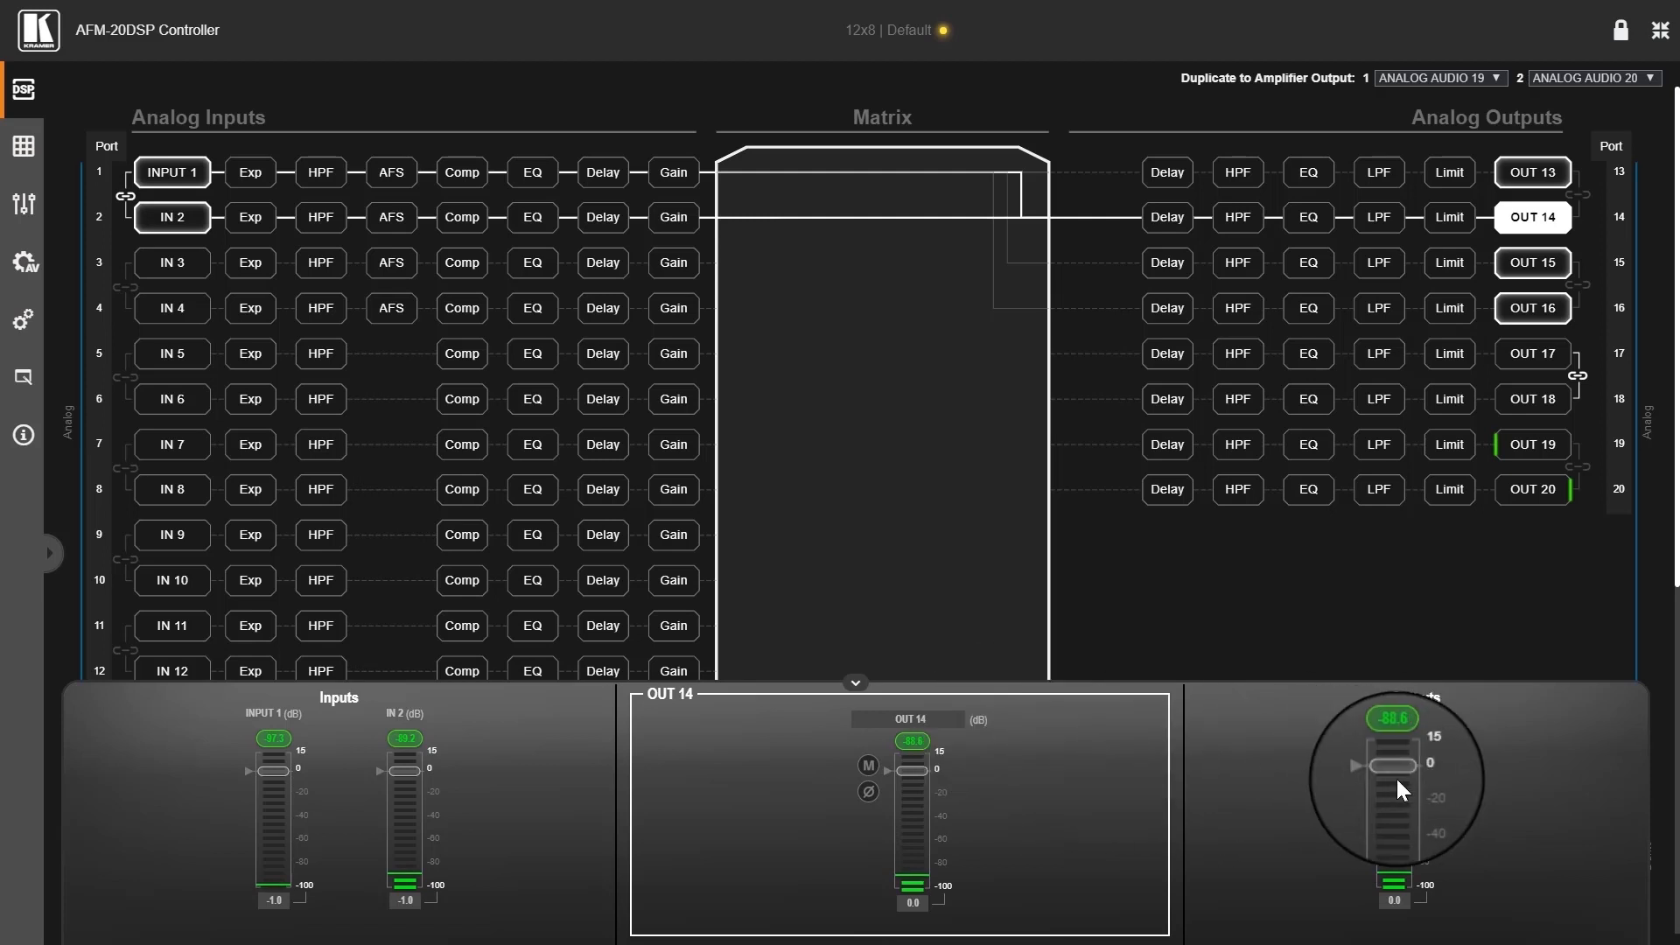
mouse_move(325, 788)
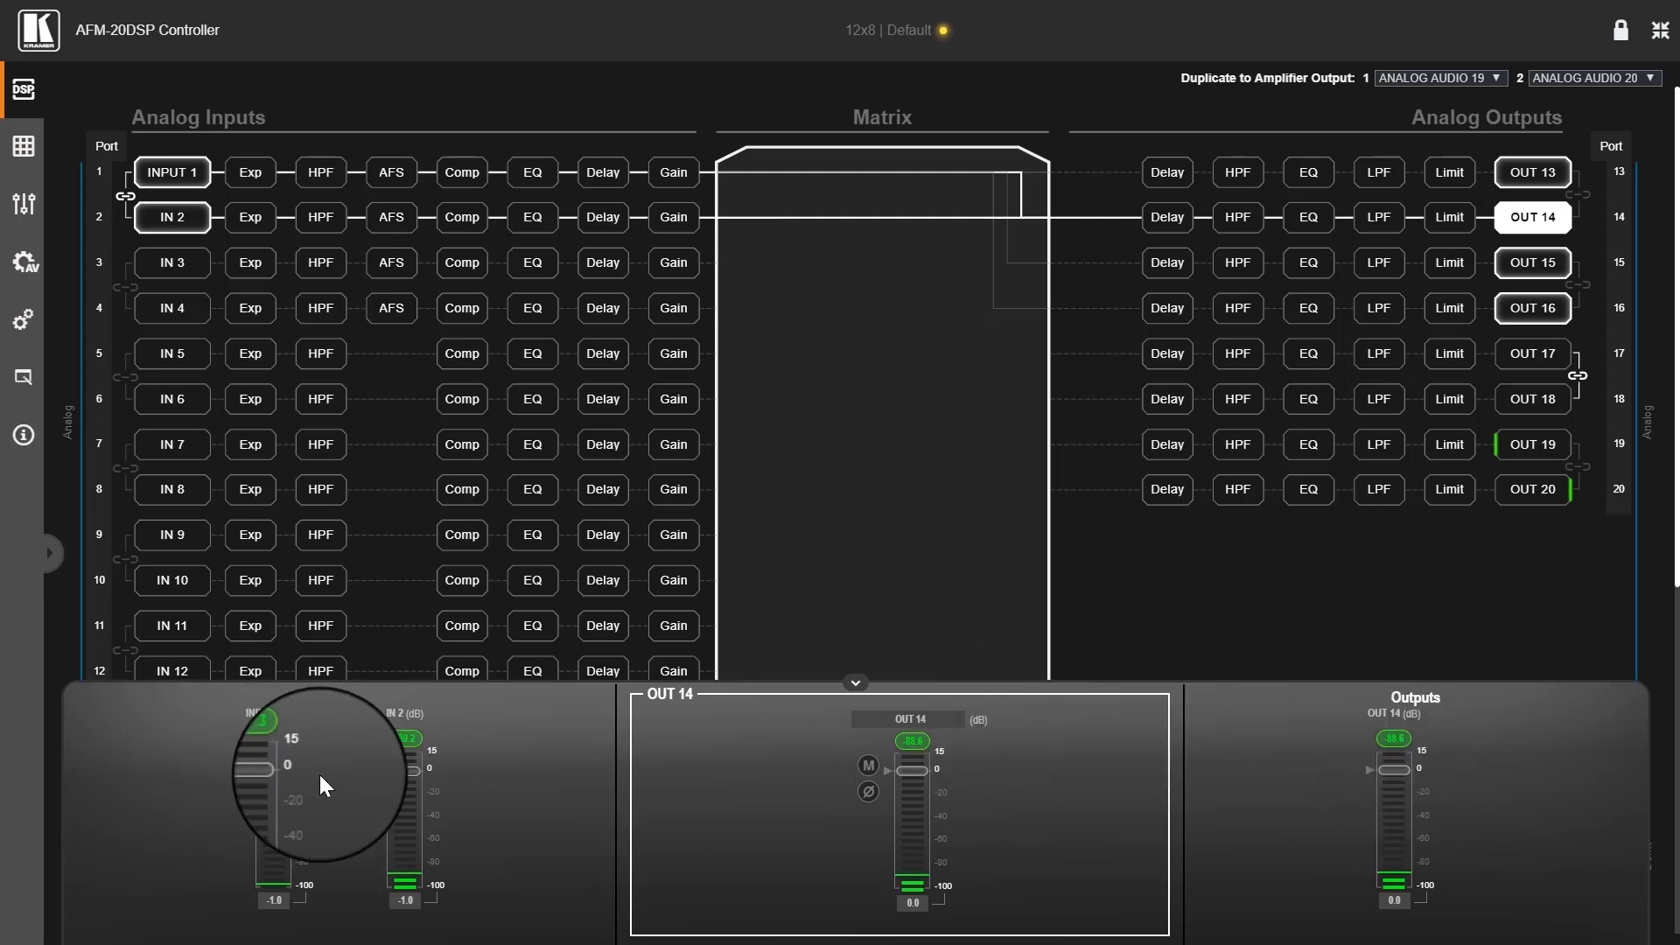